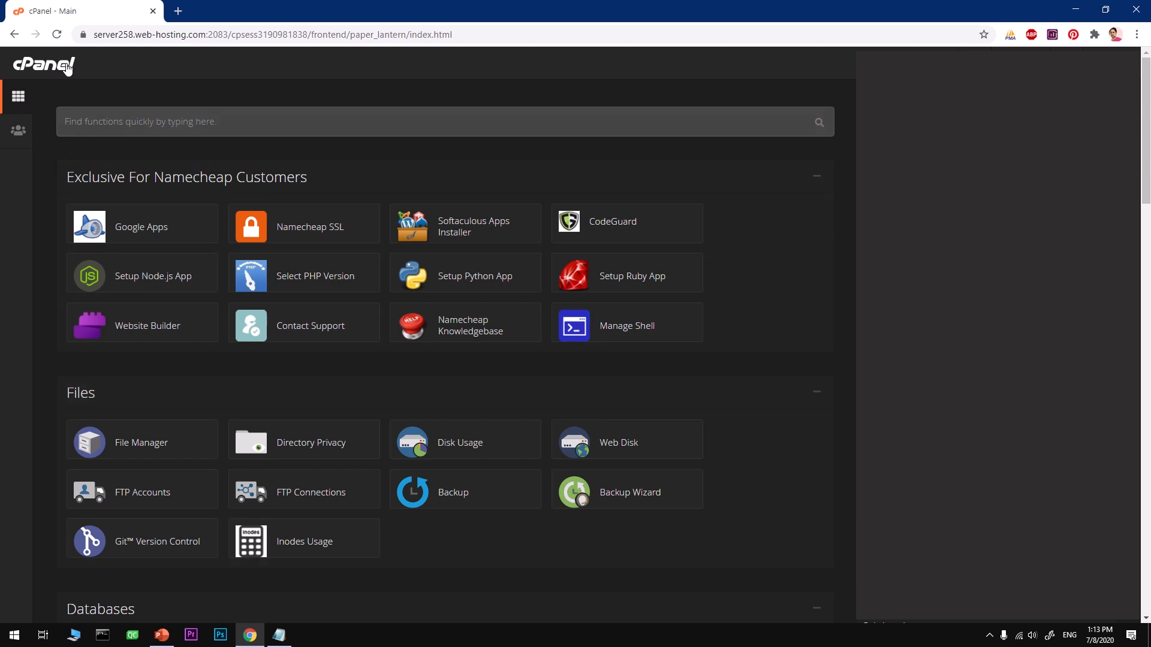
{"action": "mouse_move", "coordinate": [483, 248]}
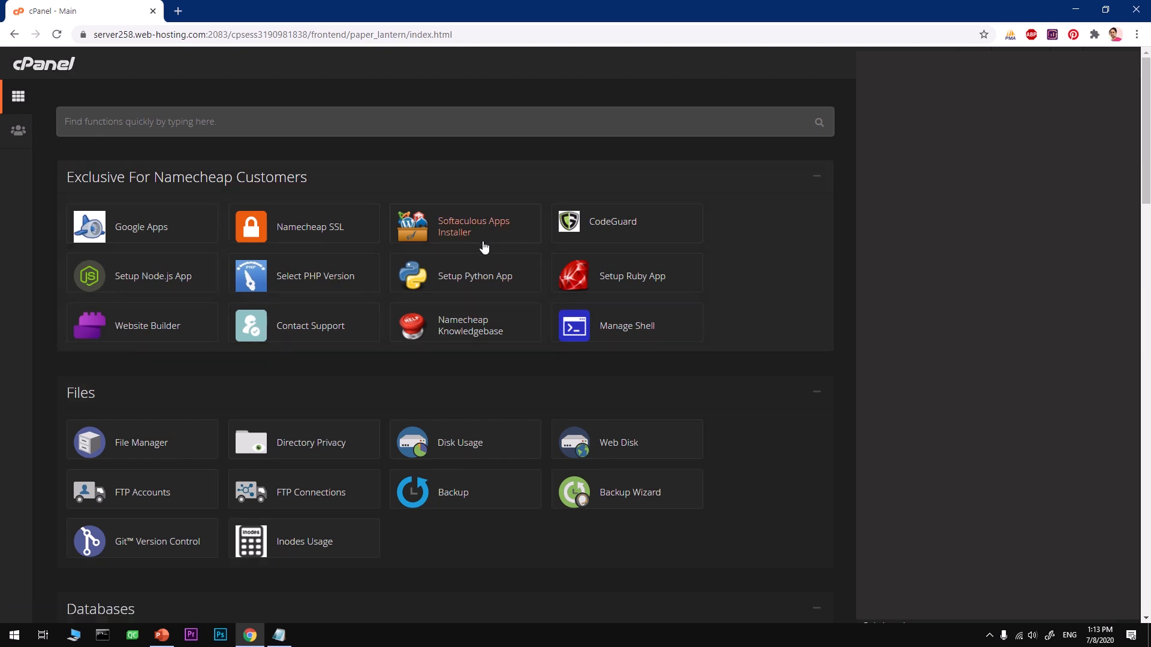
{"action": "mouse_move", "coordinate": [474, 227]}
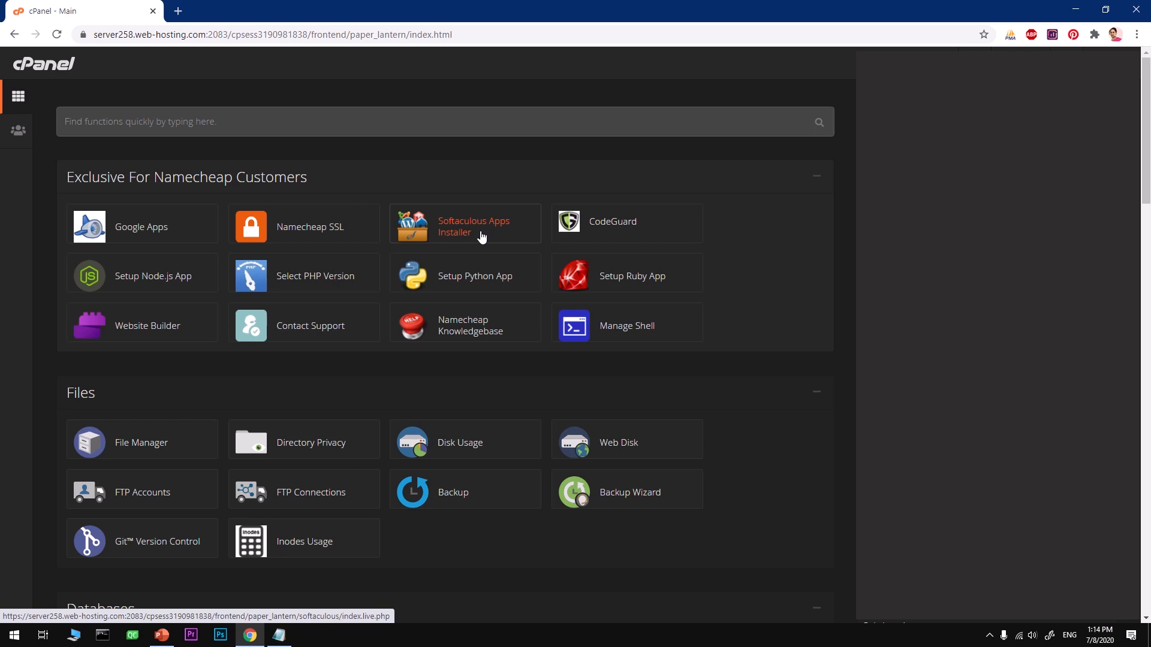
{"action": "mouse_move", "coordinate": [132, 205]}
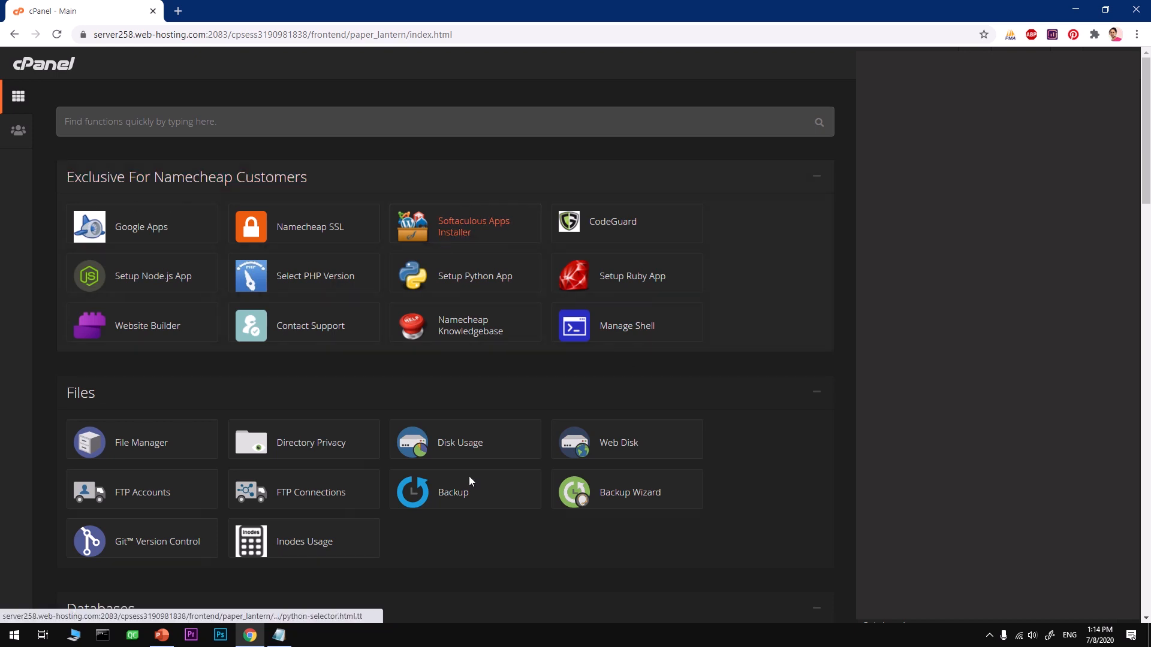
Open Select PHP Version to view the extensions list for current PHP 7.3
{"action": "scroll", "scroll_direction": "down", "scroll_amount": 3}
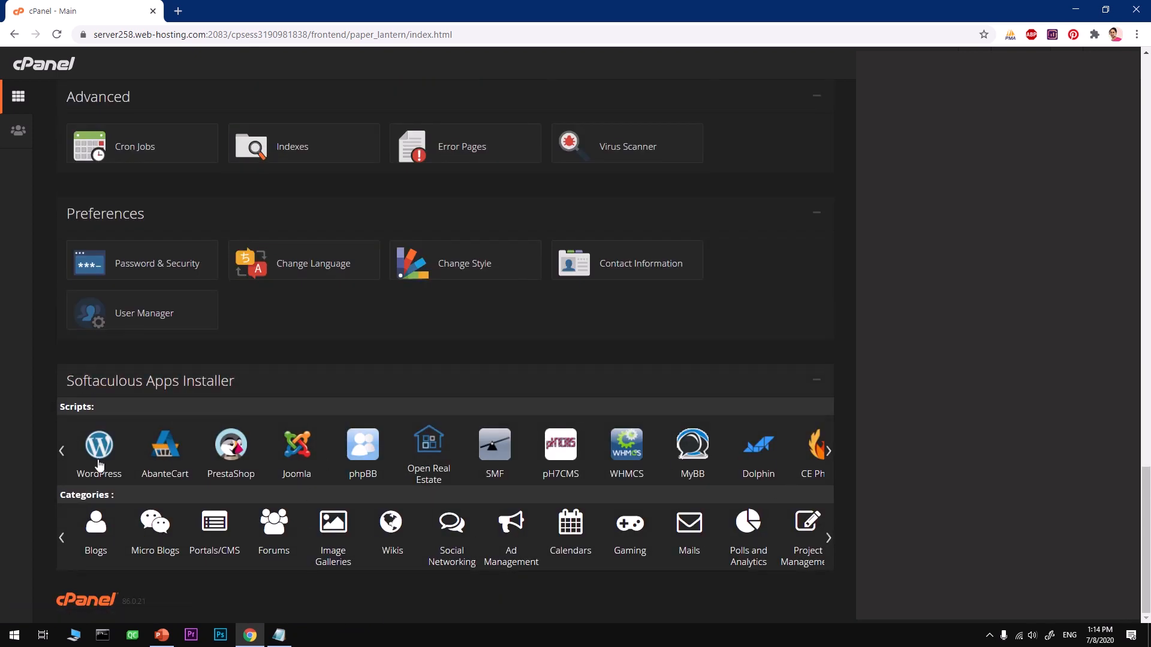
{"action": "mouse_move", "coordinate": [99, 446]}
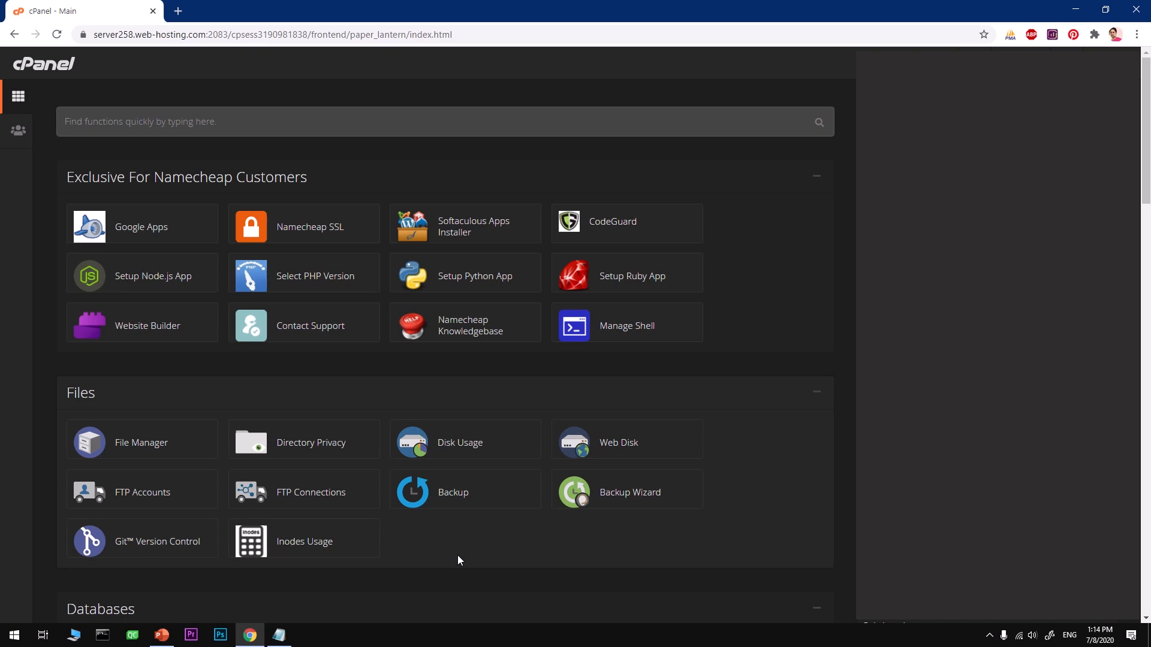
{"action": "mouse_move", "coordinate": [314, 278]}
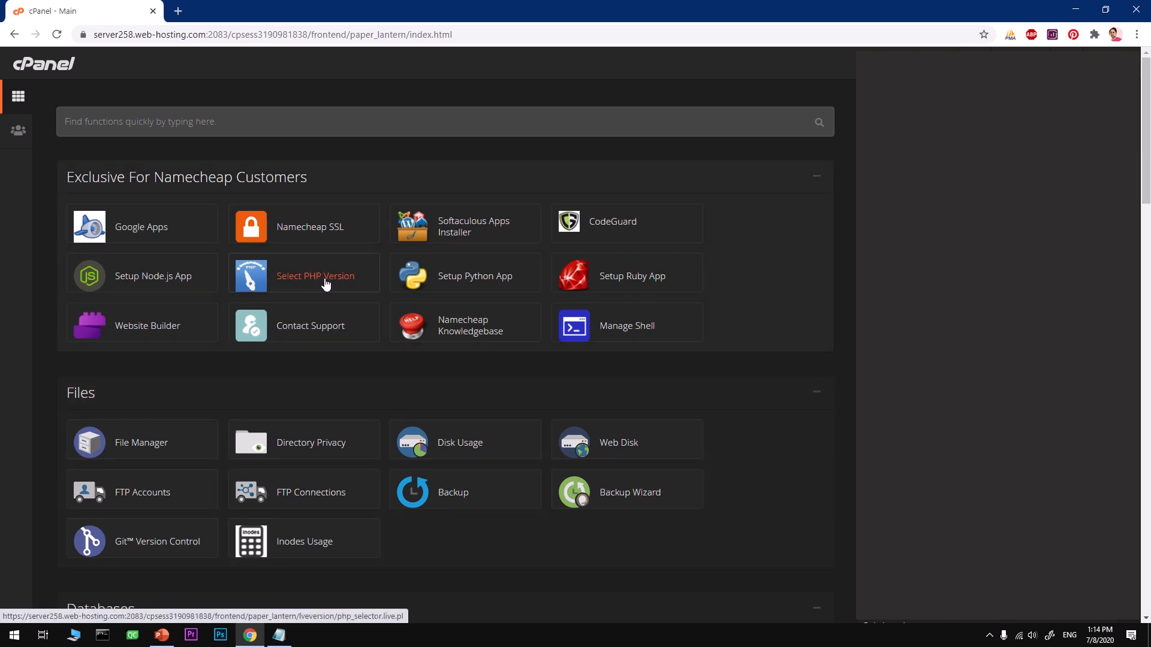
{"action": "mouse_move", "coordinate": [277, 284]}
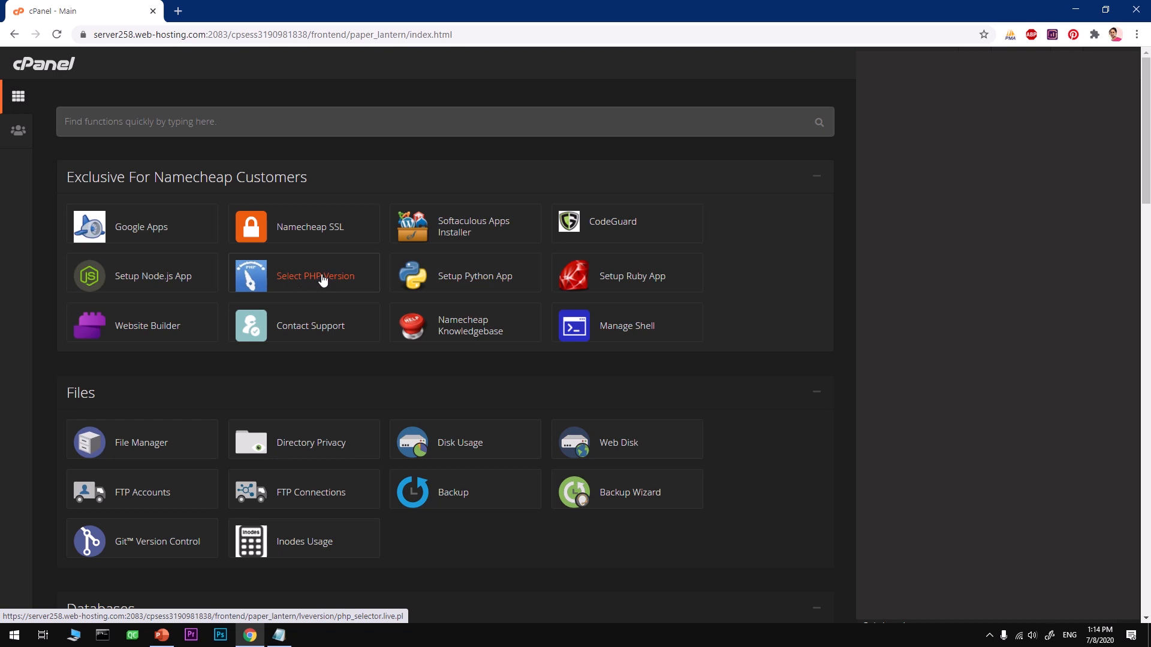
{"action": "left_click", "coordinate": [314, 275]}
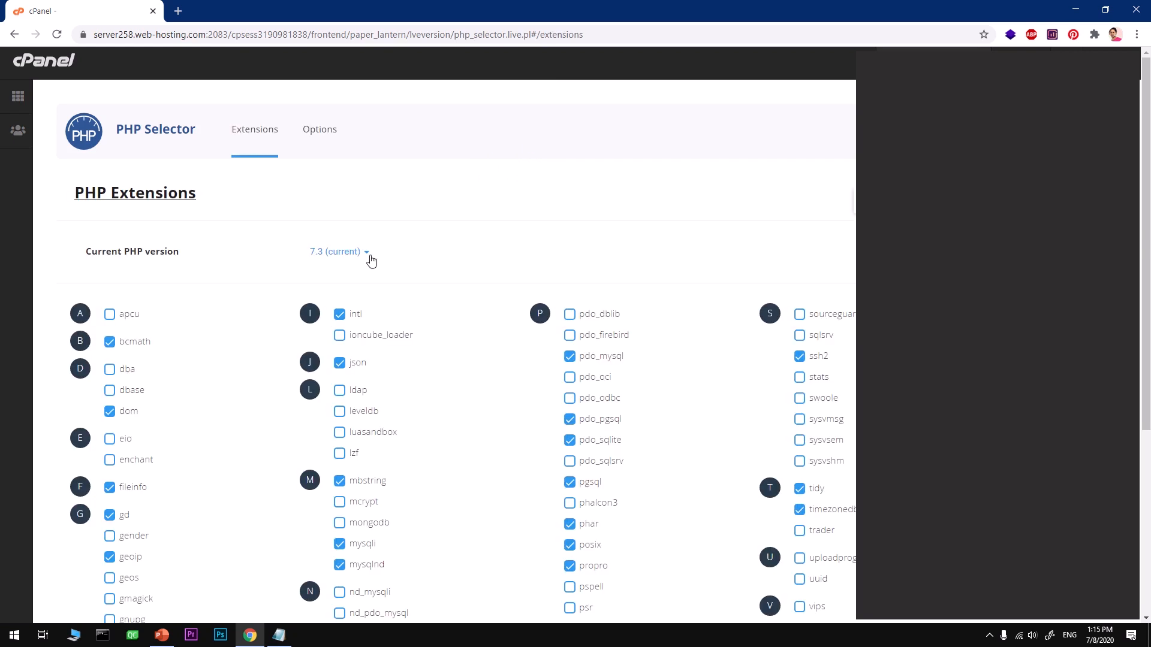
{"action": "left_click", "coordinate": [338, 252]}
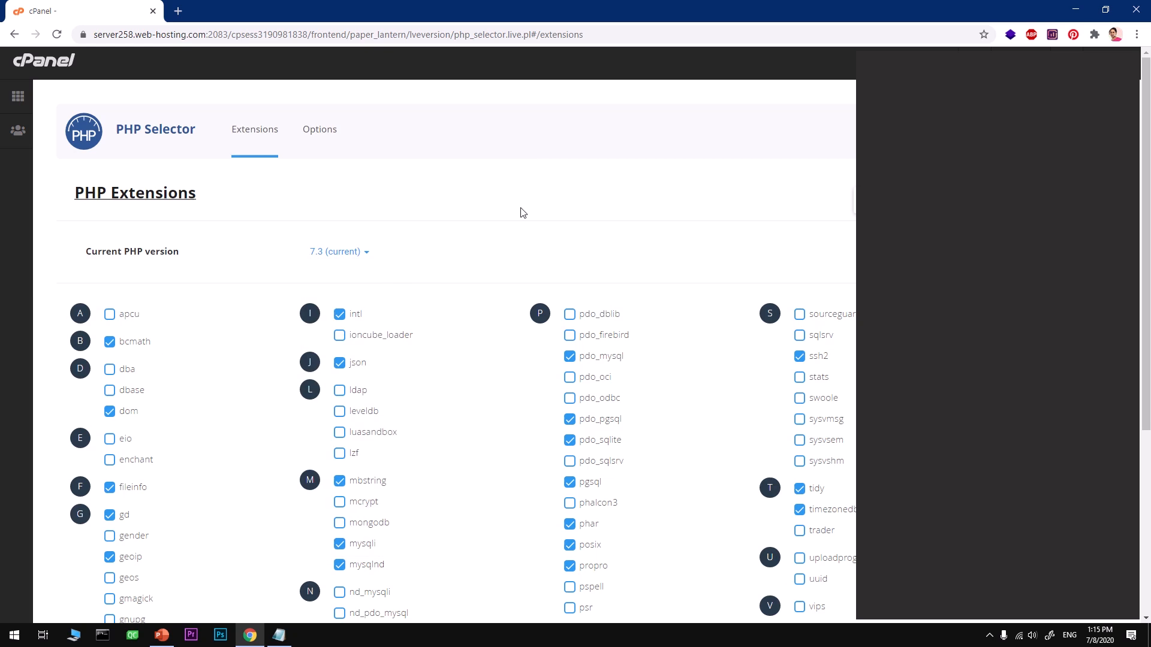
{"action": "mouse_move", "coordinate": [520, 262]}
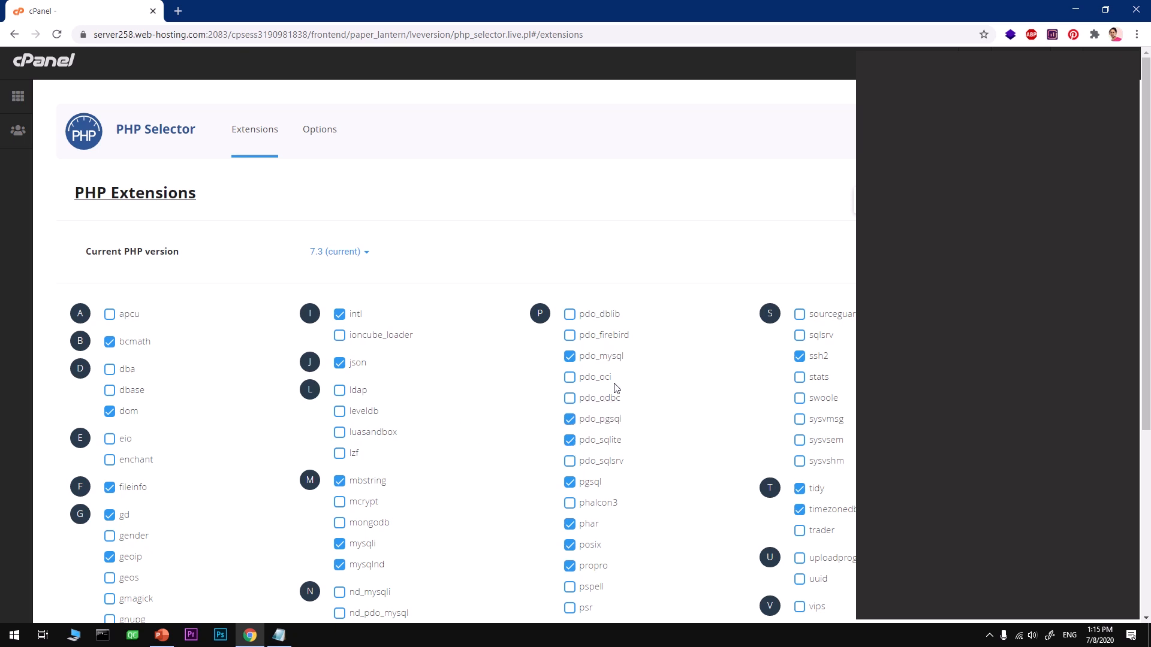
{"action": "mouse_move", "coordinate": [595, 359]}
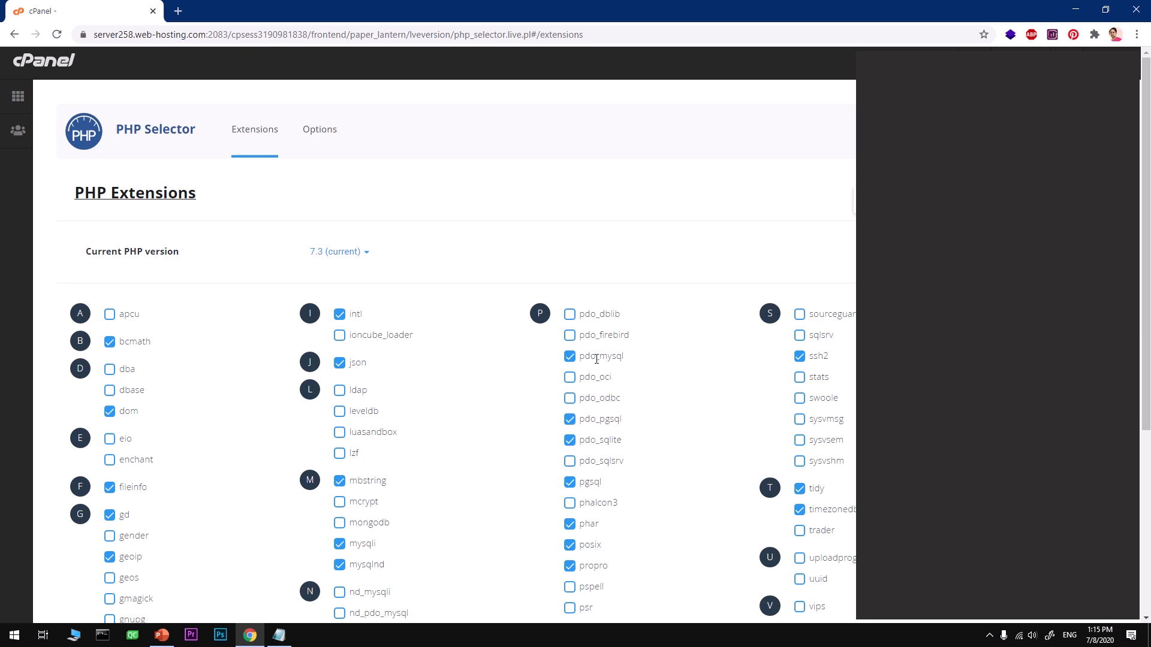
{"action": "mouse_move", "coordinate": [402, 551]}
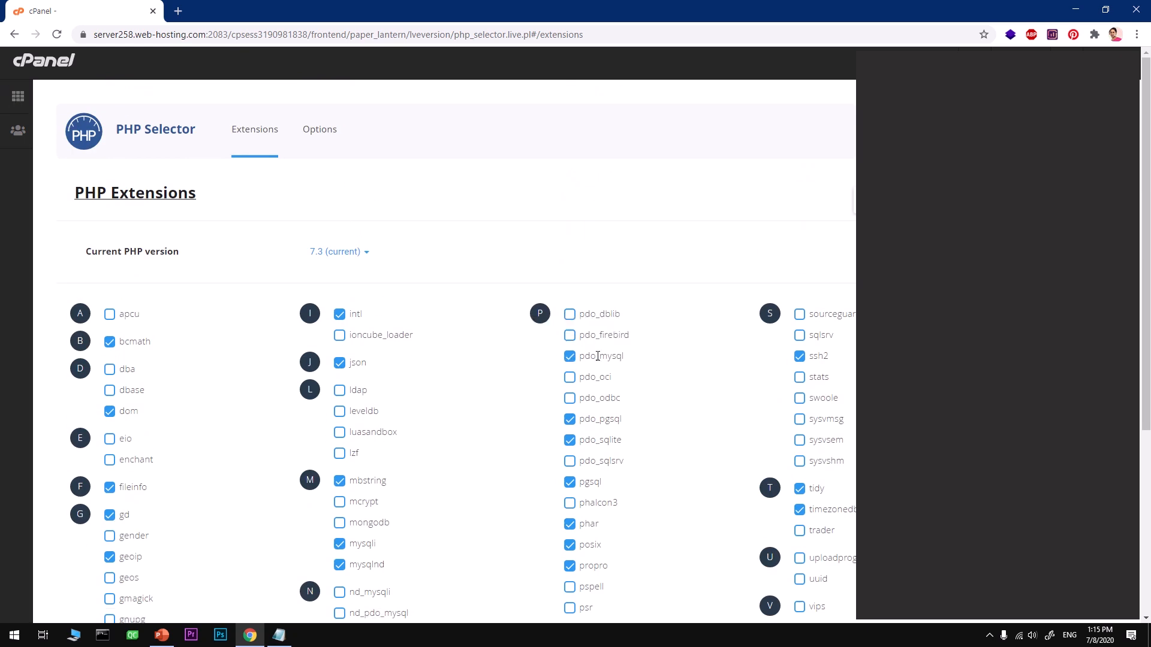
{"action": "mouse_move", "coordinate": [17, 96]}
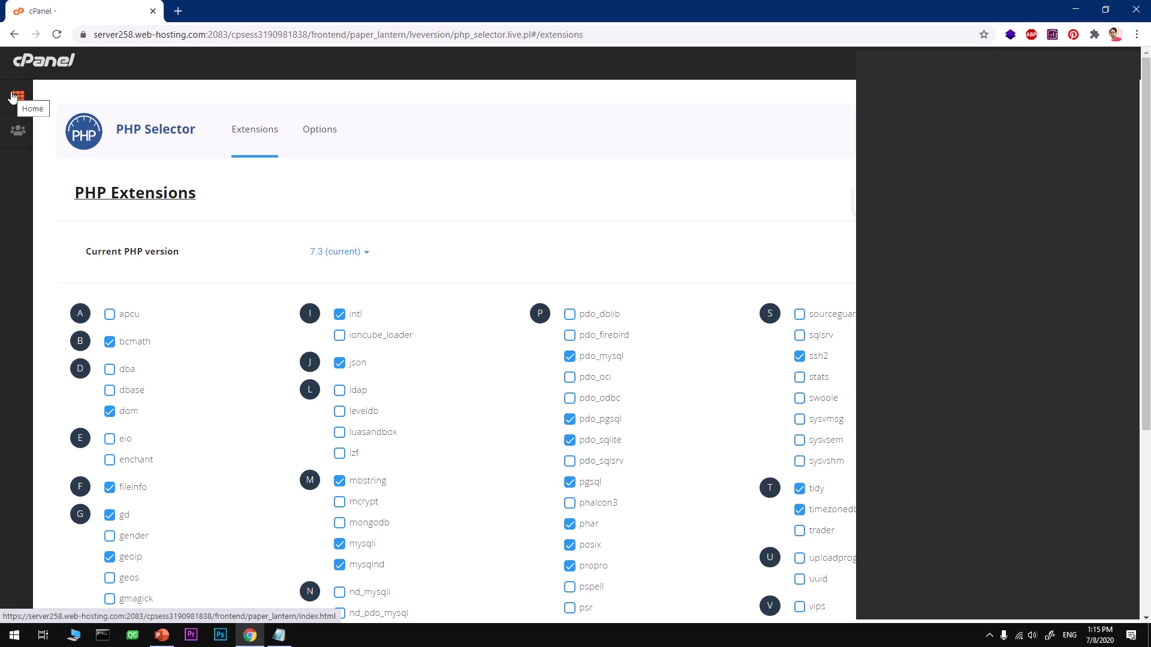
Go back to cPanel home, search functions for 'addon', and open Addon Domains
{"action": "left_click", "coordinate": [18, 96]}
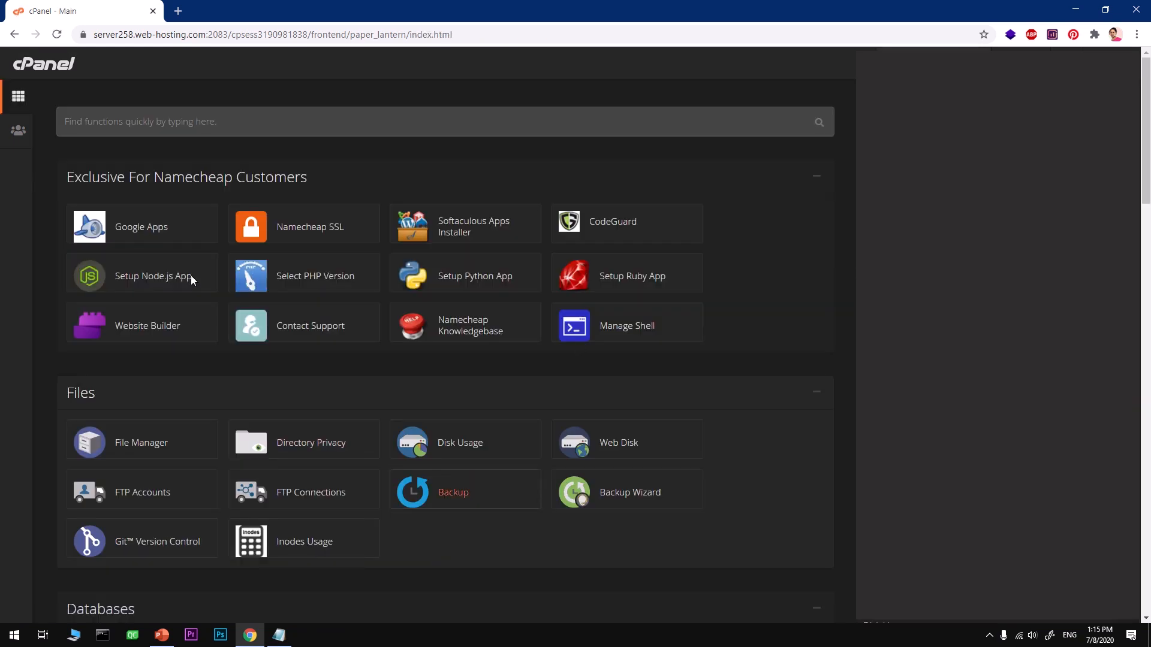
{"action": "left_click", "coordinate": [445, 122]}
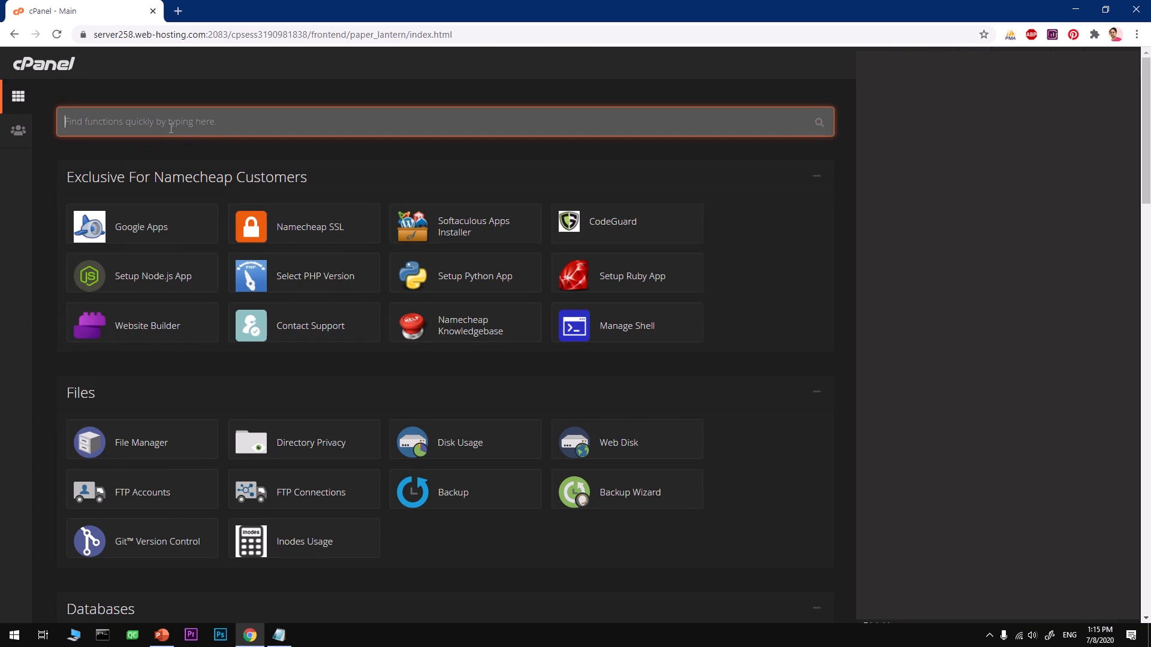
{"action": "type", "text": "addm"}
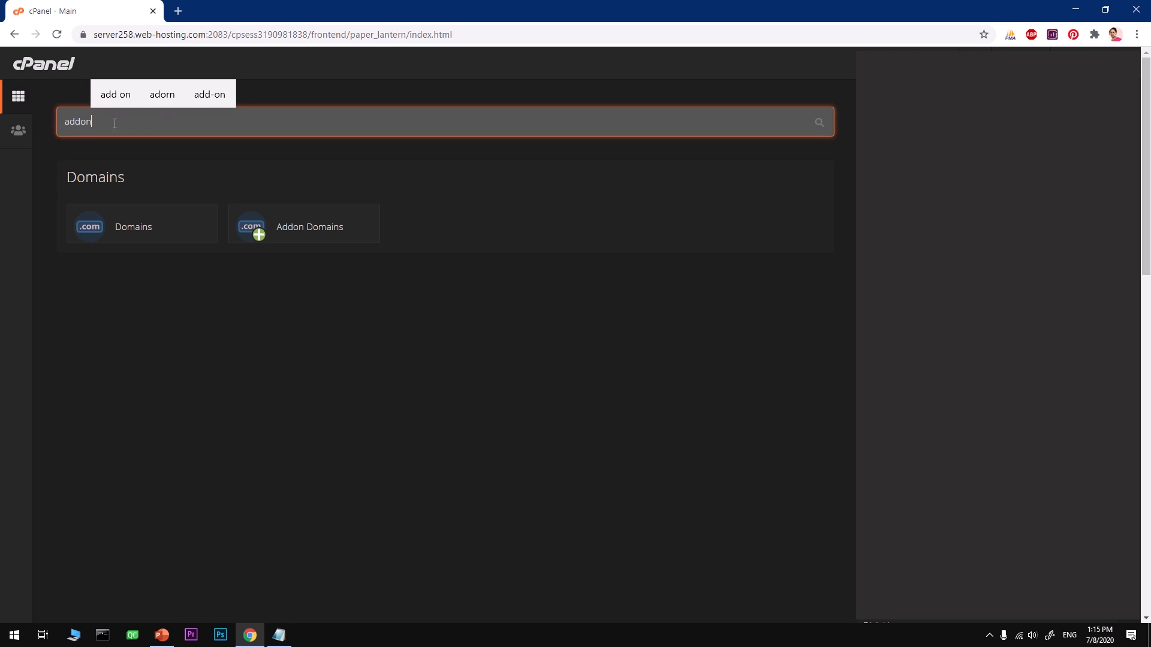
{"action": "mouse_move", "coordinate": [311, 386]}
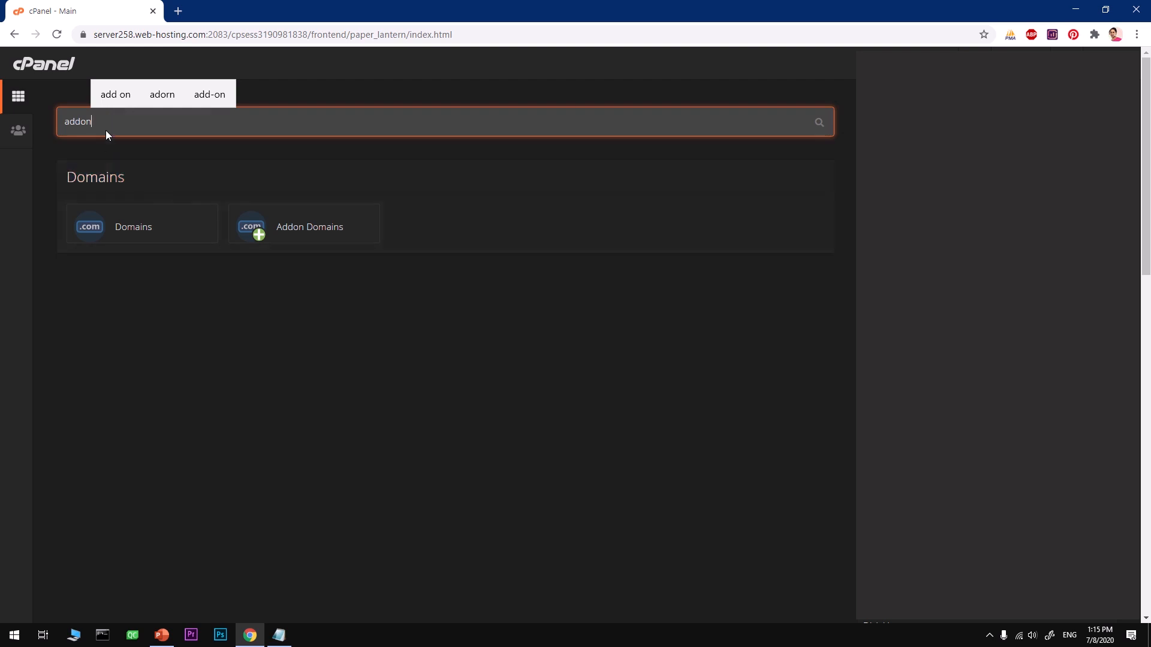
{"action": "mouse_move", "coordinate": [308, 227]}
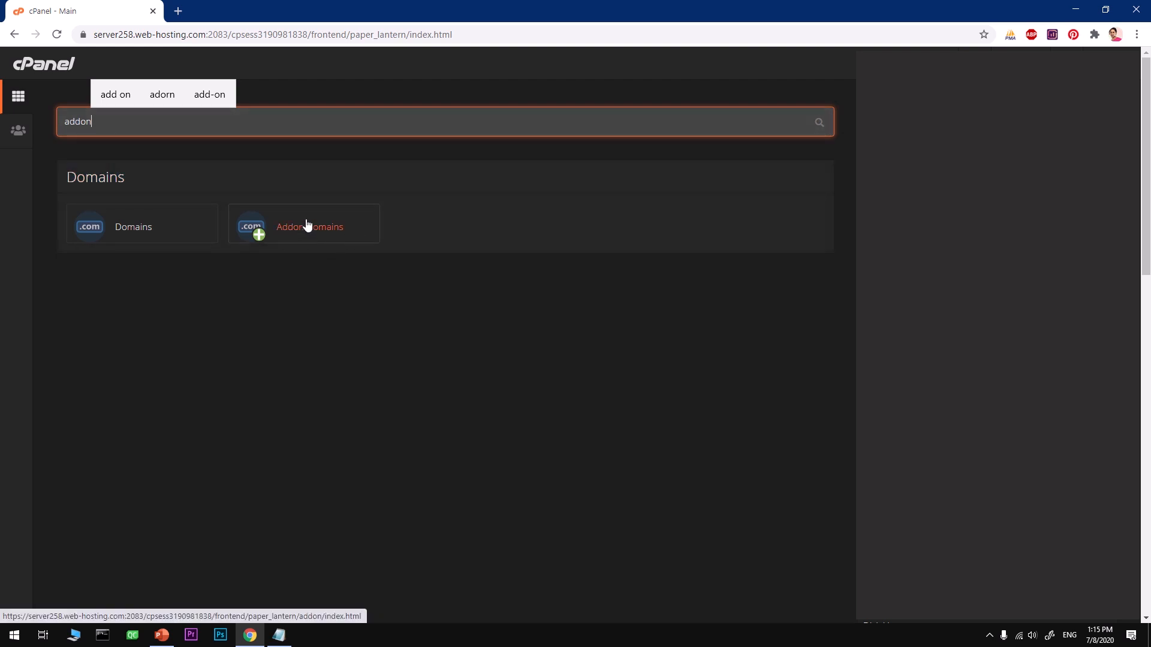
{"action": "mouse_move", "coordinate": [247, 182]}
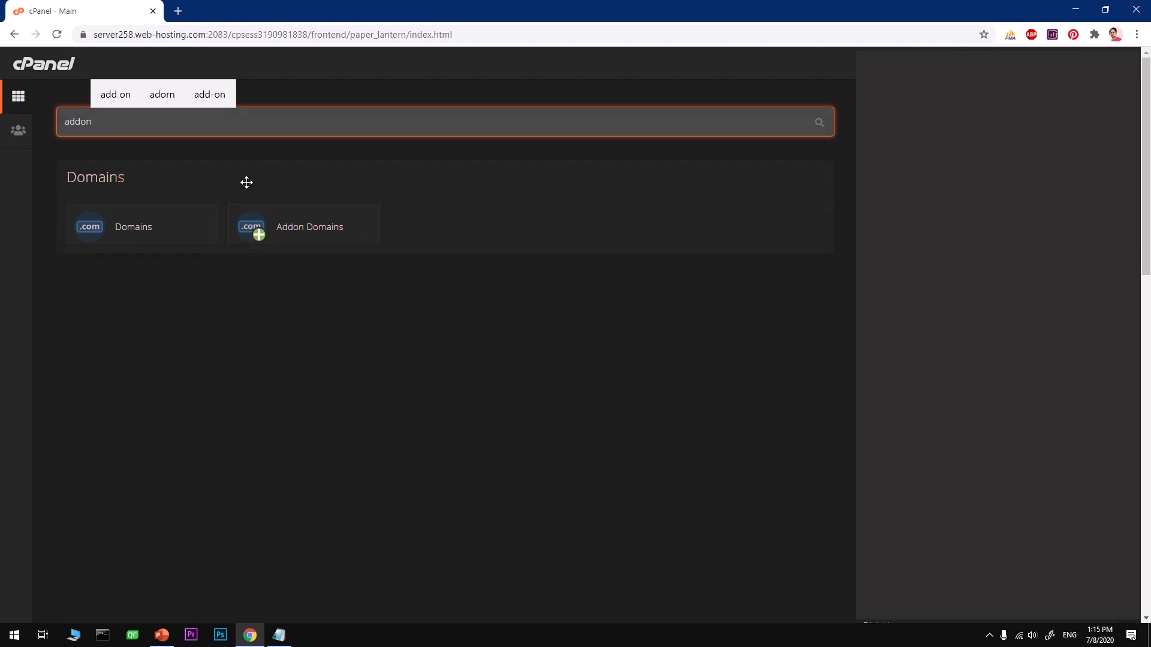
{"action": "left_click", "coordinate": [309, 227]}
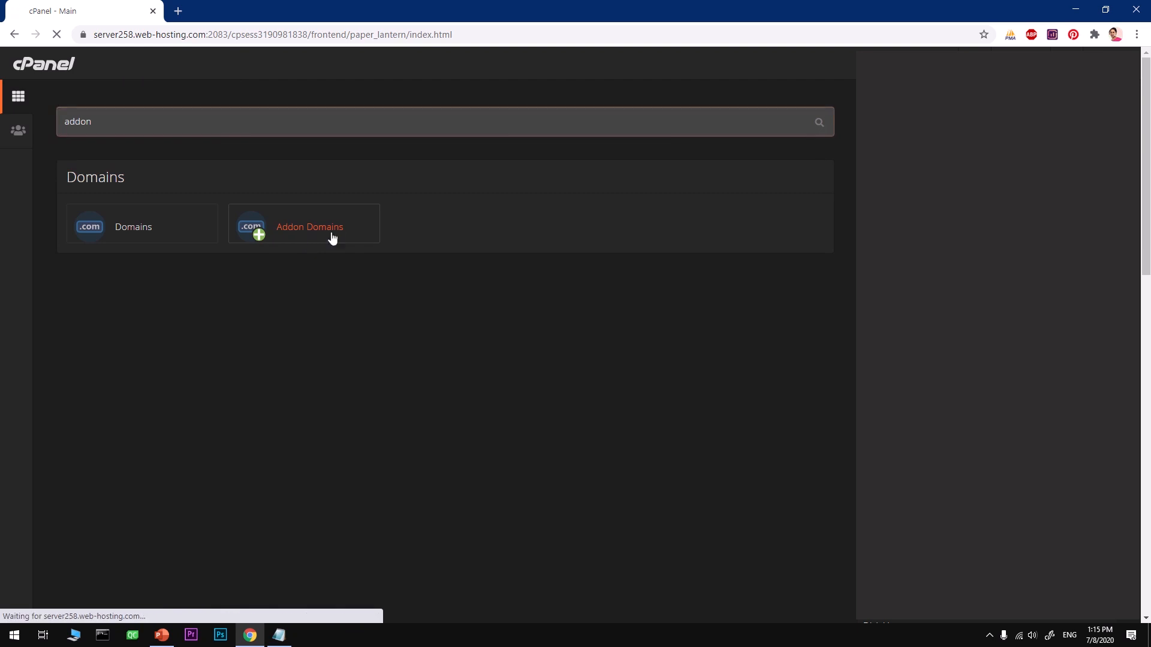
Submit fasfd.com as an addon domain with the suggested subdomain and document root
{"action": "left_click", "coordinate": [309, 226]}
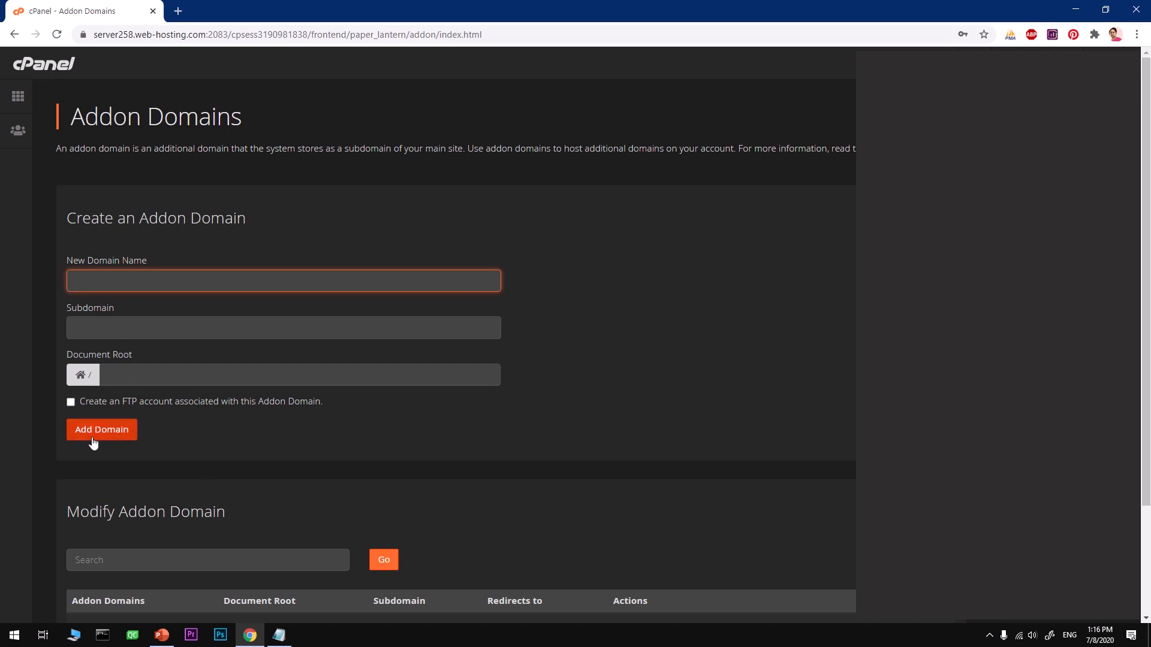
{"action": "mouse_move", "coordinate": [100, 441]}
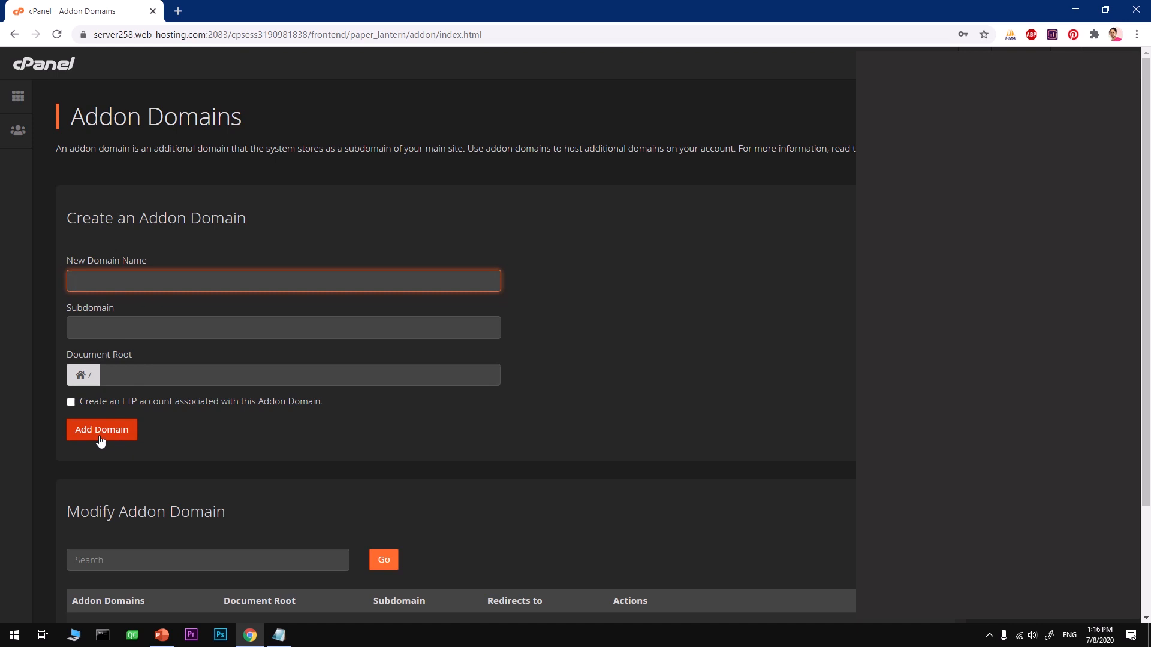
{"action": "type", "text": "fasfd.com"}
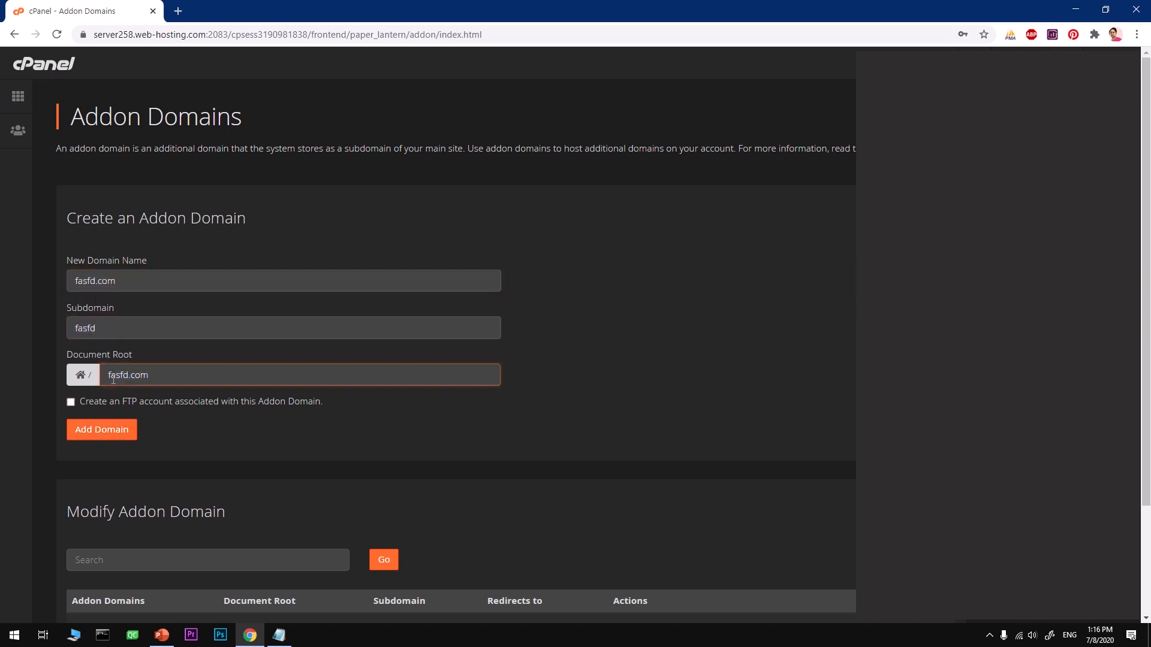
{"action": "left_click", "coordinate": [101, 430]}
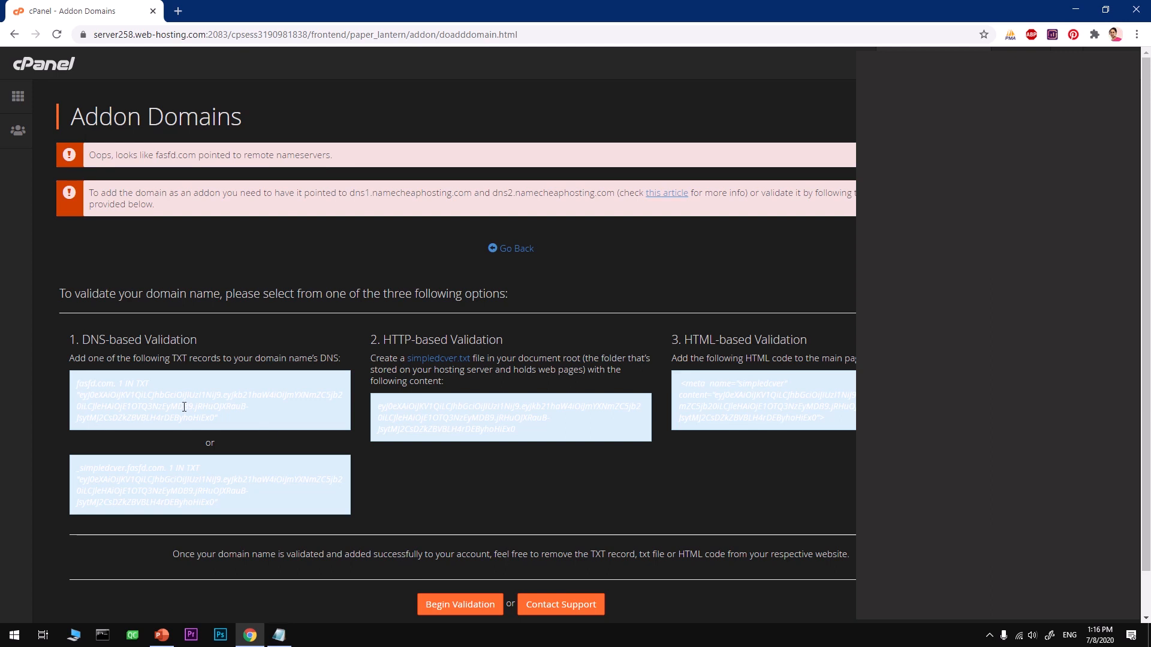
Scroll to the fasfd.com DNS TXT record and select its text for copying
{"action": "scroll", "scroll_direction": "down", "scroll_amount": 3}
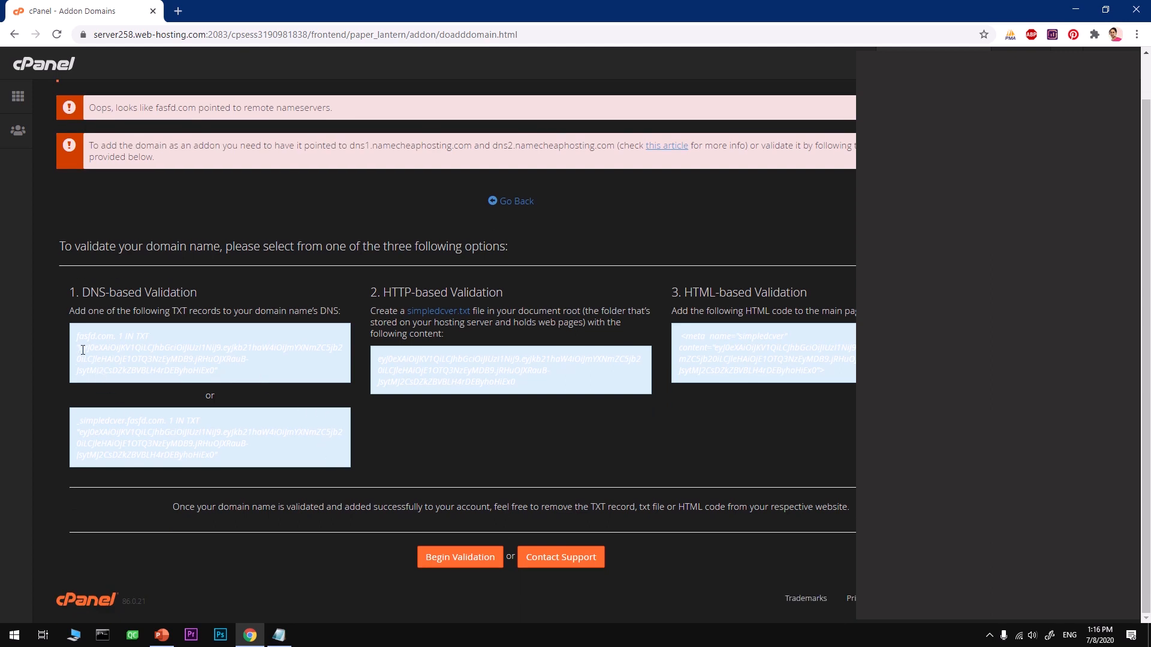
{"action": "right_click", "coordinate": [181, 359]}
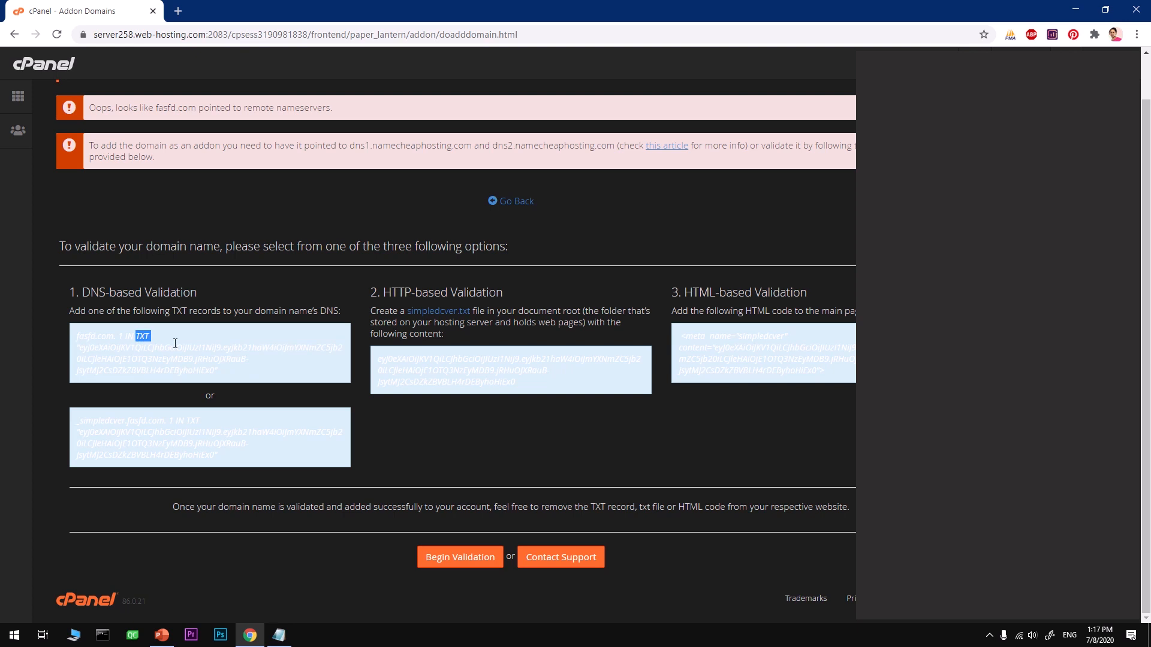
{"action": "mouse_move", "coordinate": [114, 343]}
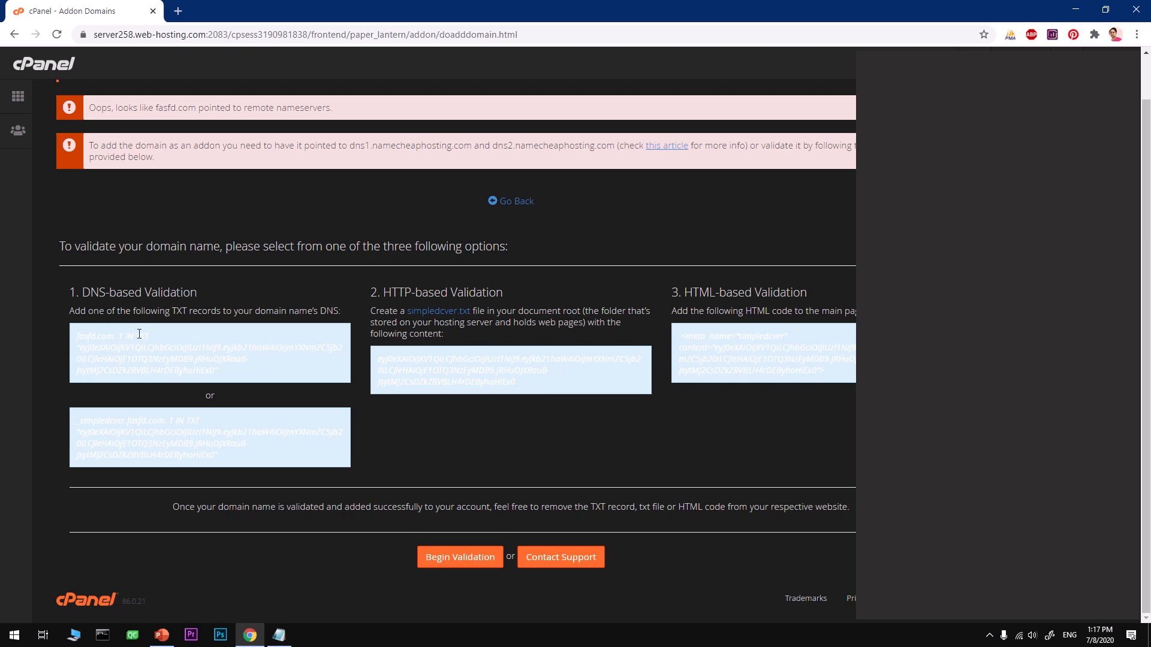
{"action": "double_click", "coordinate": [141, 337]}
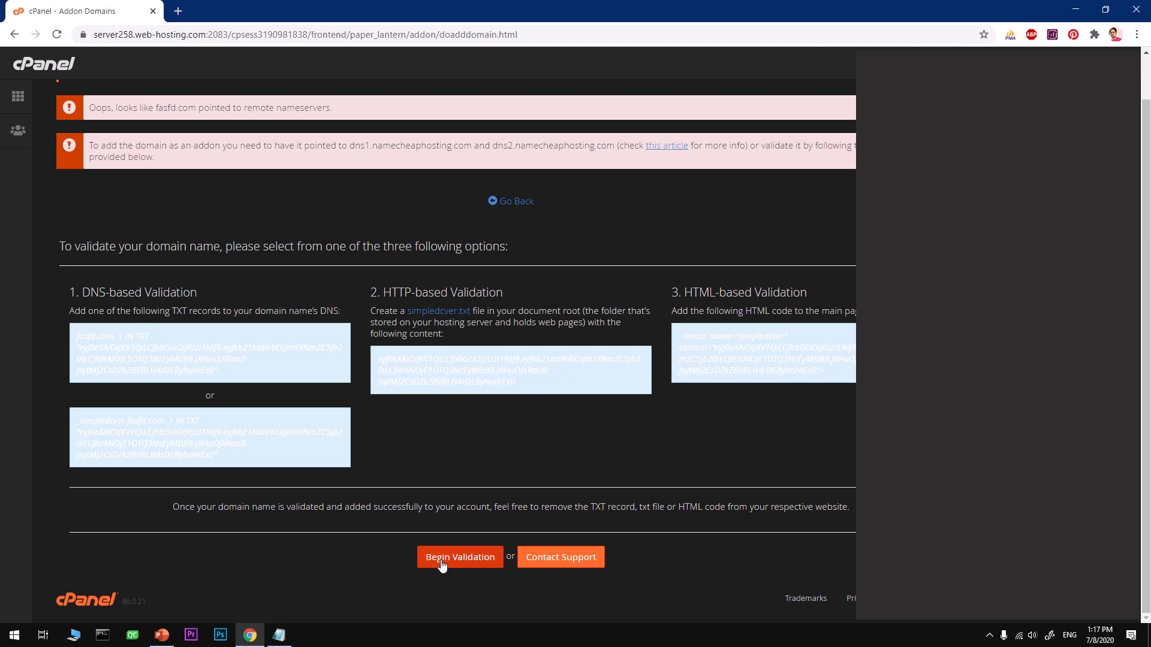
{"action": "mouse_move", "coordinate": [560, 556]}
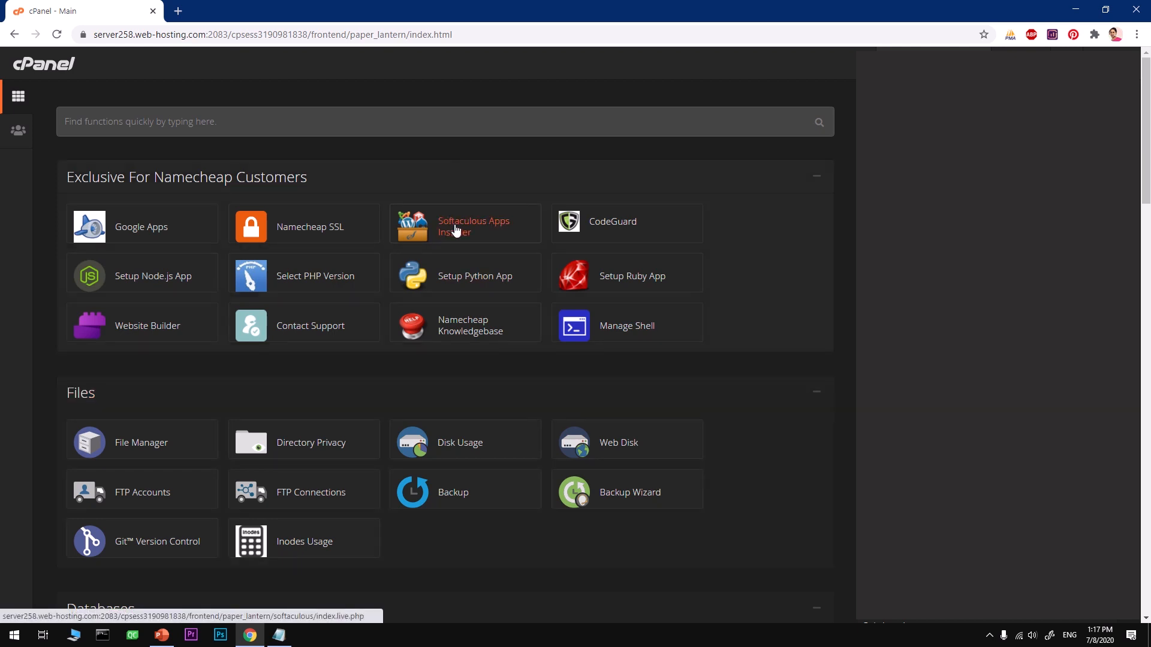
Launch Softaculous Apps Installer and bring up the WordPress overview page
{"action": "left_click", "coordinate": [464, 226]}
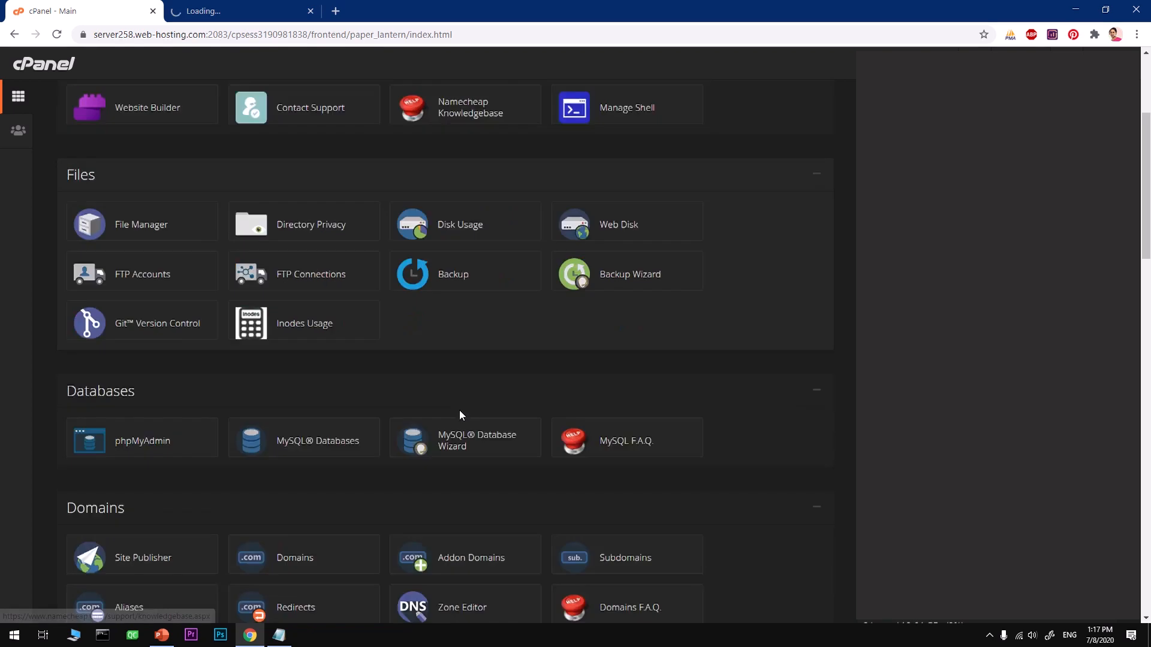
{"action": "scroll", "scroll_direction": "down", "scroll_amount": 3}
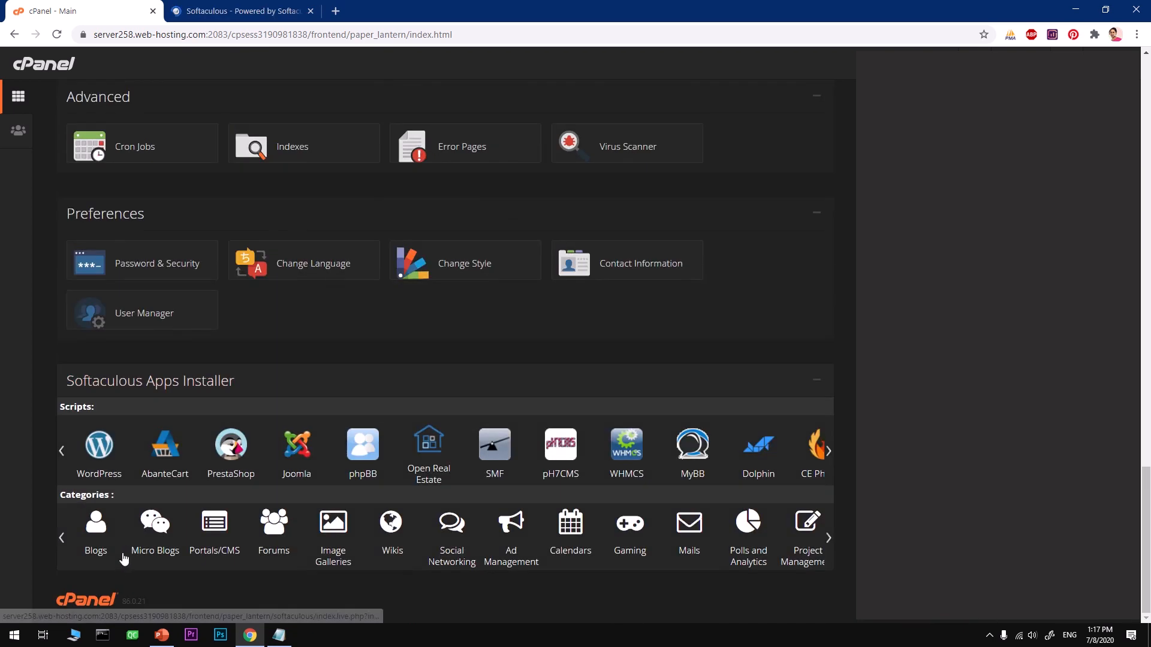
{"action": "left_click", "coordinate": [312, 262]}
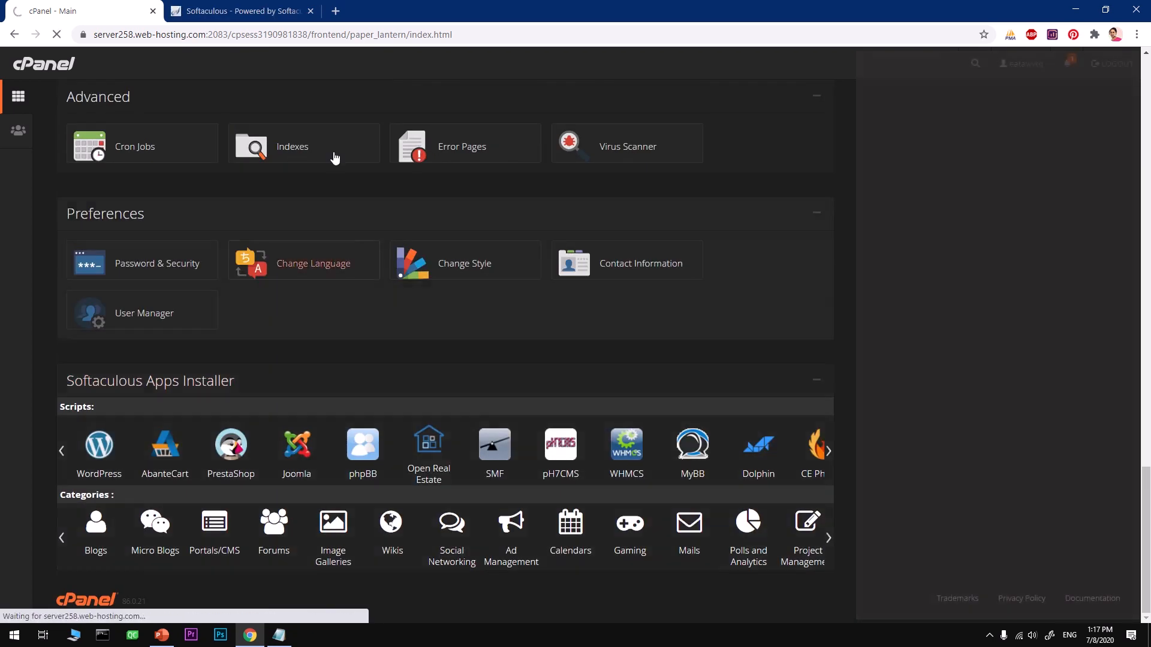
{"action": "left_click", "coordinate": [98, 445]}
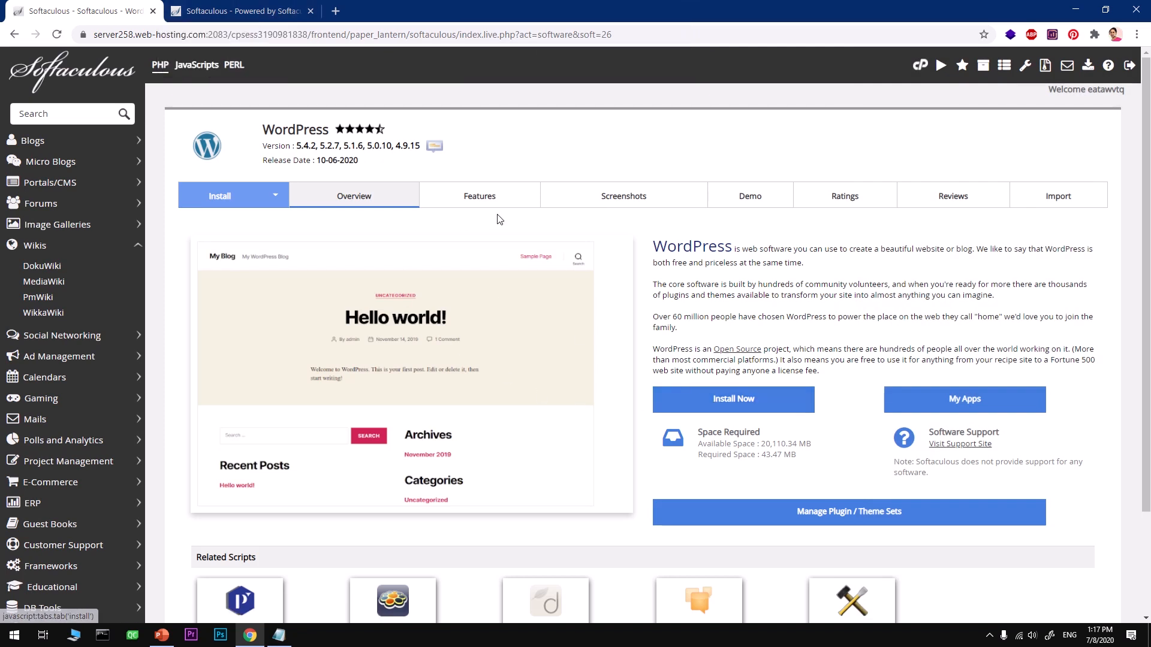
{"action": "left_click", "coordinate": [242, 10]}
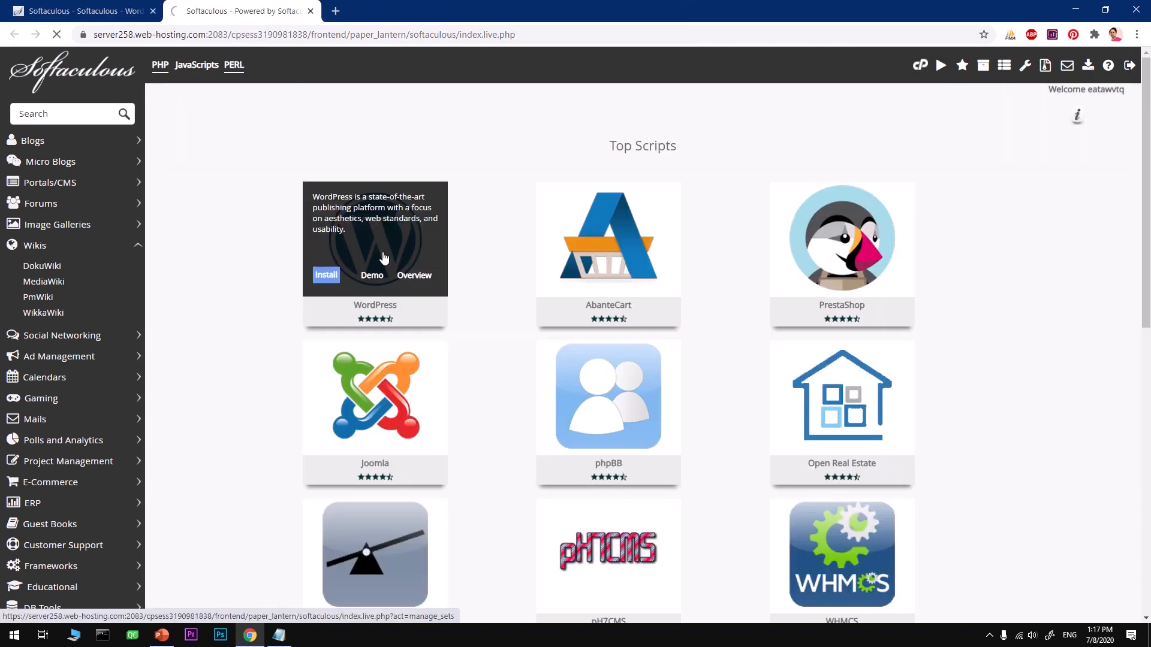
{"action": "left_click", "coordinate": [413, 276]}
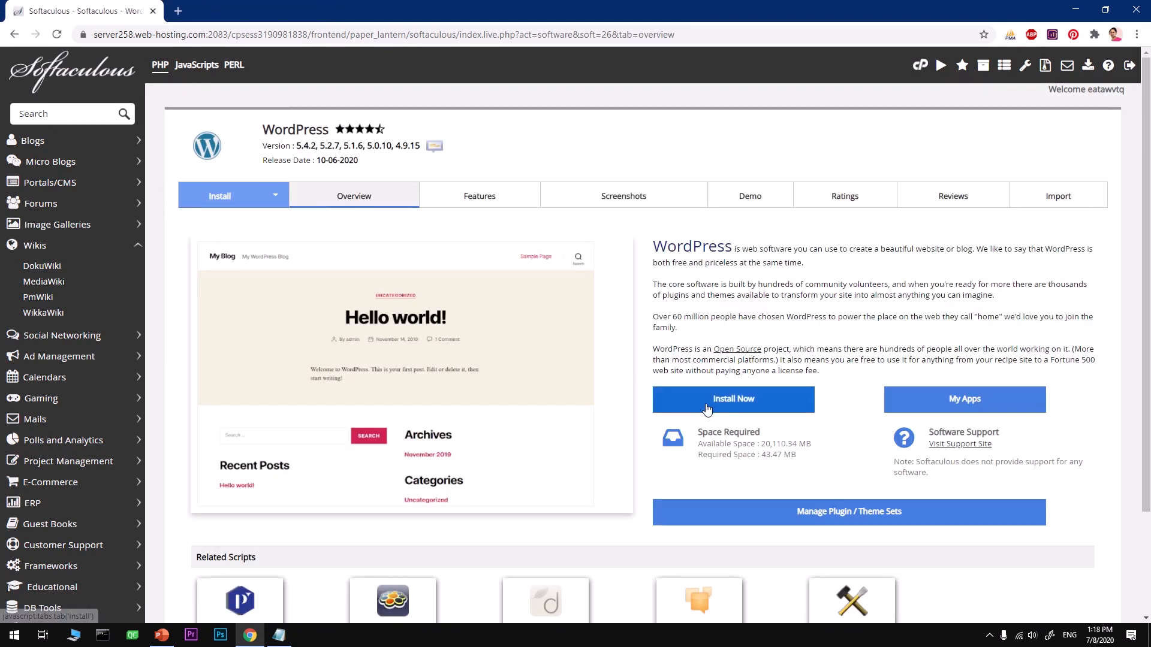
{"action": "mouse_move", "coordinate": [771, 212]}
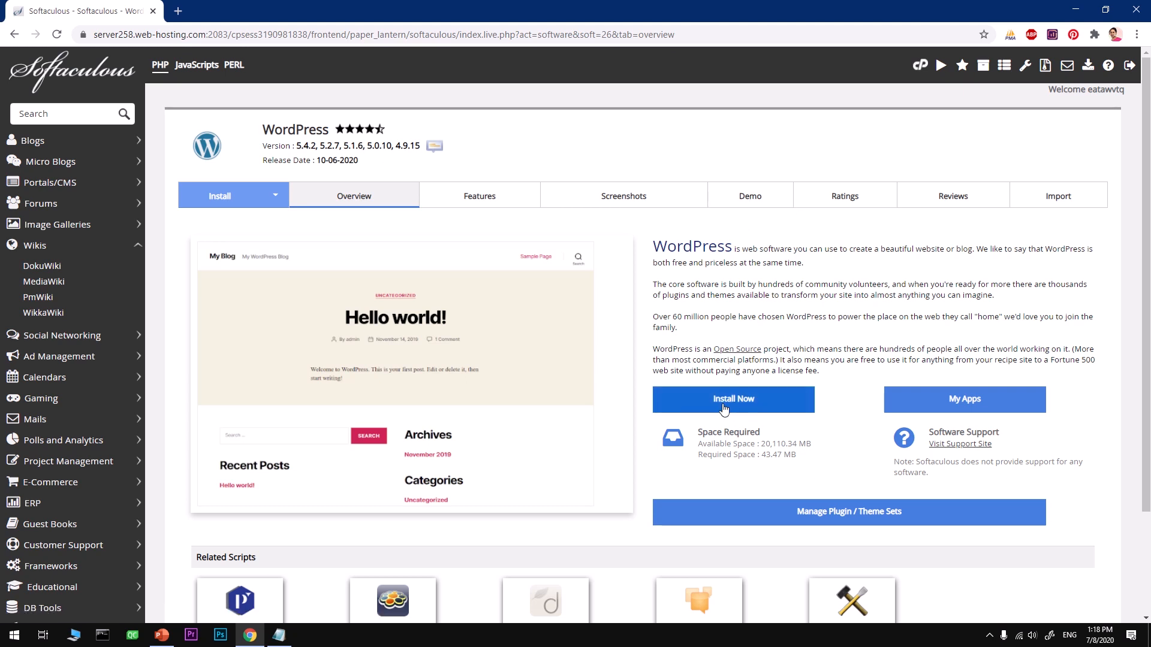
{"action": "left_click", "coordinate": [733, 399]}
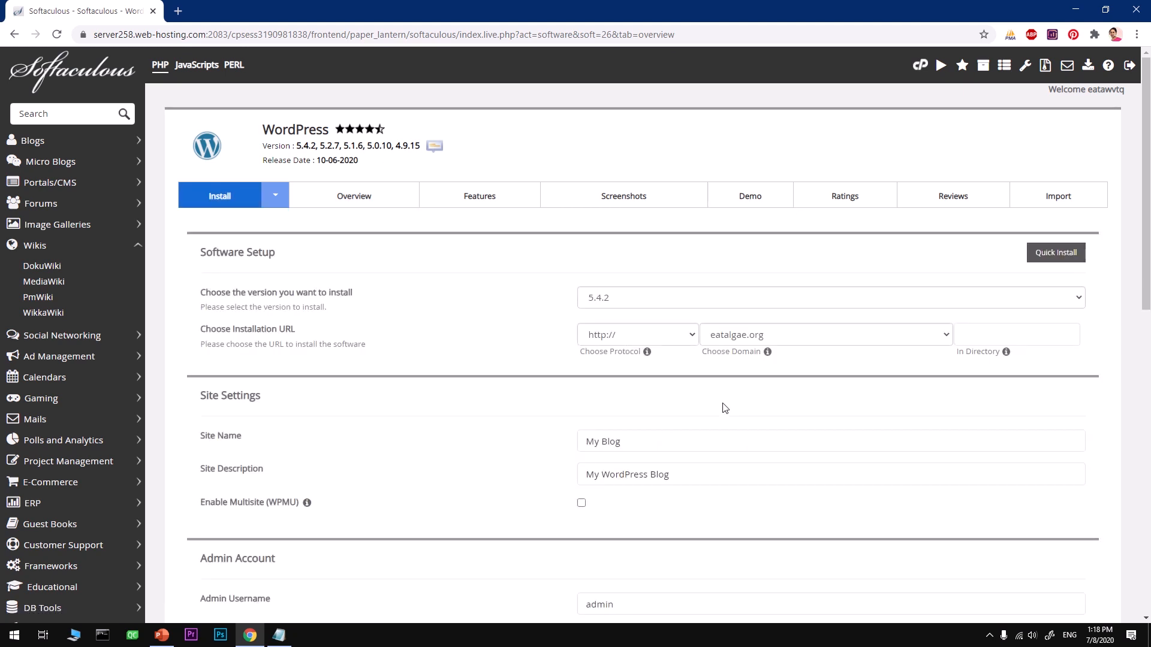
{"action": "left_click", "coordinate": [636, 334]}
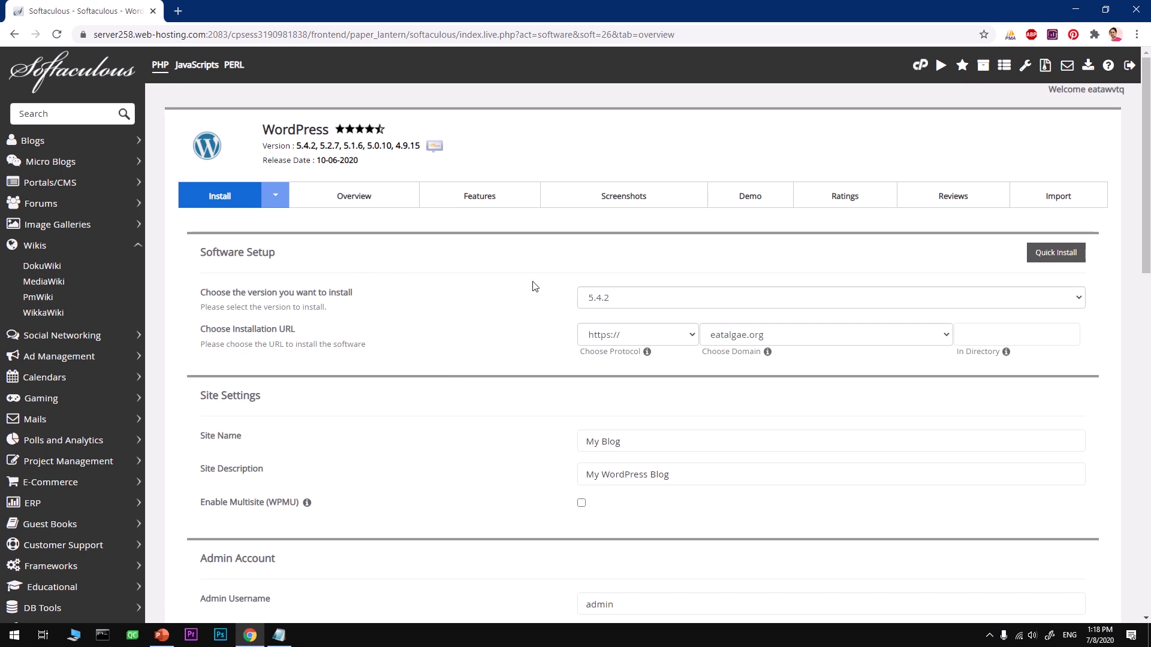
{"action": "left_click", "coordinate": [828, 297]}
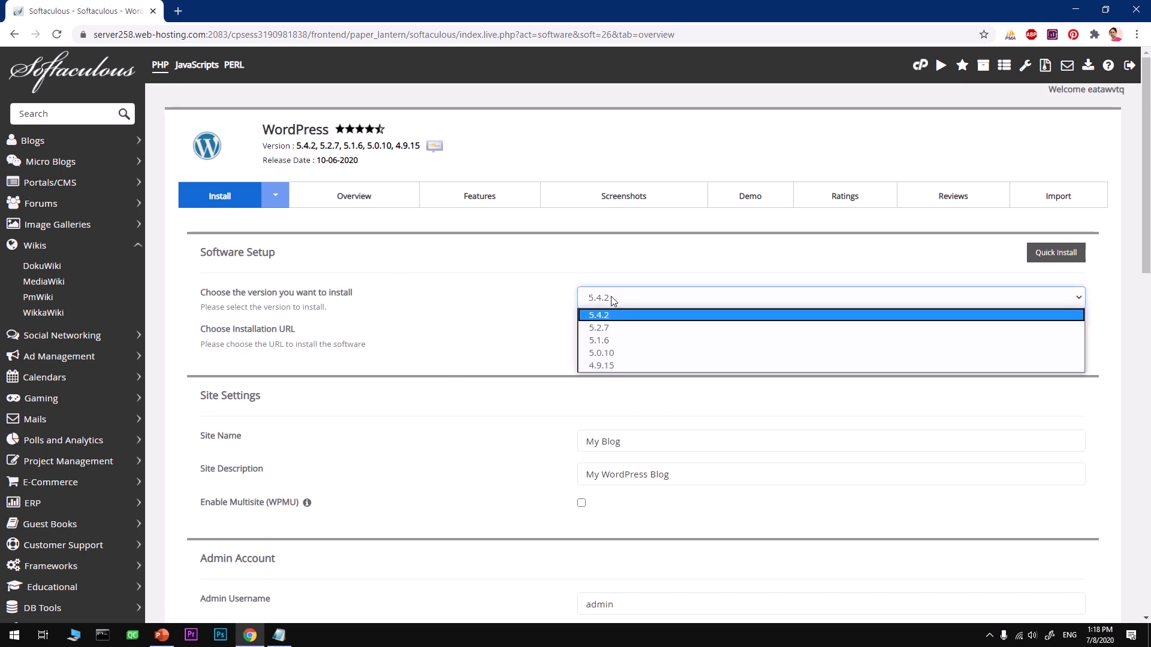
{"action": "left_click", "coordinate": [599, 314]}
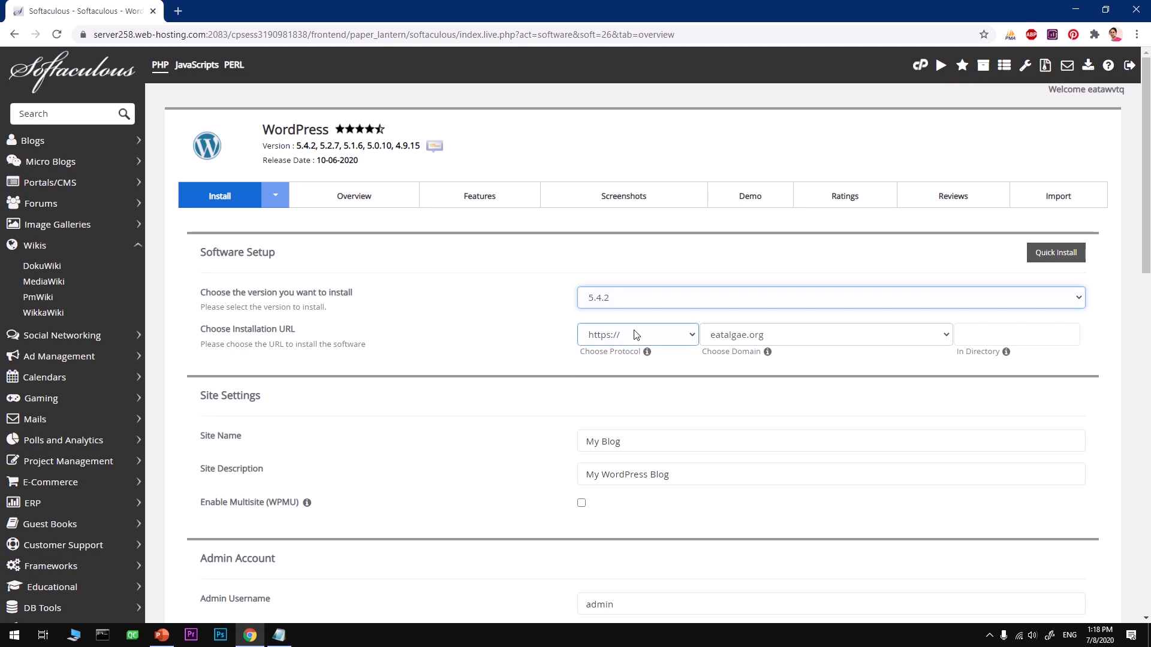
{"action": "left_click", "coordinate": [636, 335]}
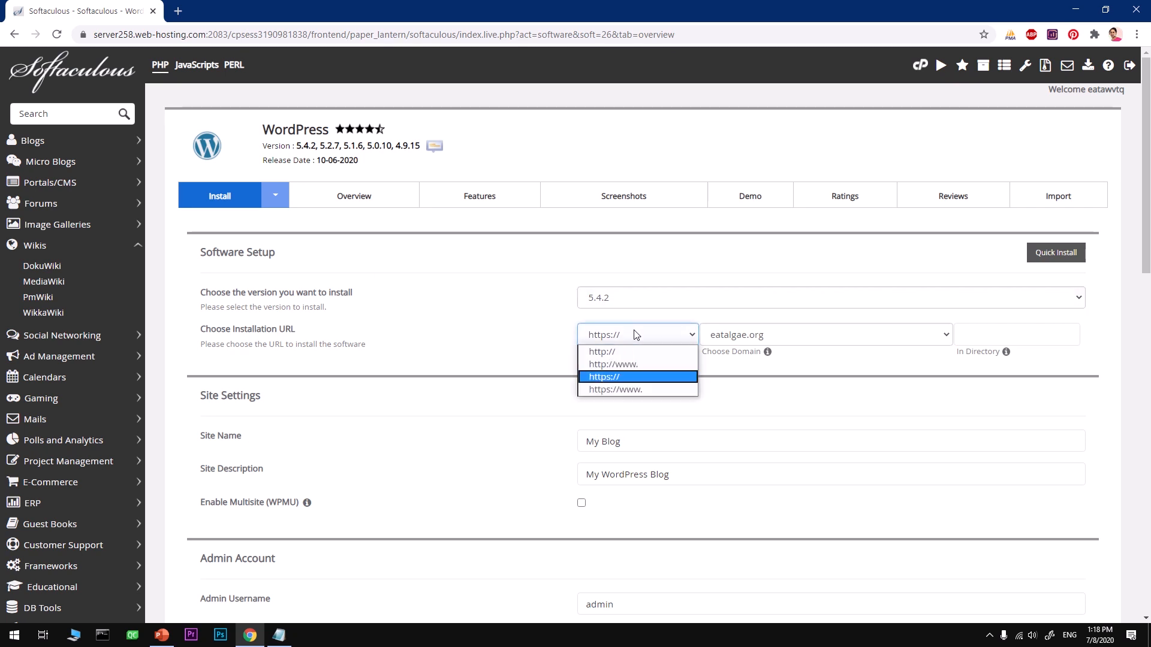
{"action": "left_click", "coordinate": [604, 377]}
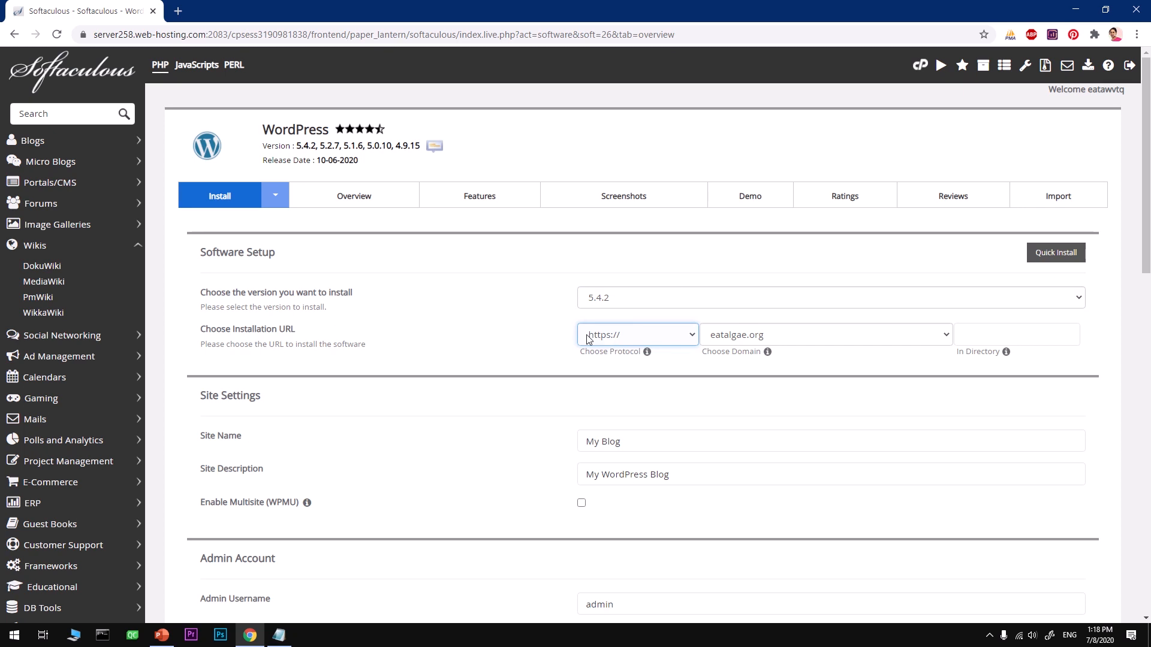
{"action": "left_click", "coordinate": [824, 334]}
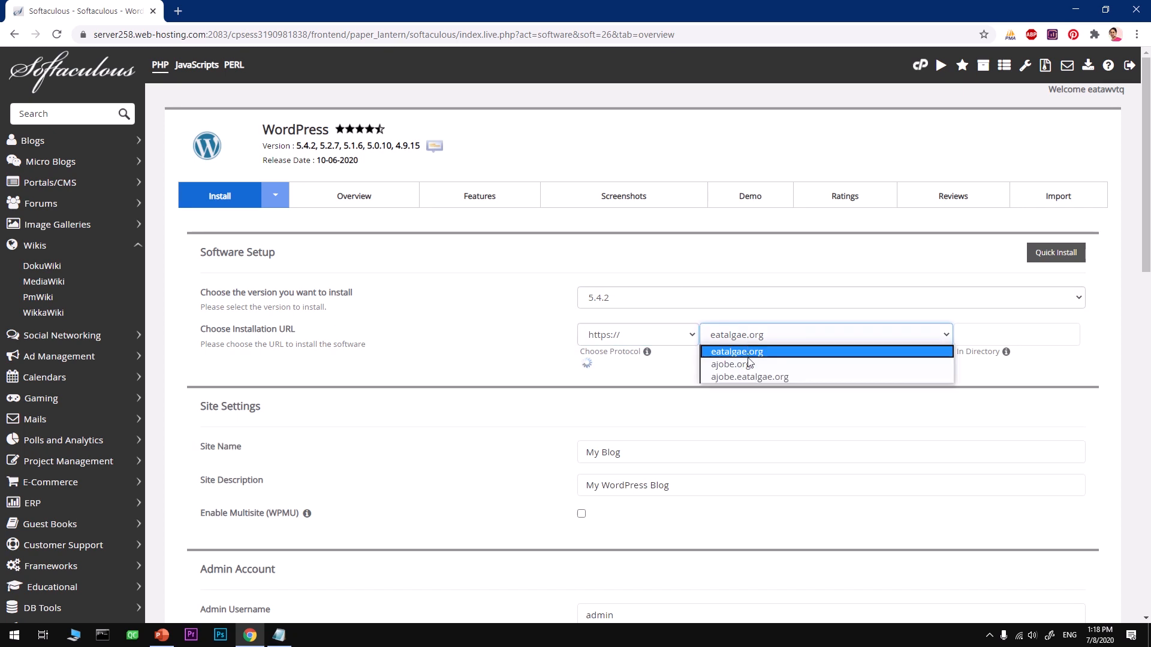
{"action": "left_click", "coordinate": [730, 364]}
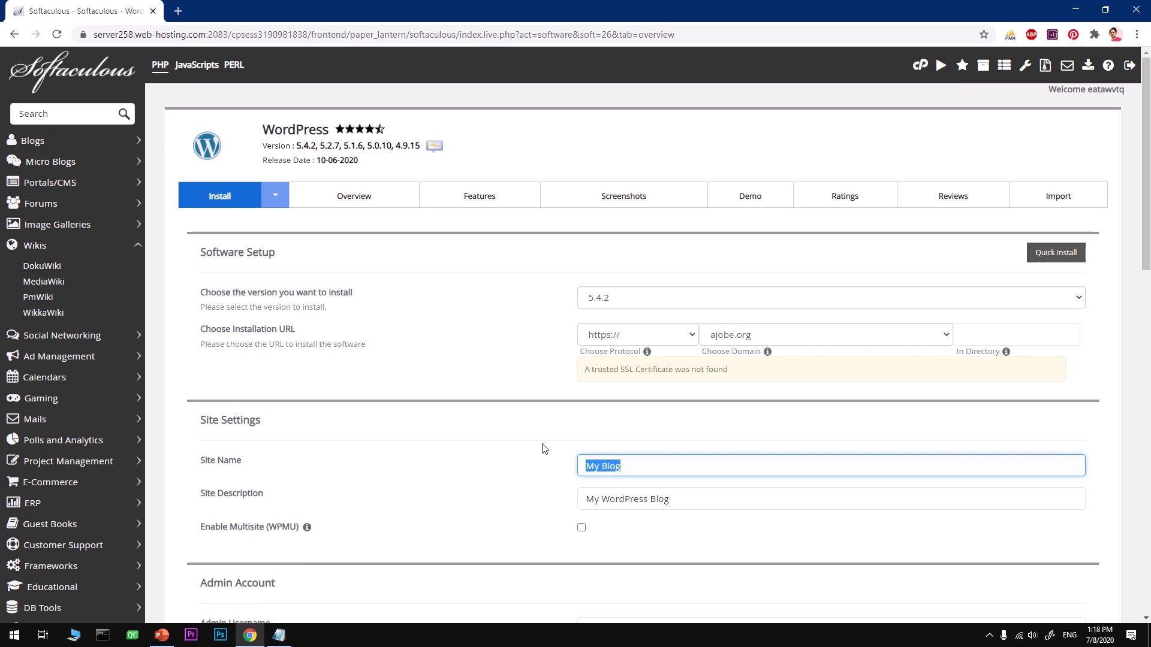
{"action": "type", "text": "Ajobe"}
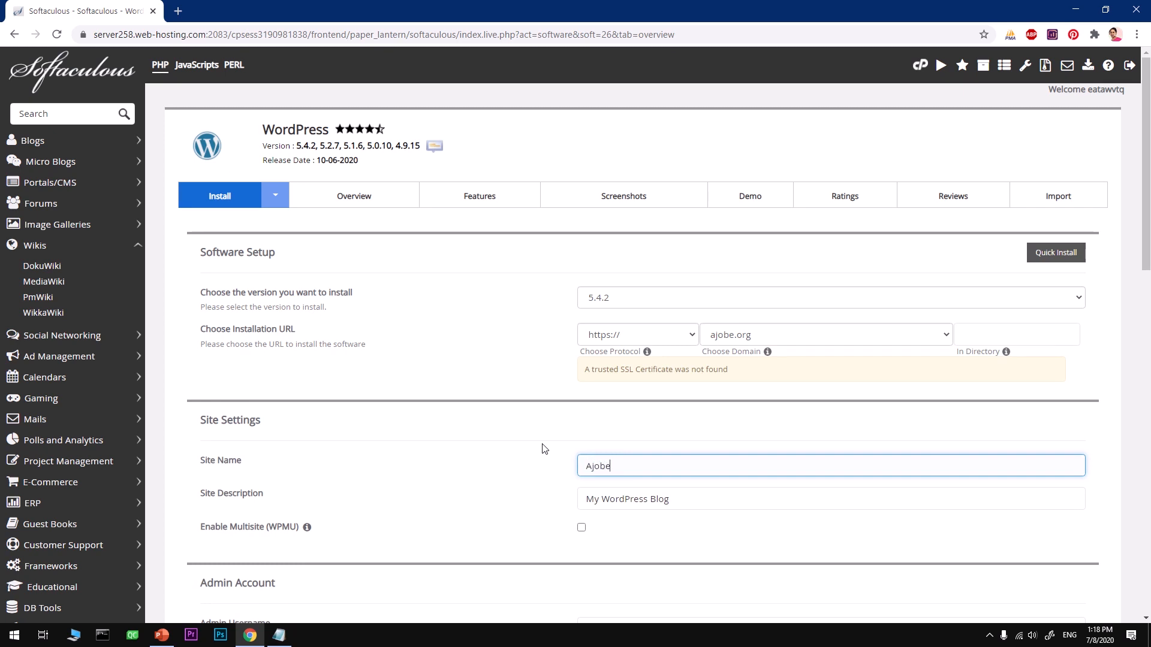
{"action": "type", "text": ".org"}
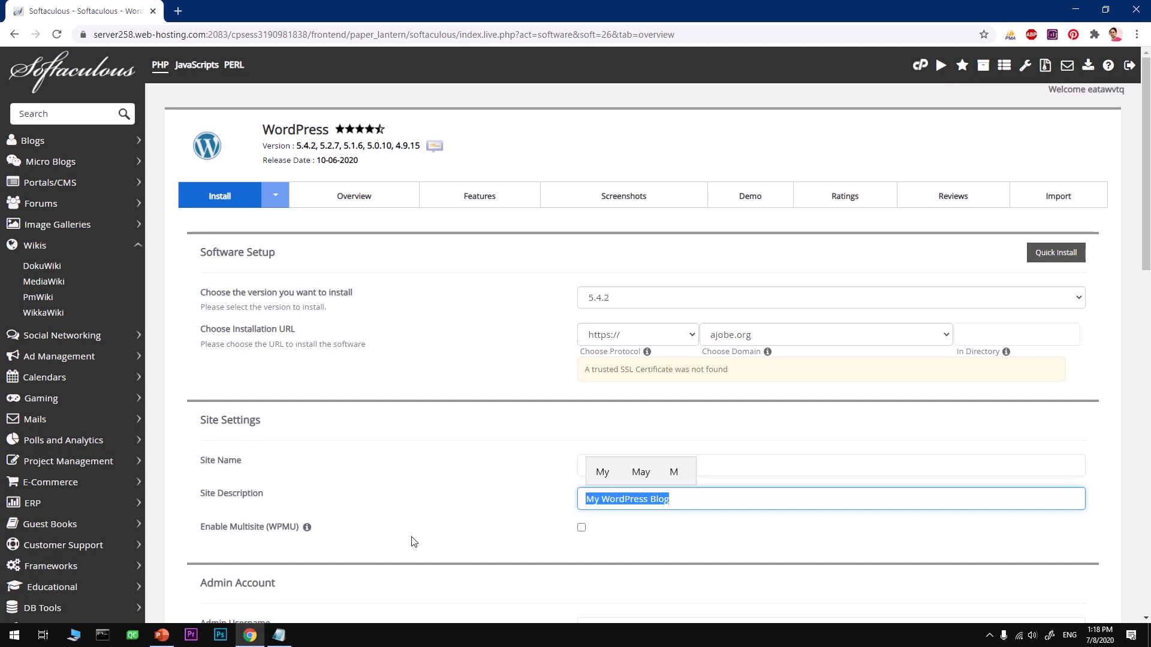
Set admin username ajobeadmin and a strong password, recording the login in Notepad
{"action": "scroll", "scroll_direction": "down", "scroll_amount": 3}
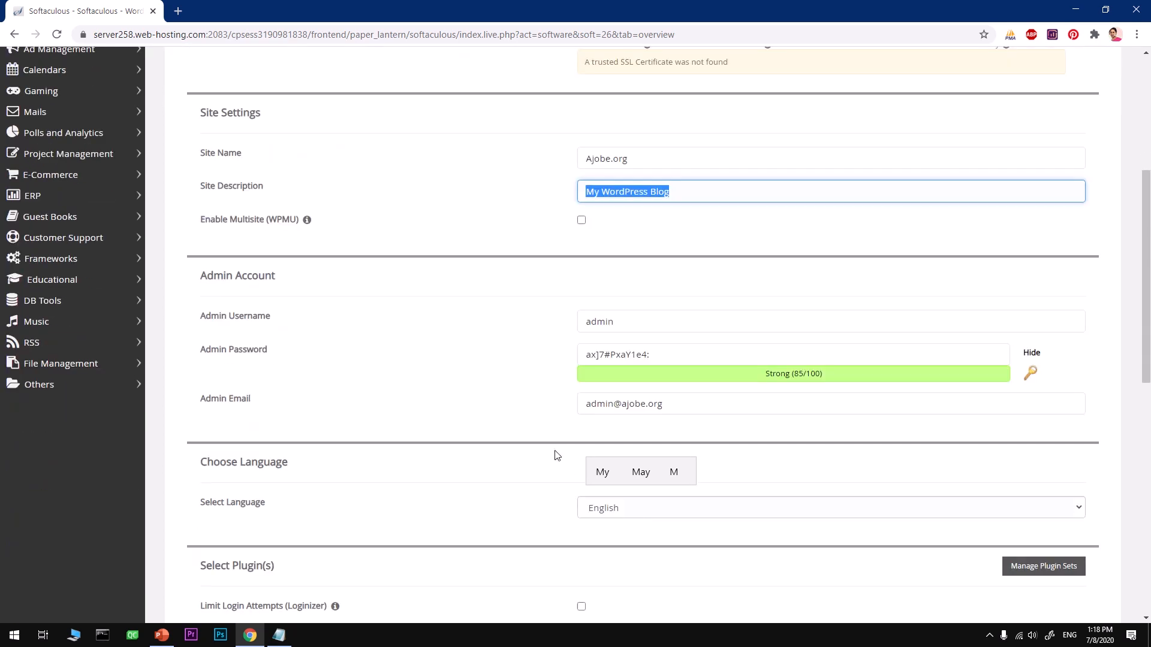
{"action": "mouse_move", "coordinate": [432, 233]}
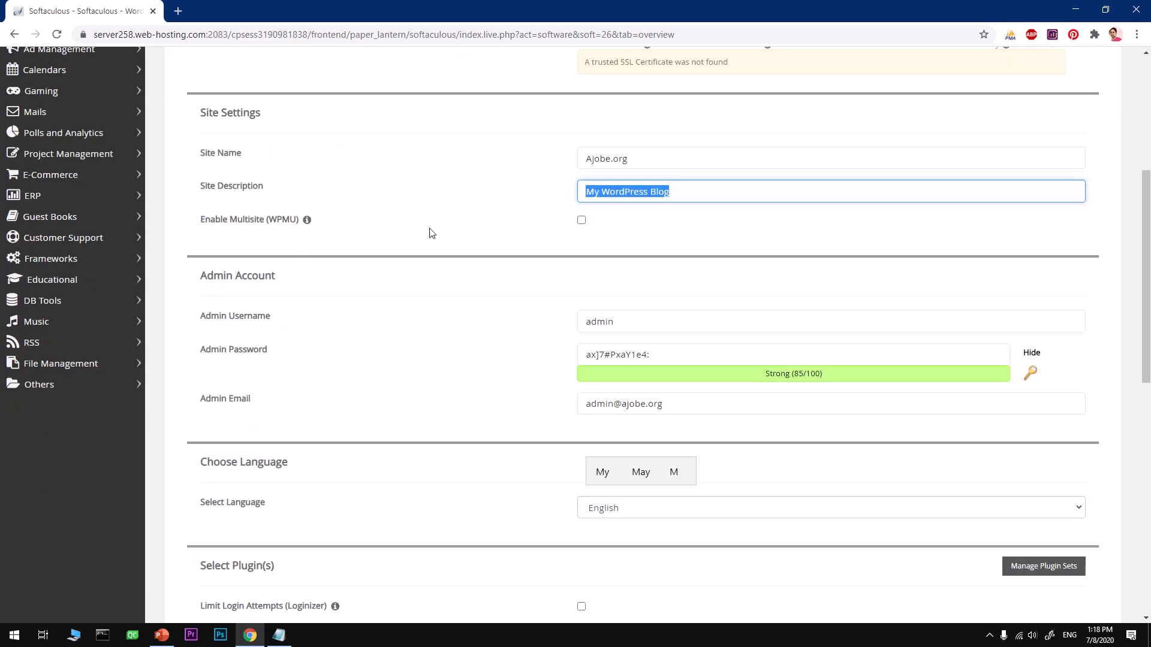
{"action": "left_click", "coordinate": [633, 322]}
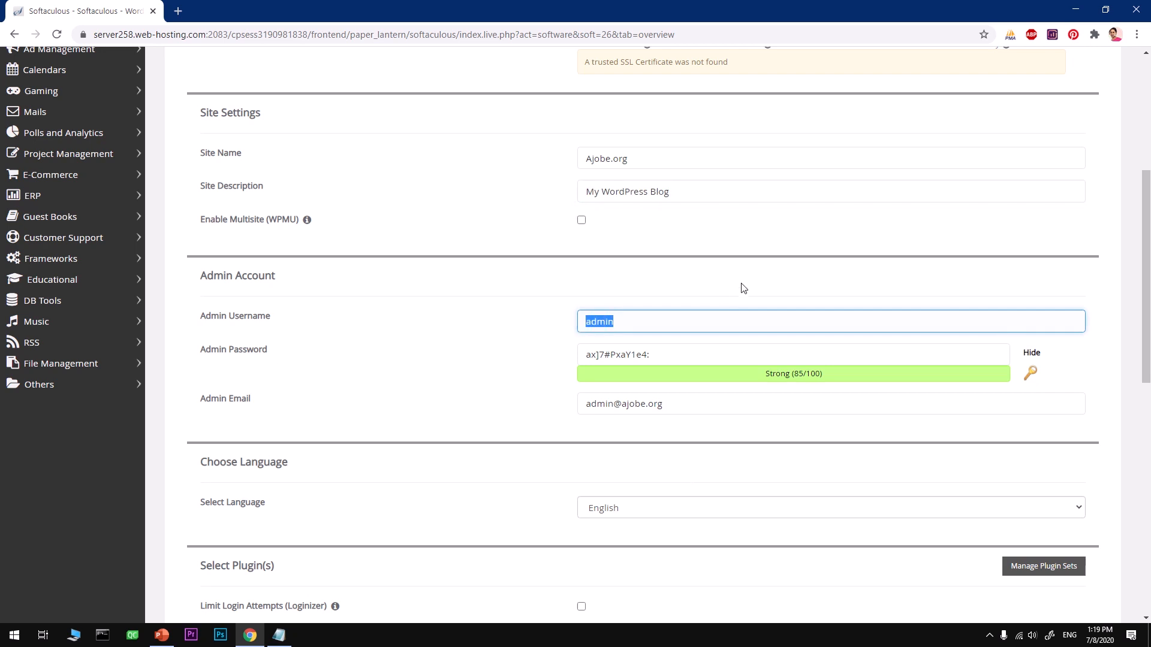
{"action": "type", "text": "ajobe"}
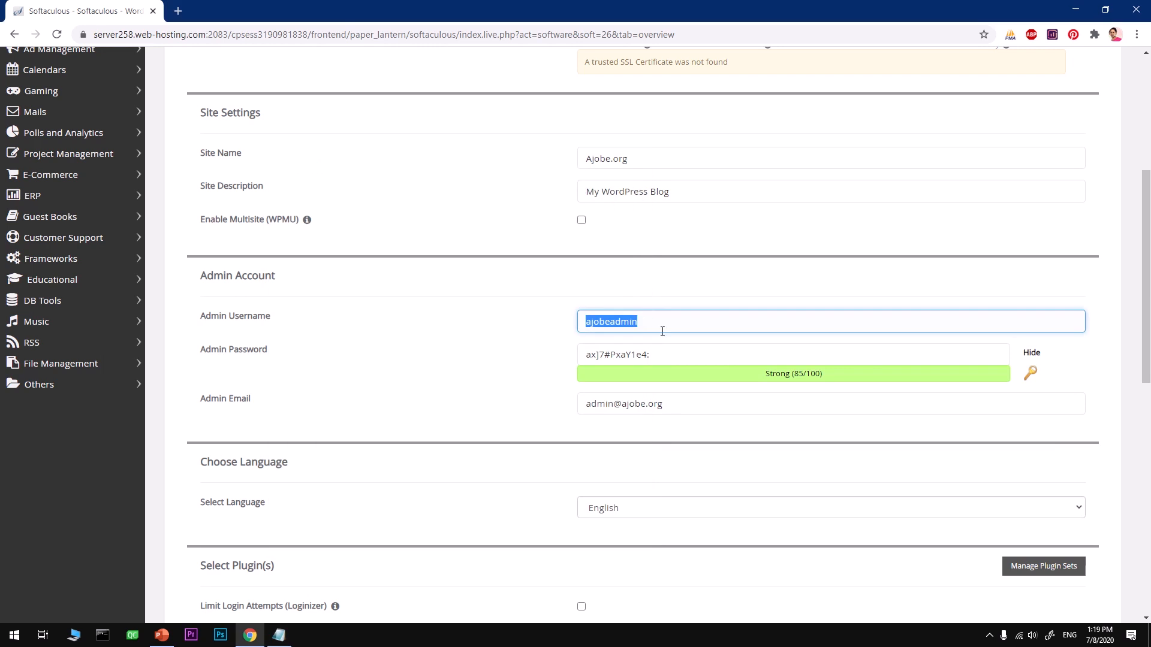
{"action": "left_click", "coordinate": [792, 354]}
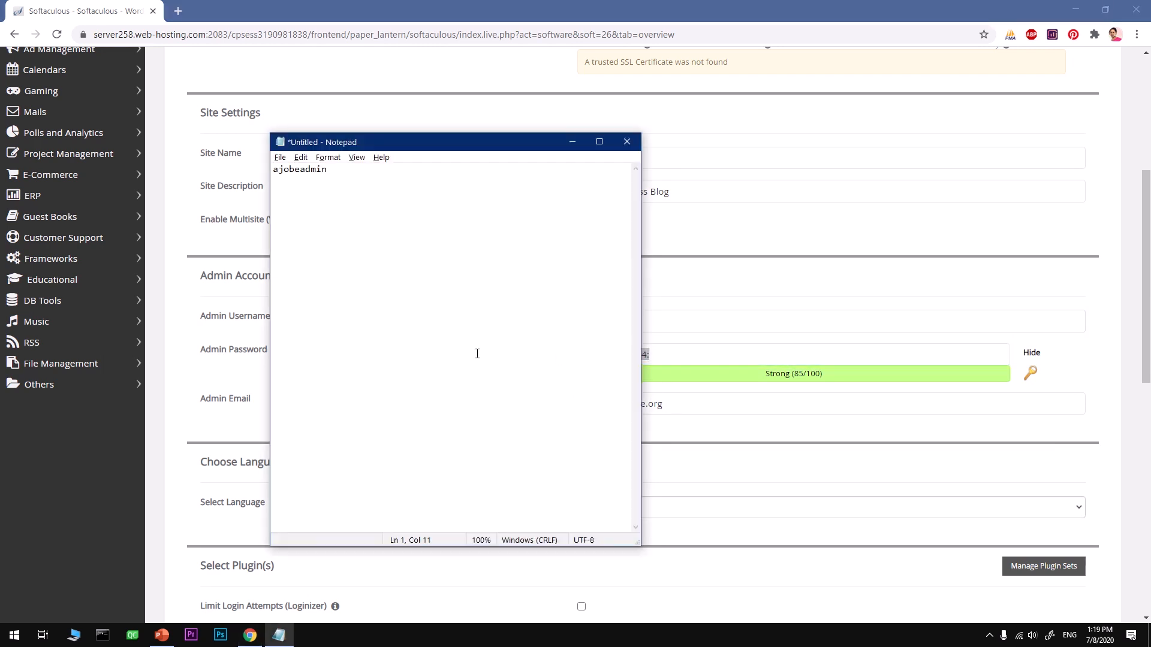
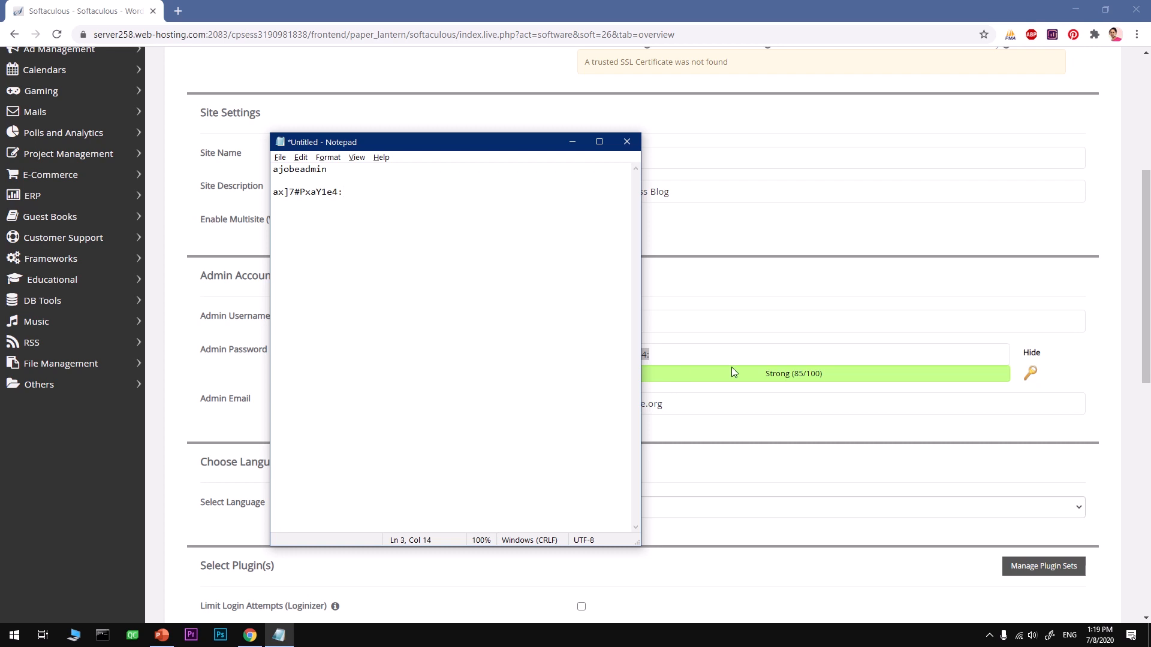
{"action": "mouse_move", "coordinate": [1092, 366]}
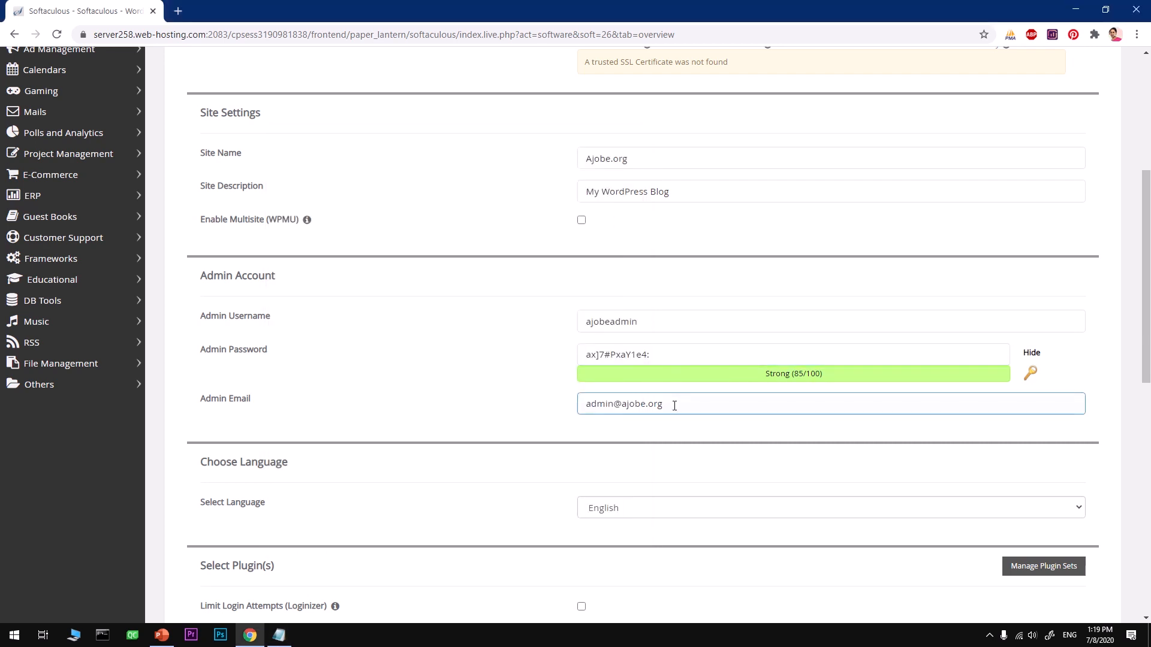
Replace the default admin email with a new amulyaa_ address
{"action": "triple_click", "coordinate": [624, 403]}
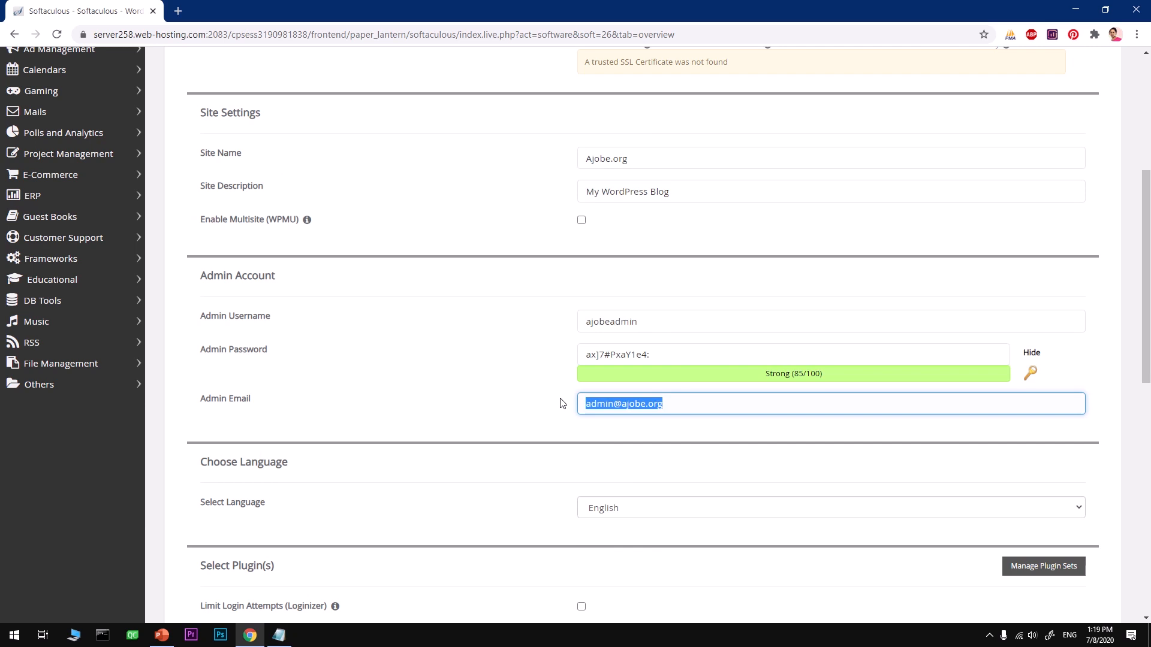
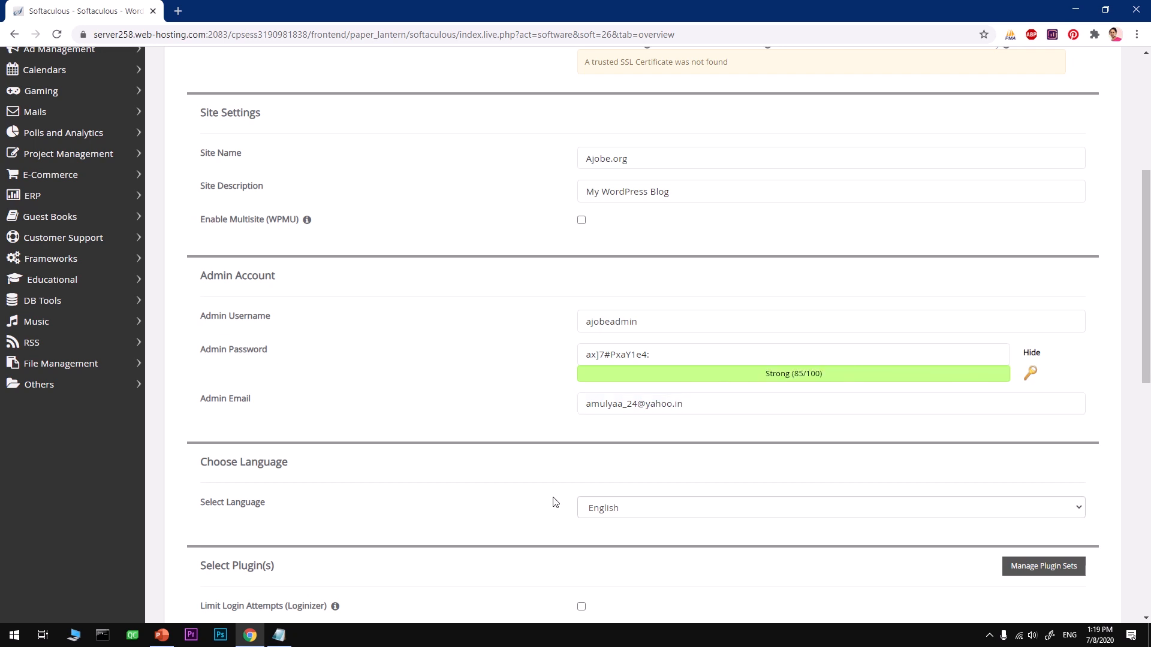
Keep English as language, leave Classic Editor unselected, and name the database ajobe7
{"action": "left_click", "coordinate": [830, 507]}
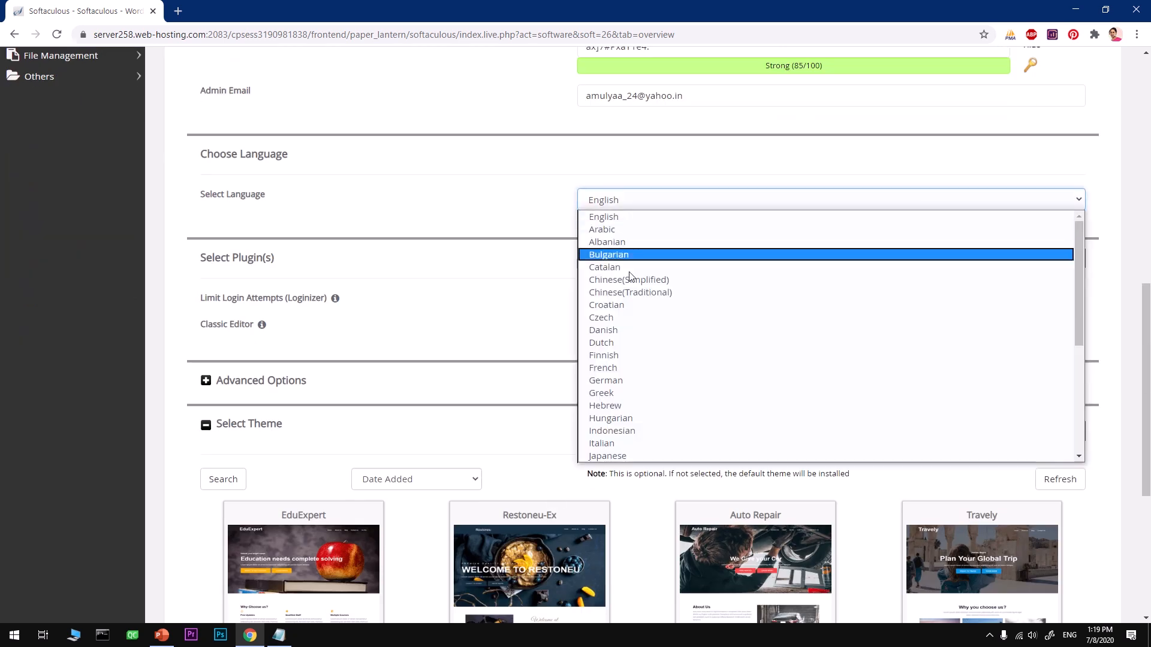
{"action": "left_click", "coordinate": [830, 199]}
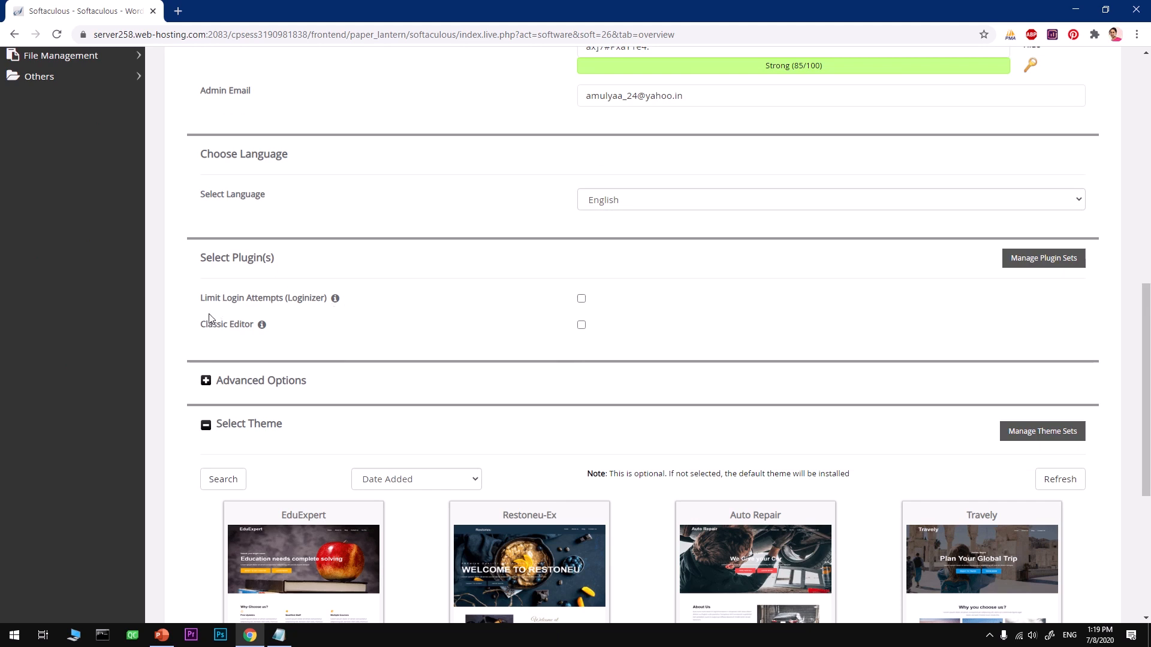
{"action": "mouse_move", "coordinate": [292, 311]}
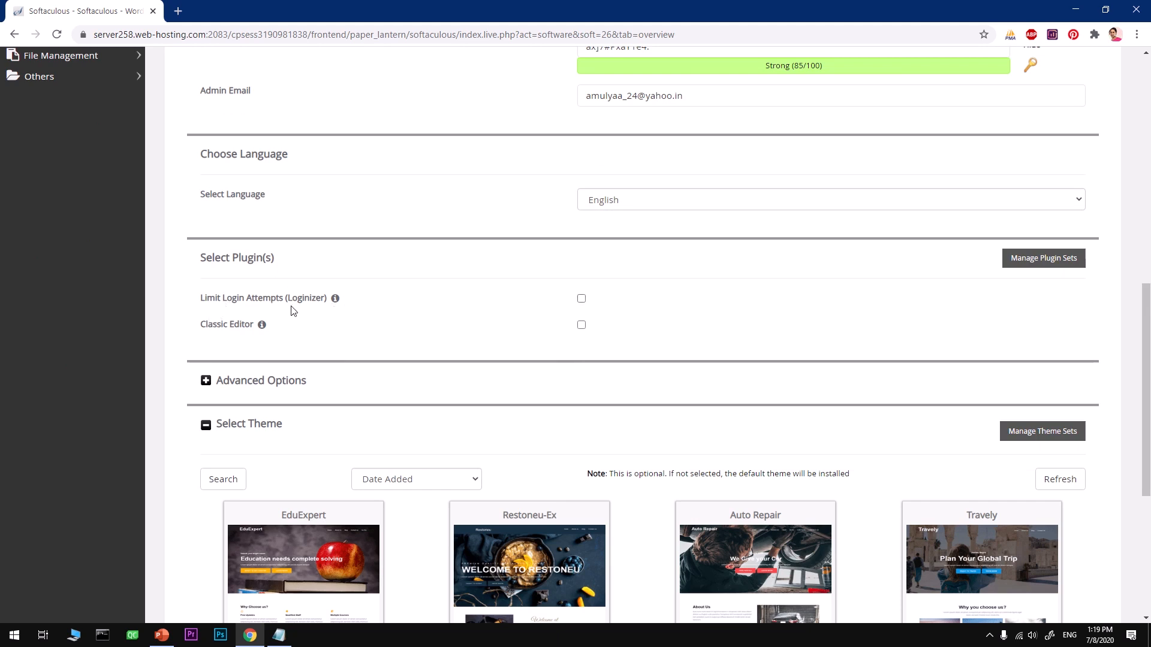
{"action": "mouse_move", "coordinate": [291, 335]}
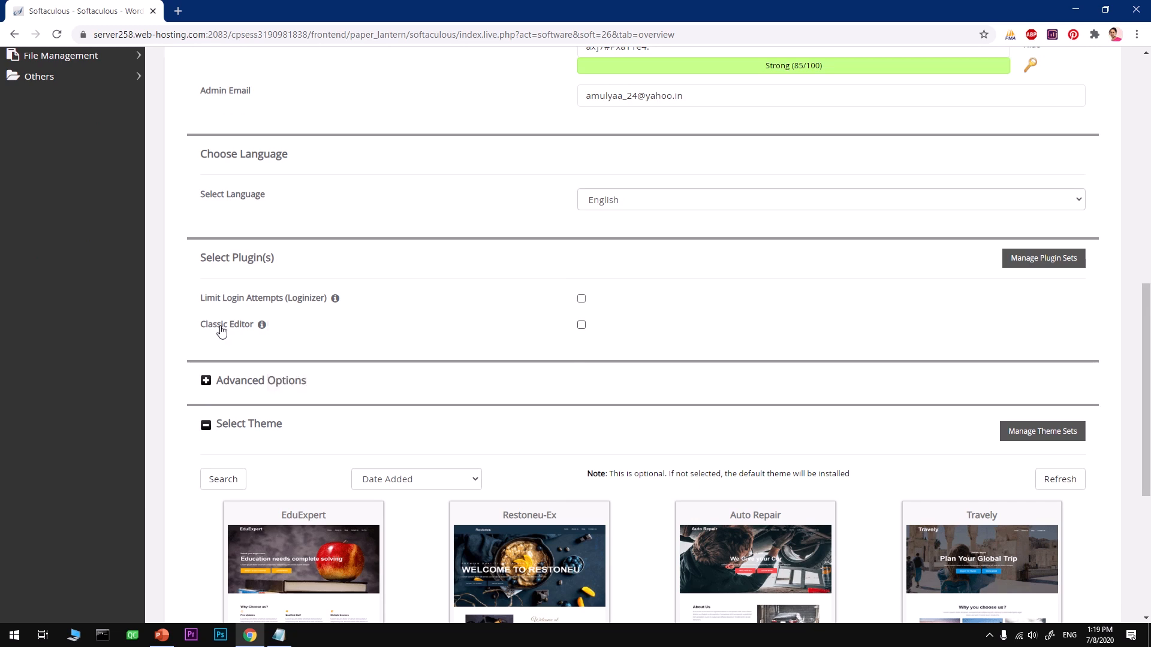
{"action": "mouse_move", "coordinate": [261, 324]}
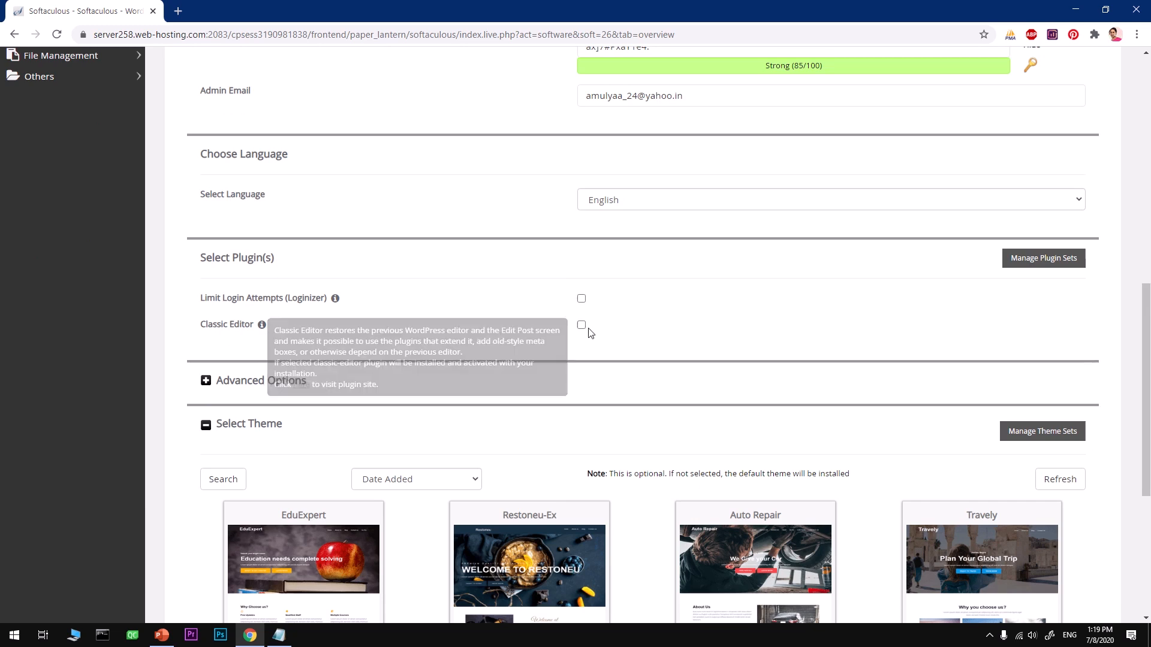
{"action": "left_click", "coordinate": [580, 325]}
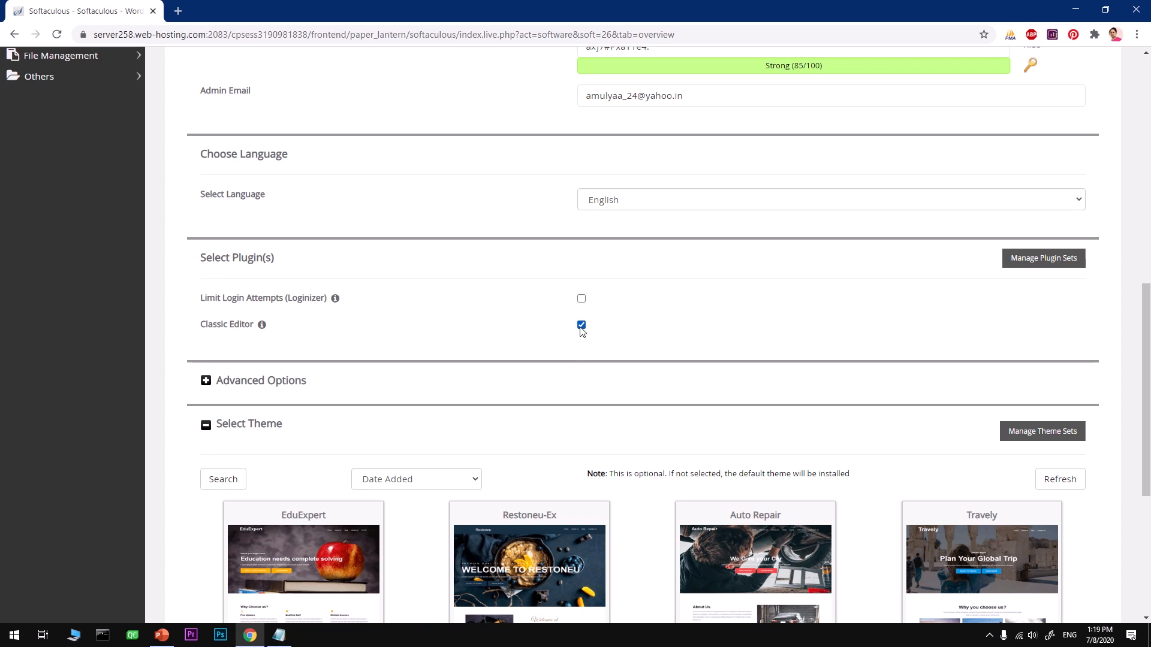
{"action": "left_click", "coordinate": [581, 324]}
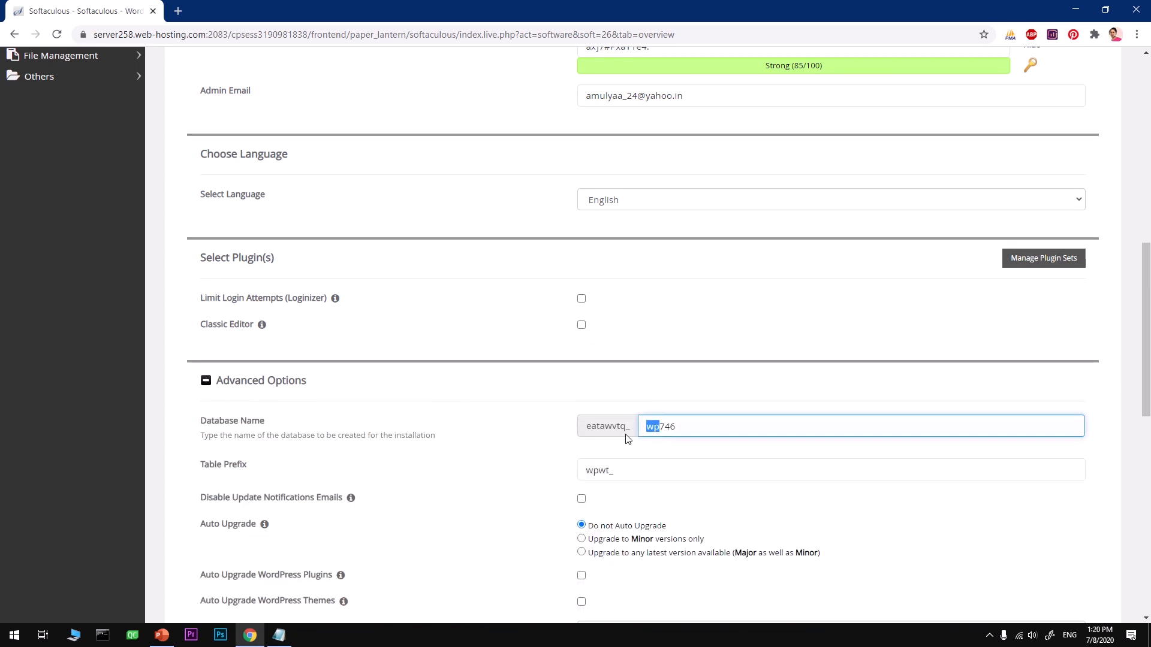
{"action": "type", "text": "ajobe74"}
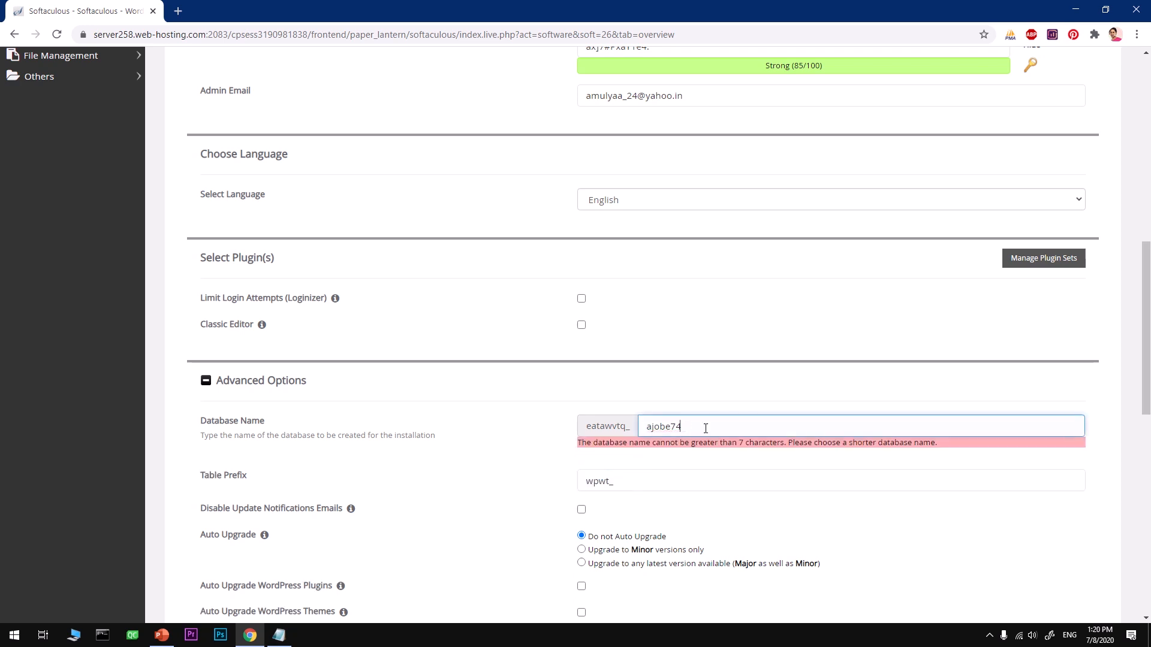
{"action": "key", "text": "Backspace"}
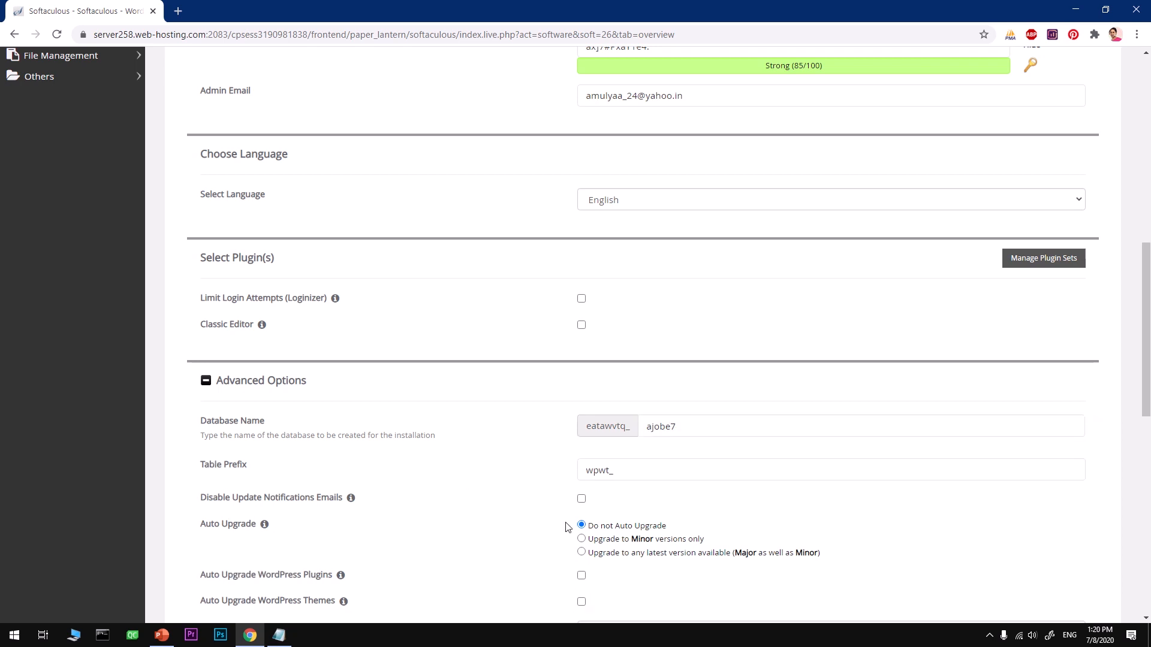
Keep the Default backup location and set automated backups to Once a day
{"action": "scroll", "scroll_direction": "down", "scroll_amount": 3}
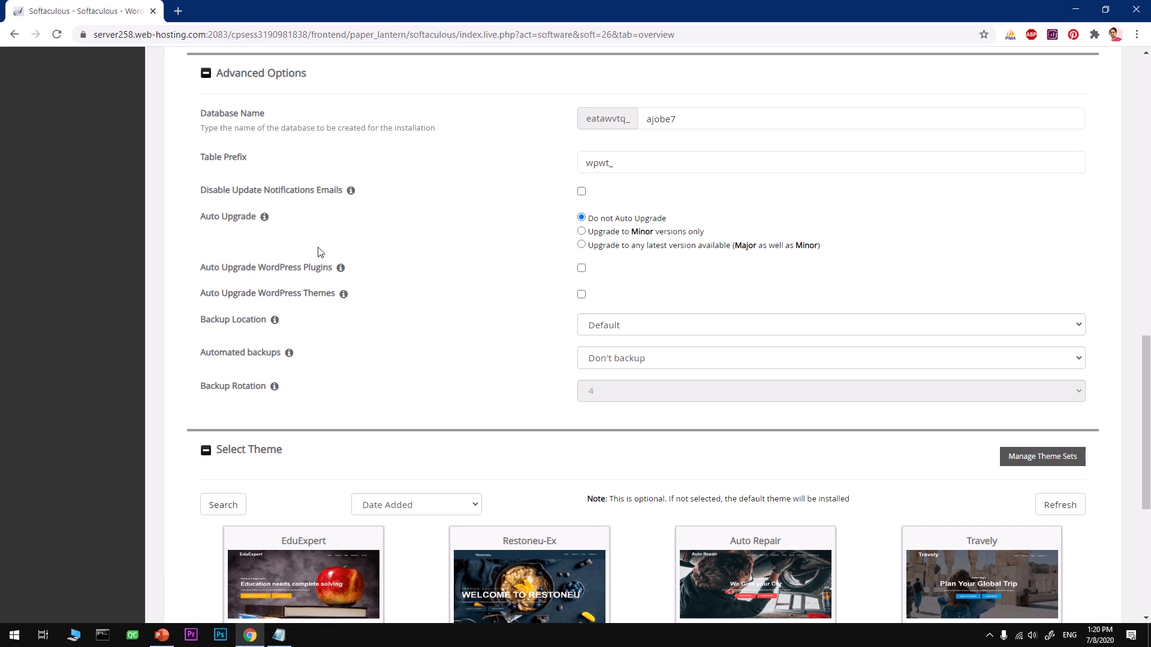
{"action": "mouse_move", "coordinate": [247, 282]}
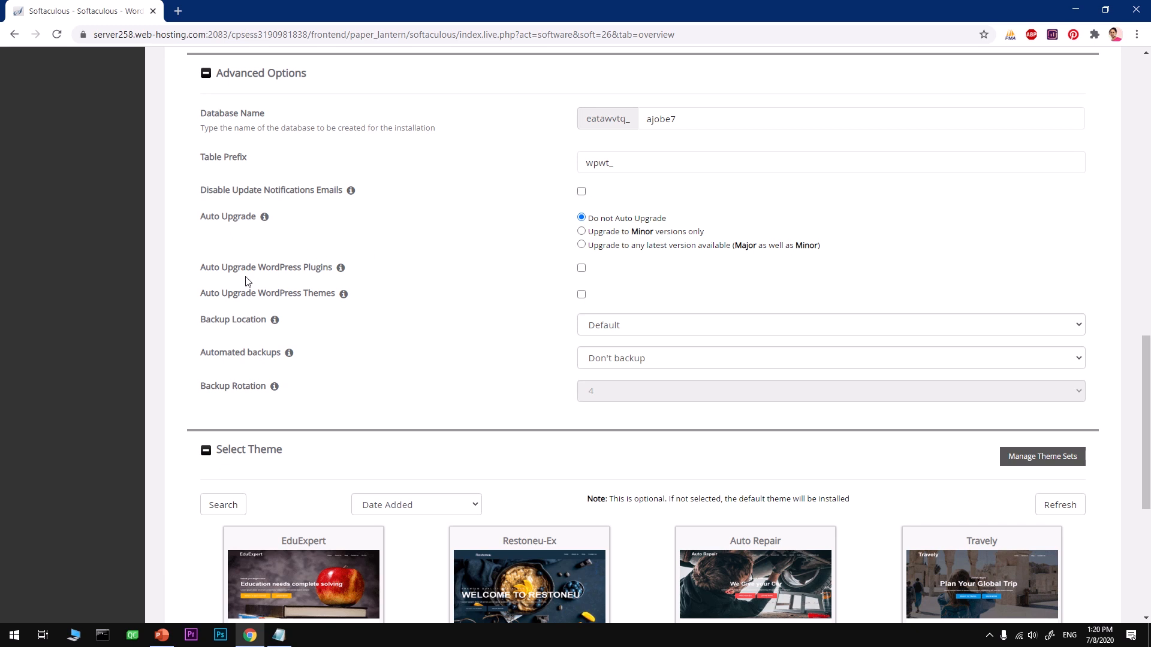
{"action": "mouse_move", "coordinate": [258, 280]}
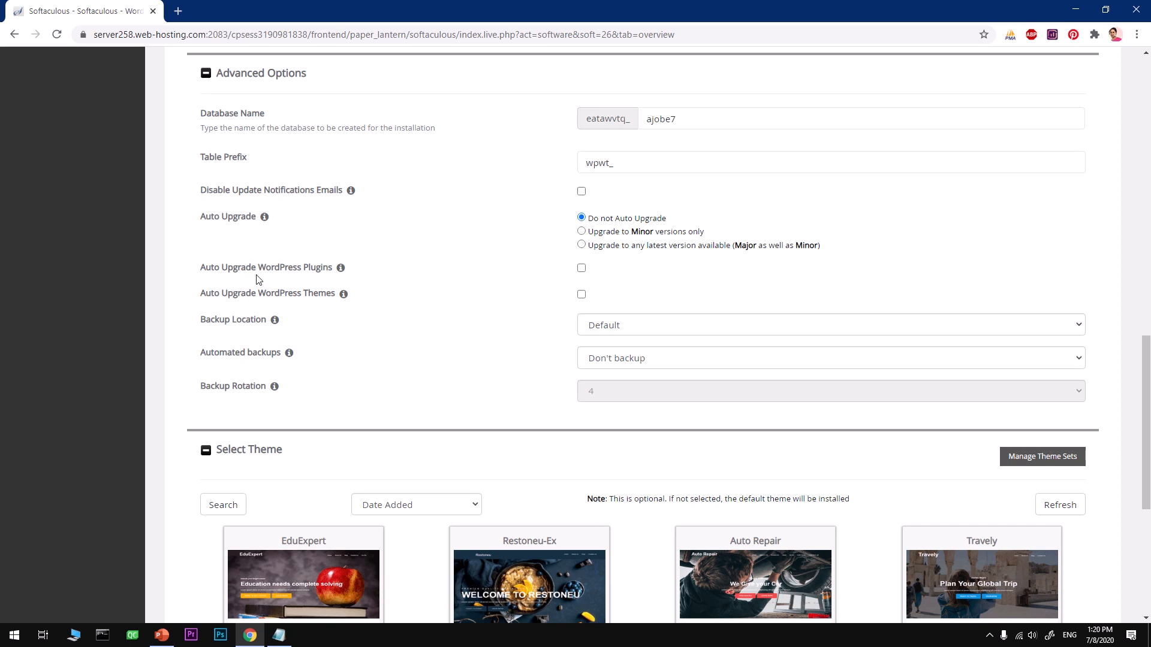
{"action": "mouse_move", "coordinate": [585, 285]}
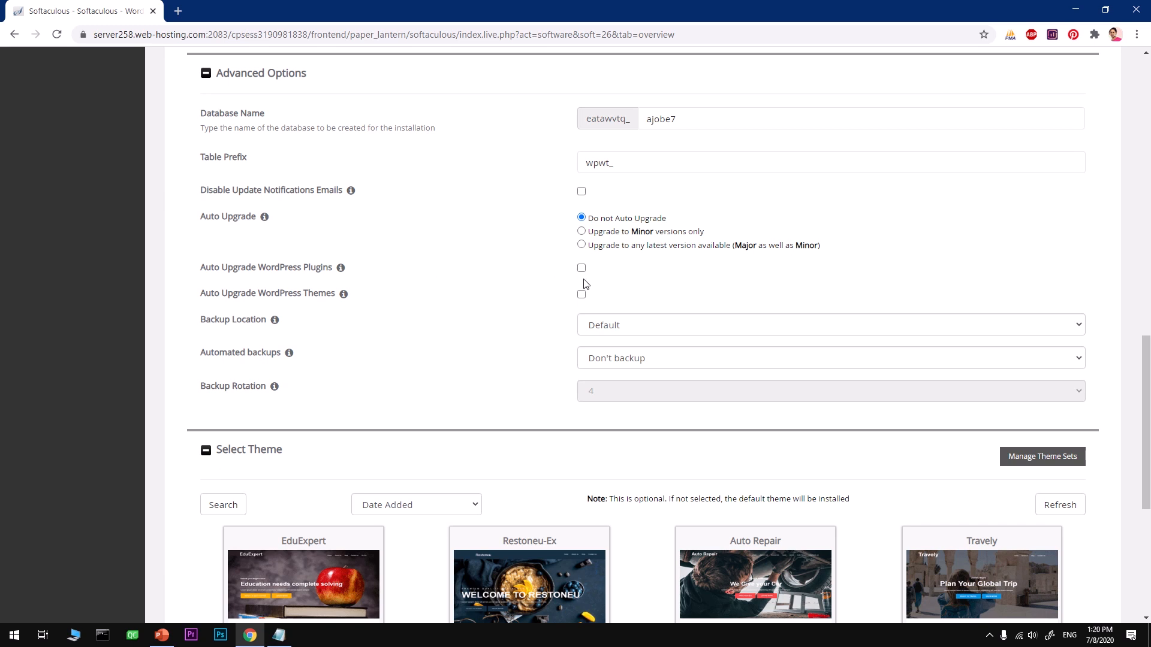
{"action": "mouse_move", "coordinate": [590, 304]}
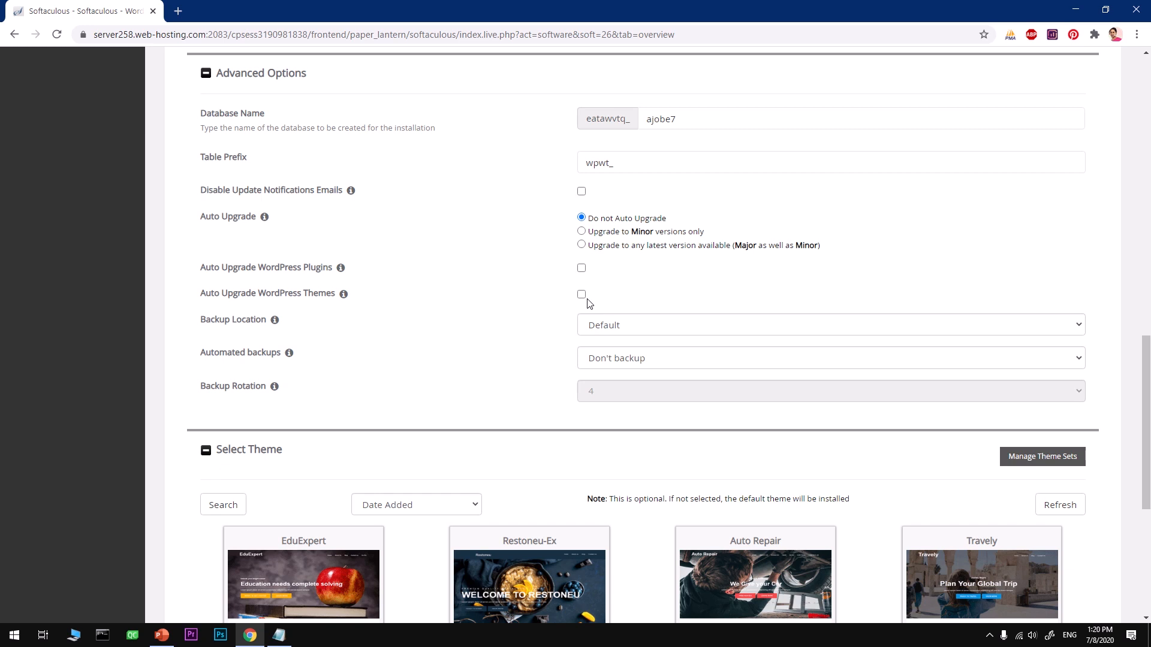
{"action": "left_click", "coordinate": [831, 324]}
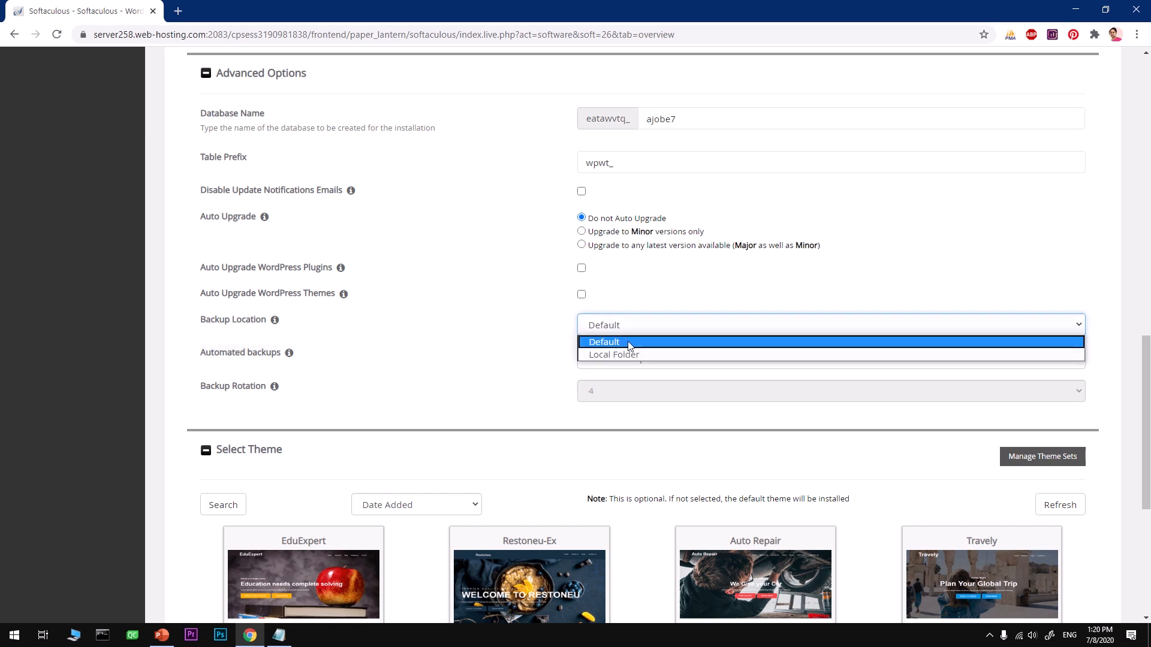
{"action": "left_click", "coordinate": [604, 343]}
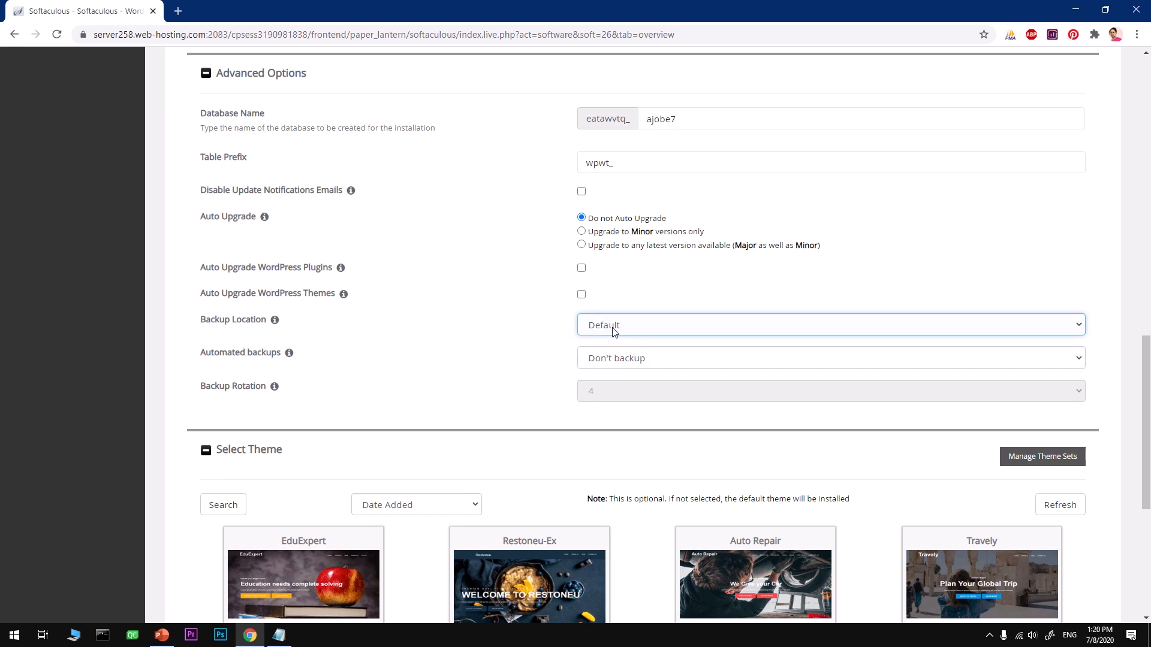
{"action": "left_click", "coordinate": [830, 358]}
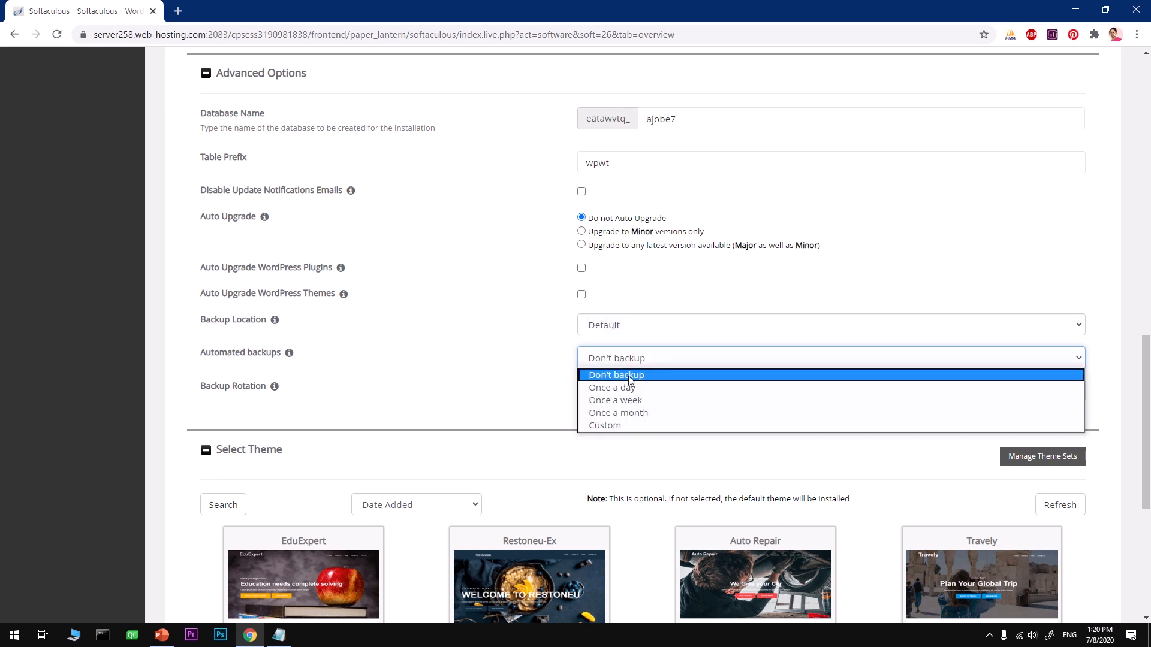
{"action": "left_click", "coordinate": [615, 399]}
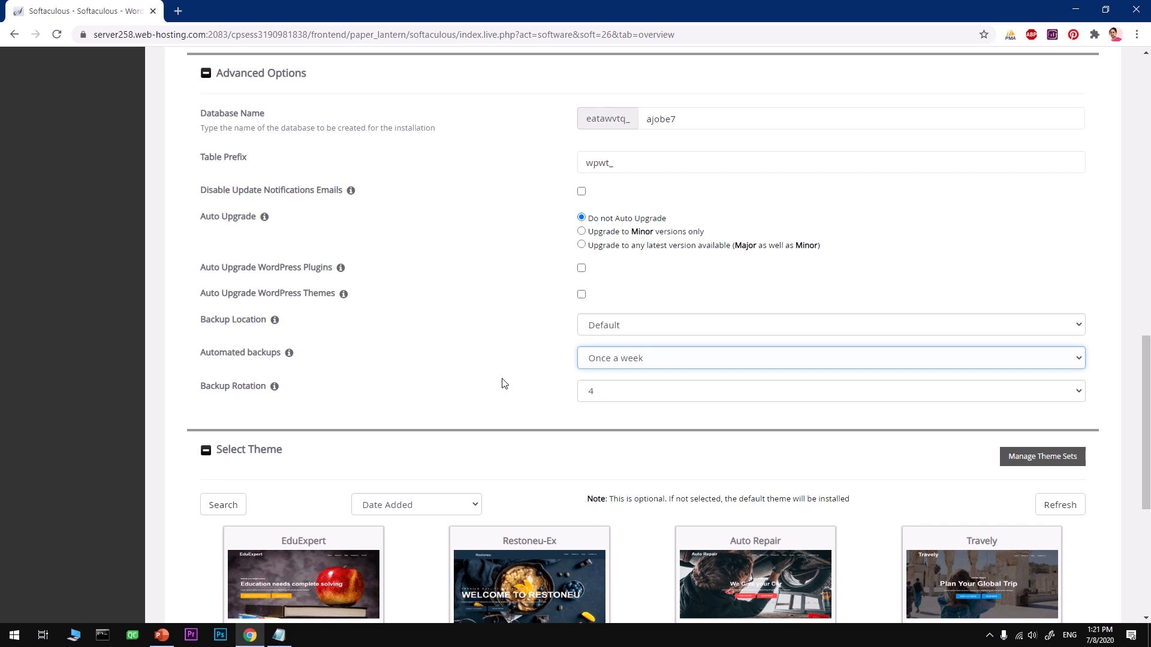
{"action": "left_click", "coordinate": [830, 357]}
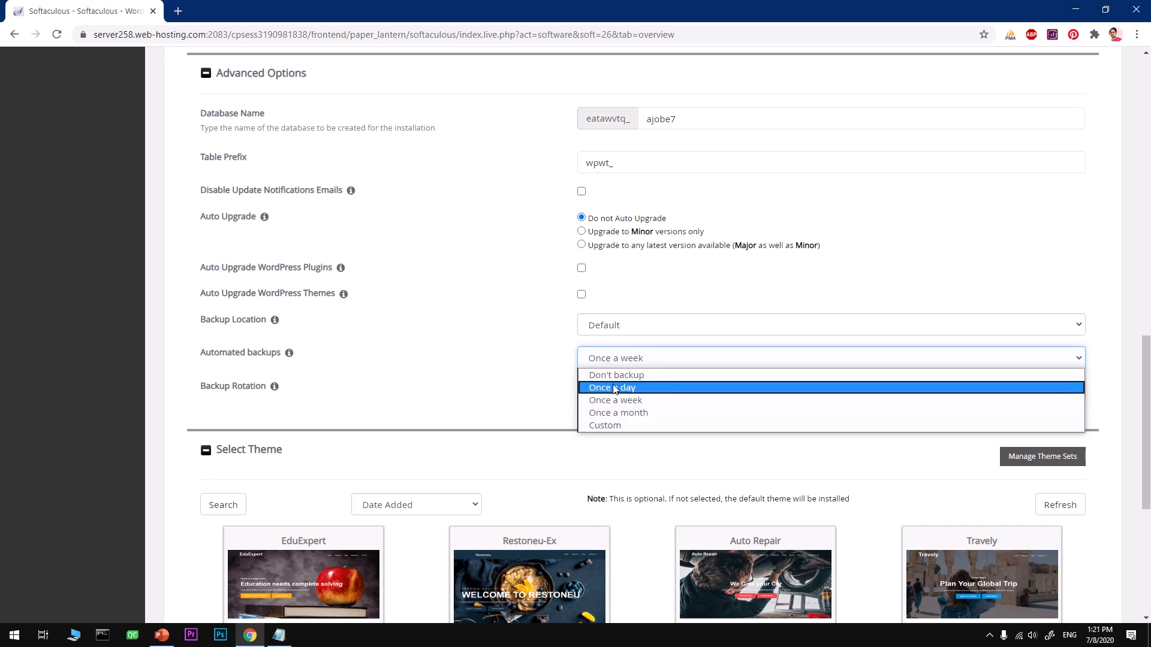
{"action": "left_click", "coordinate": [612, 388]}
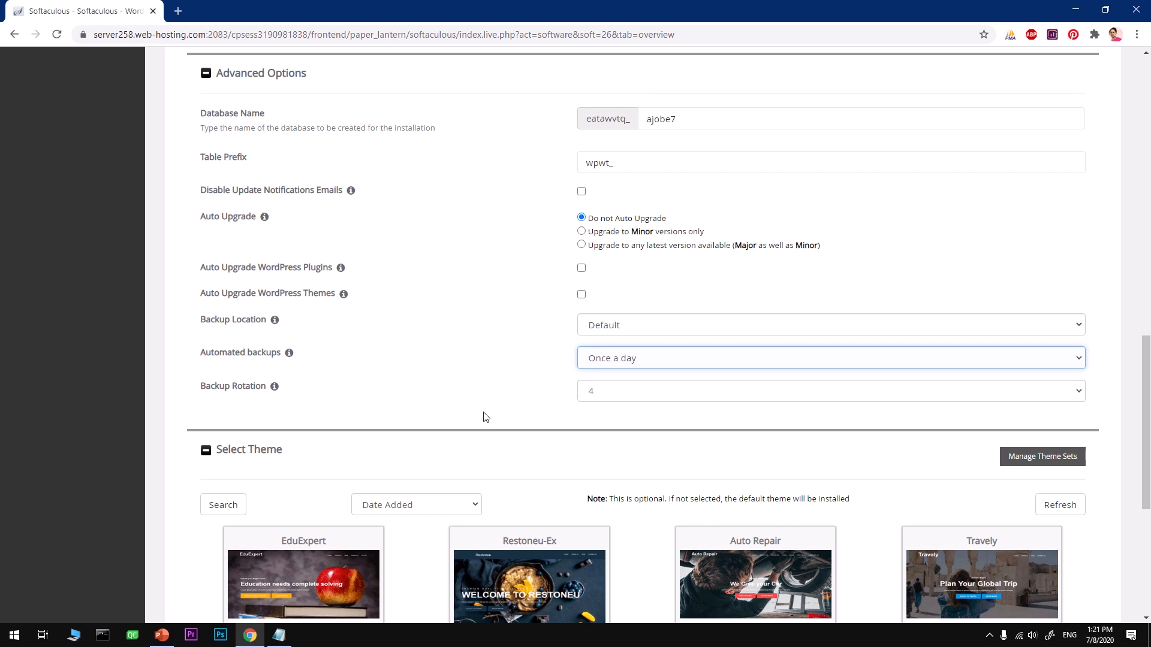
{"action": "scroll", "scroll_direction": "down", "scroll_amount": 3}
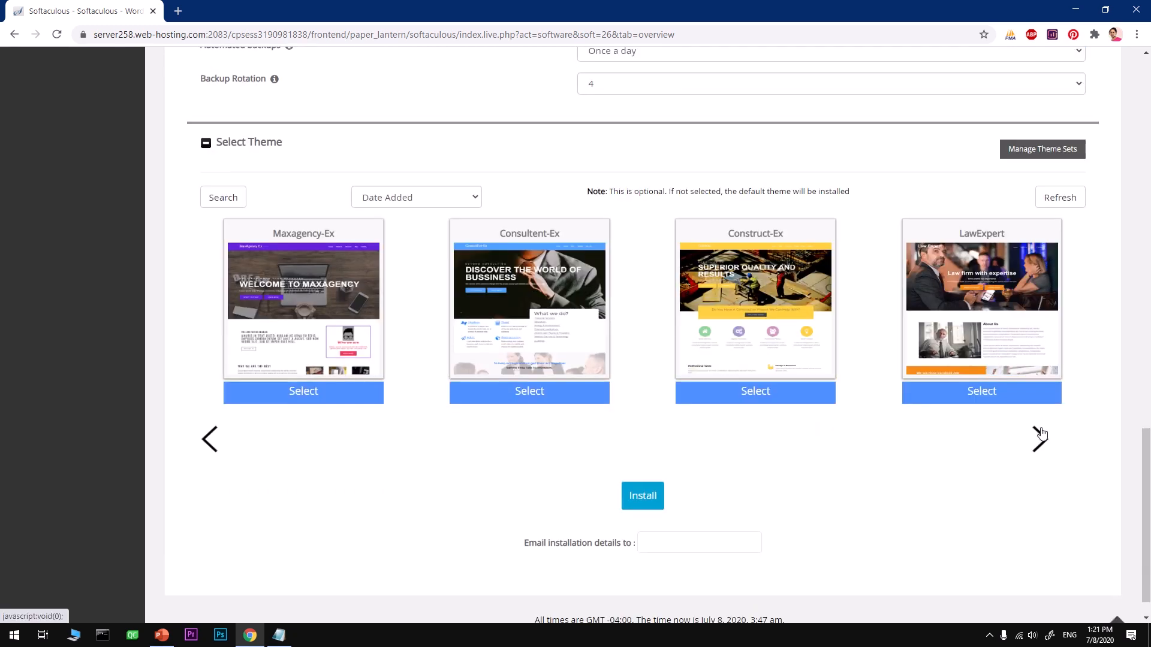
{"action": "left_click", "coordinate": [1039, 438]}
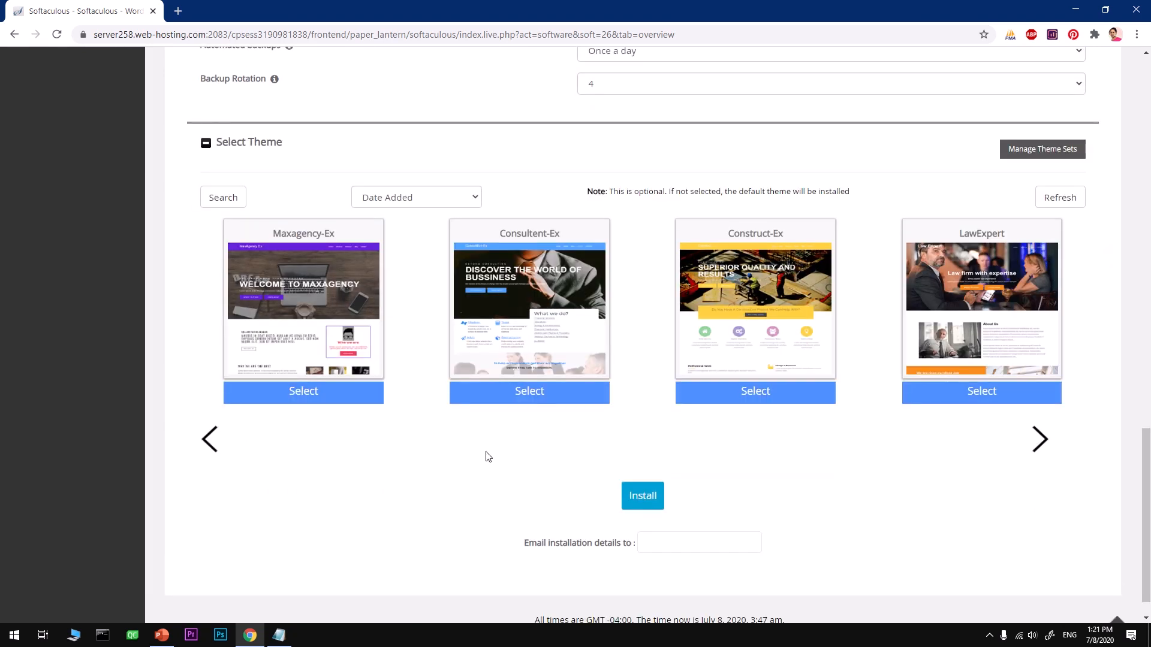
{"action": "left_click", "coordinate": [697, 542]}
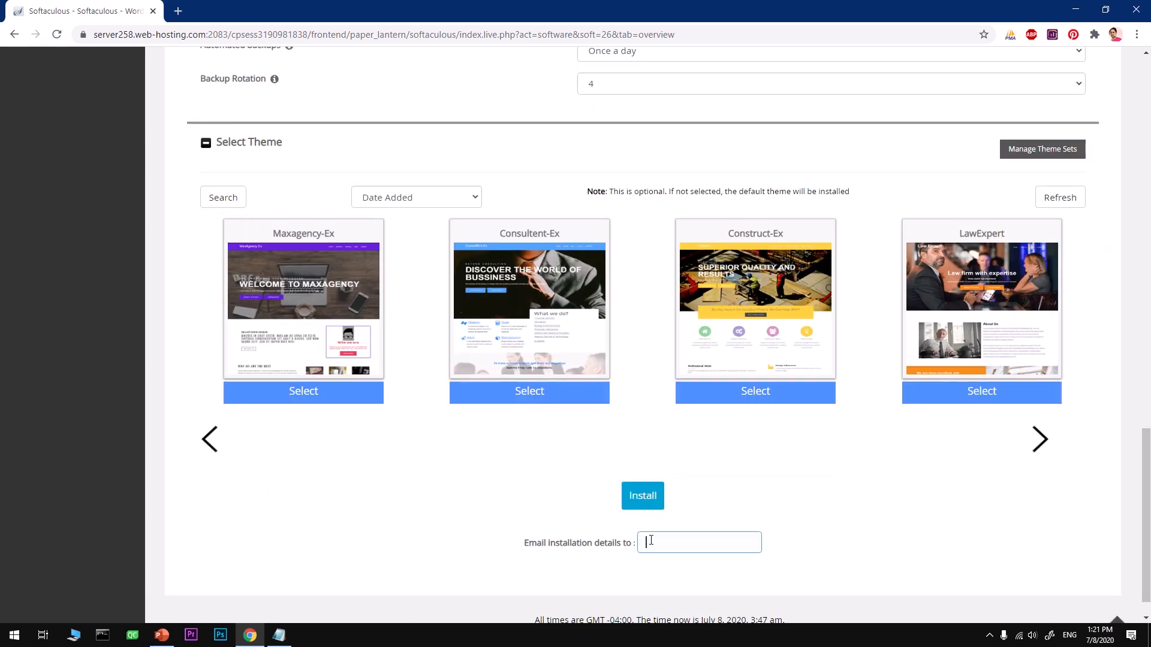
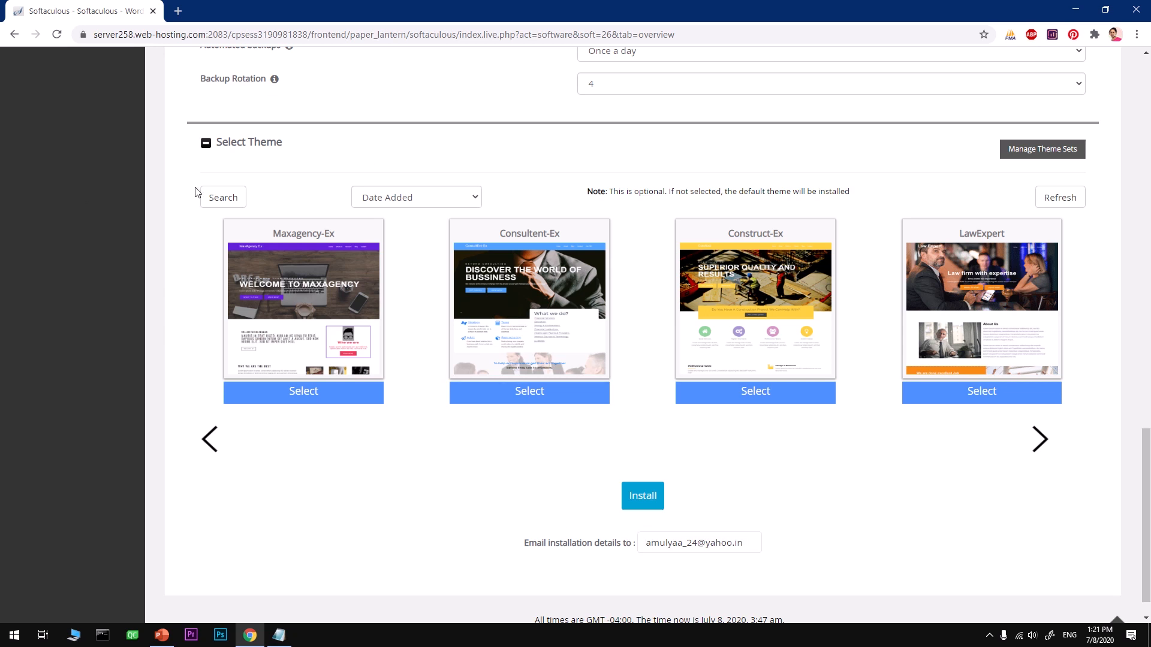
{"action": "left_click", "coordinate": [699, 543]}
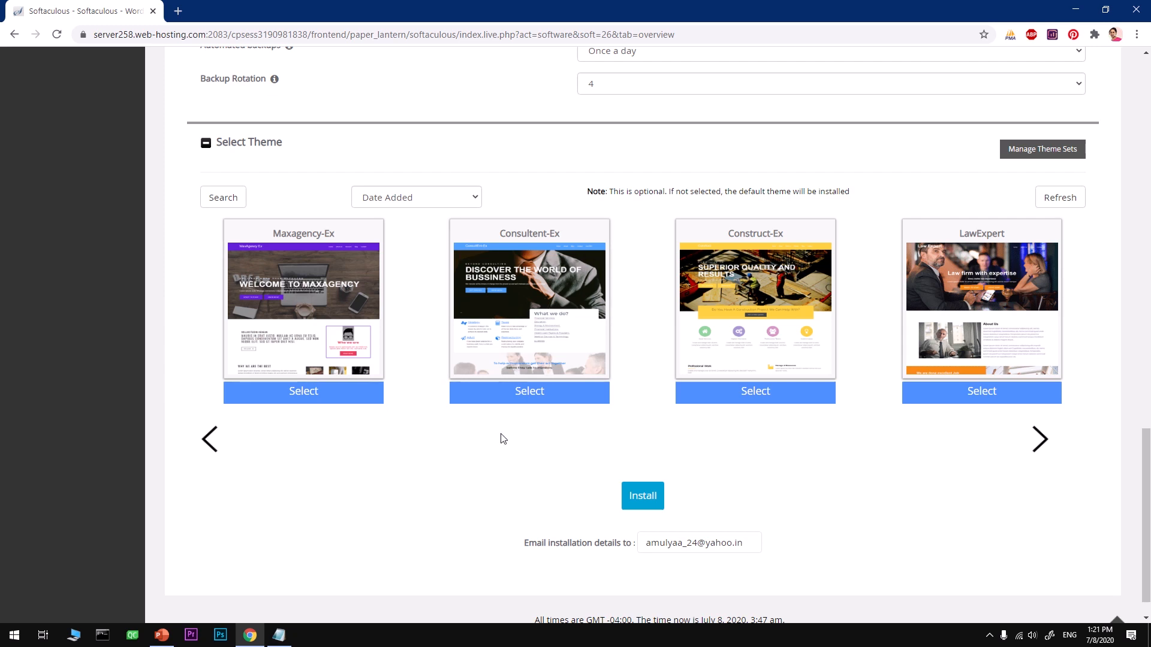
{"action": "left_click", "coordinate": [697, 542]}
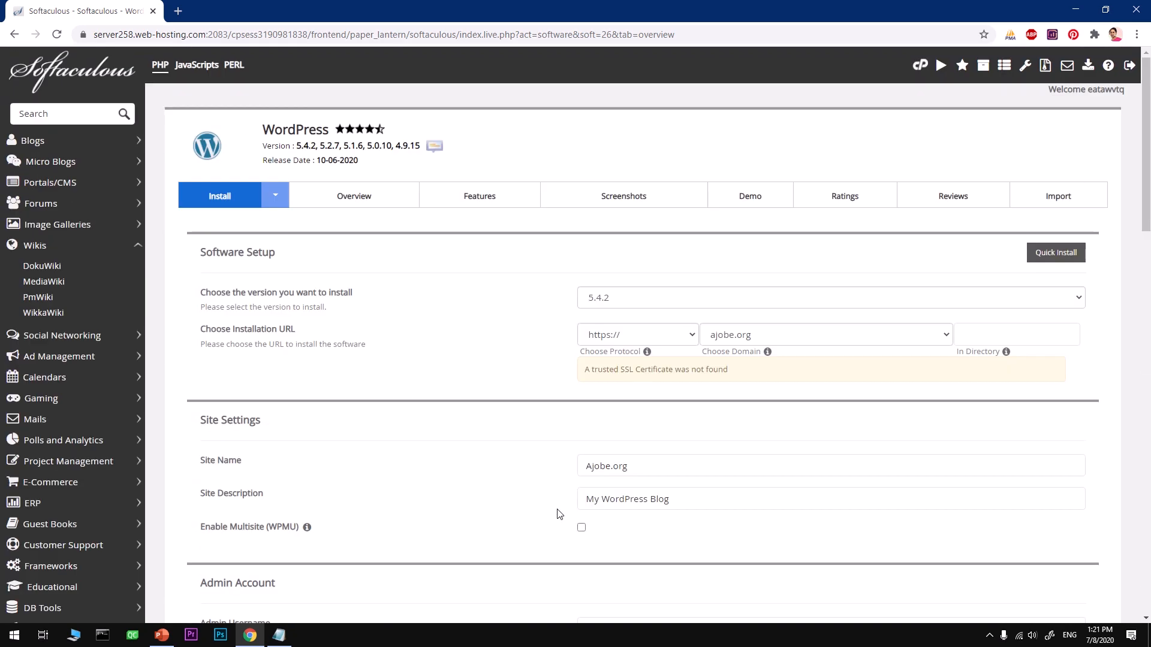
{"action": "scroll", "scroll_direction": "down", "scroll_amount": 3}
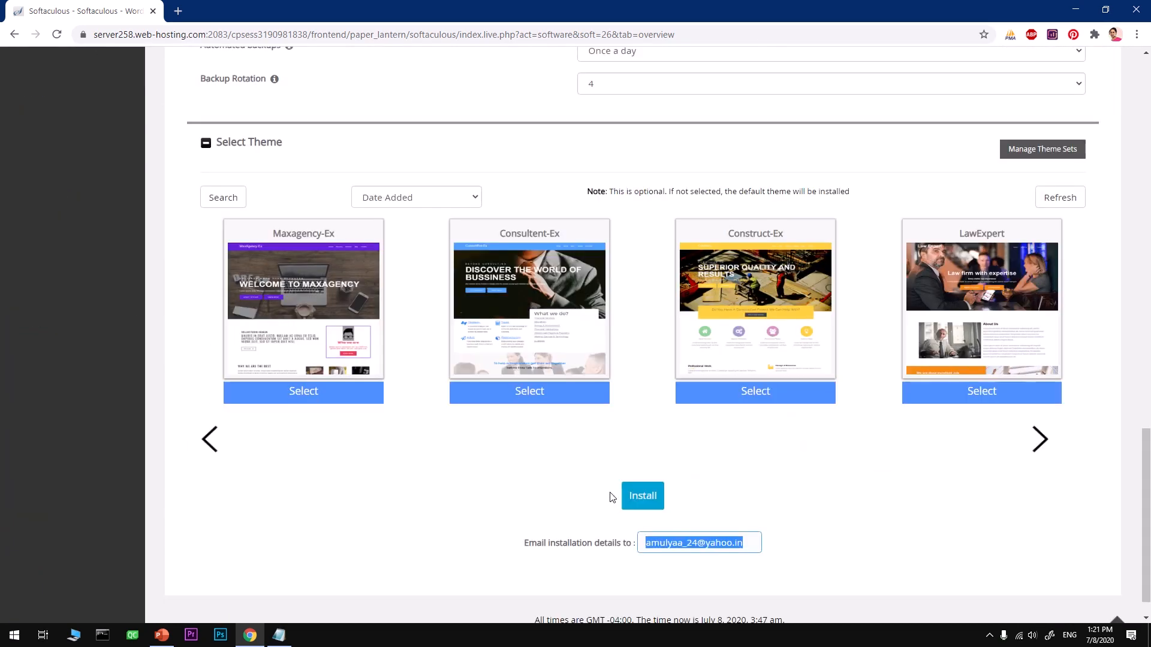
Install WordPress on ajobe.org, try opening the site, and close the privacy-error tab
{"action": "left_click", "coordinate": [641, 496]}
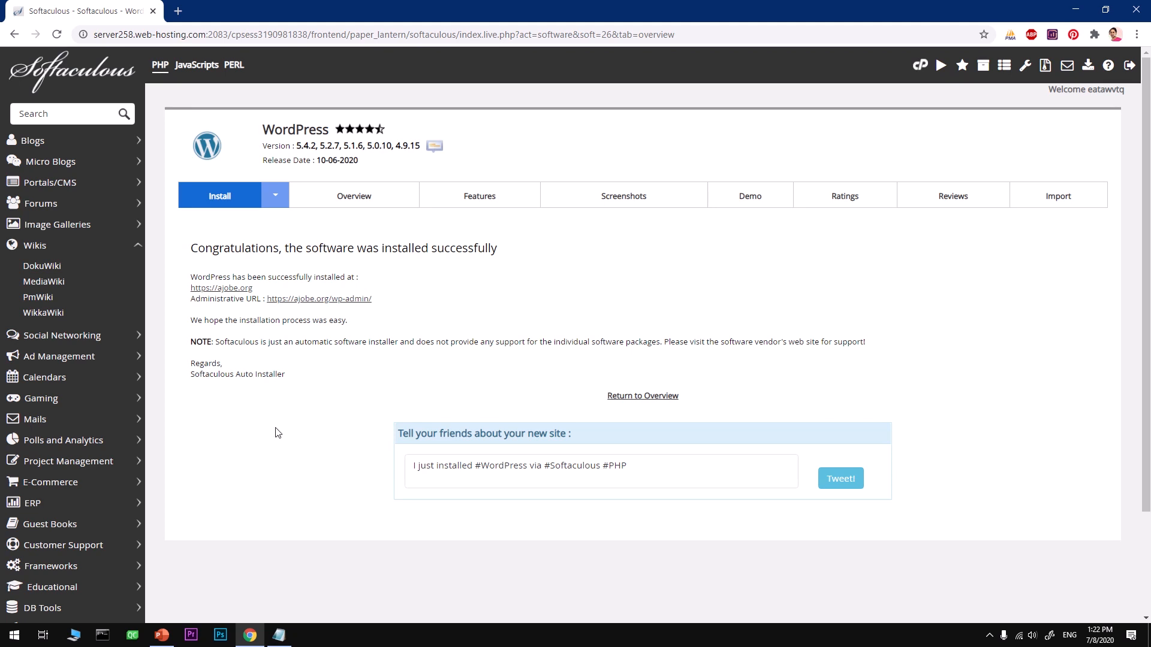
{"action": "mouse_move", "coordinate": [249, 296]}
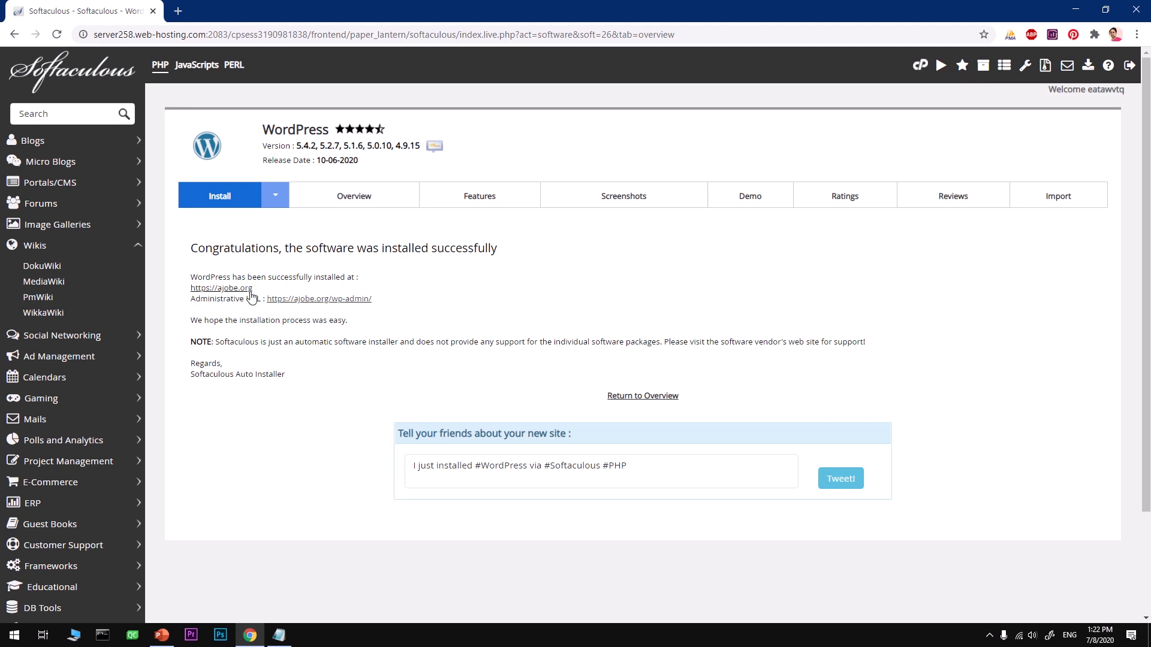
{"action": "double_click", "coordinate": [221, 288]}
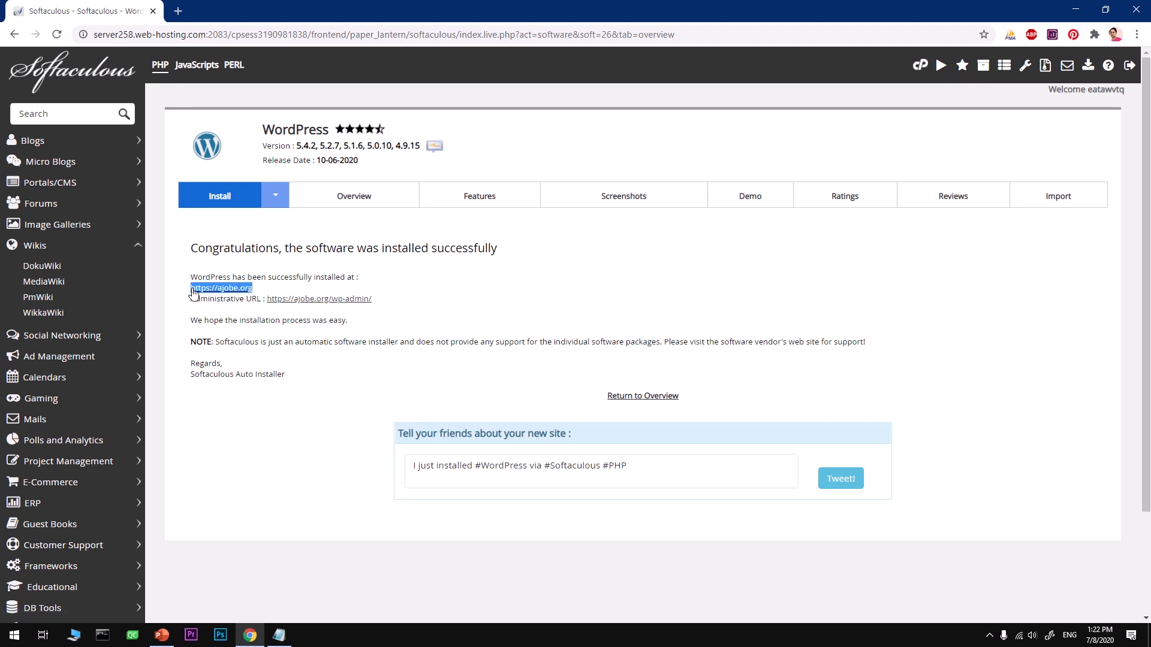
{"action": "left_click", "coordinate": [221, 288]}
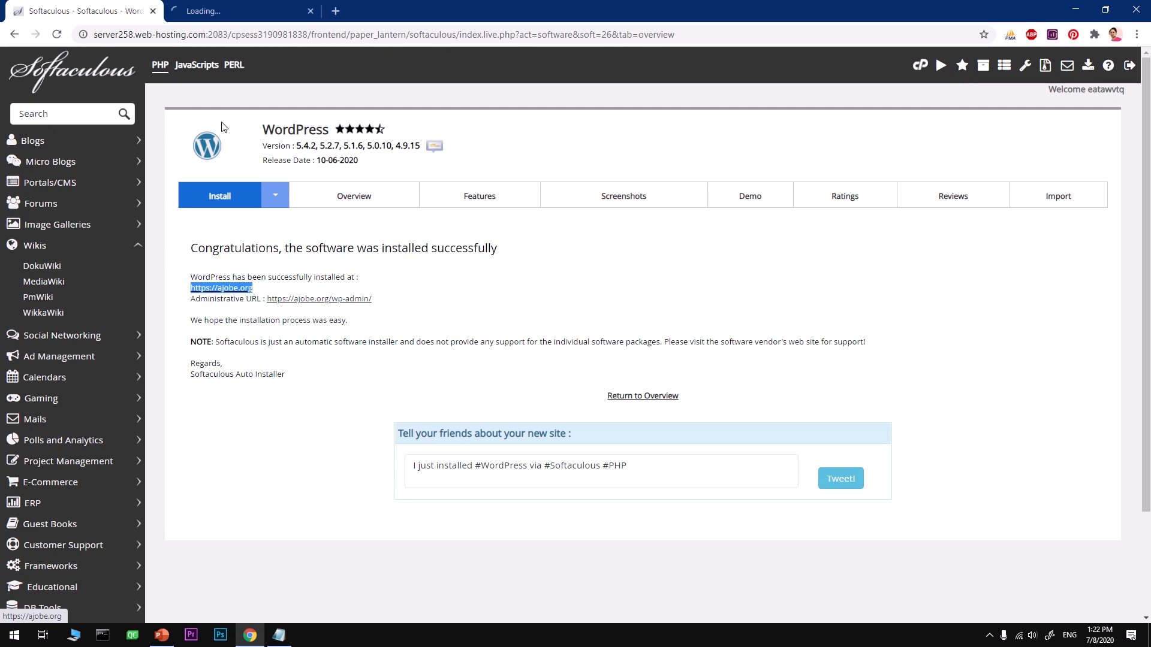
{"action": "left_click", "coordinate": [222, 288]}
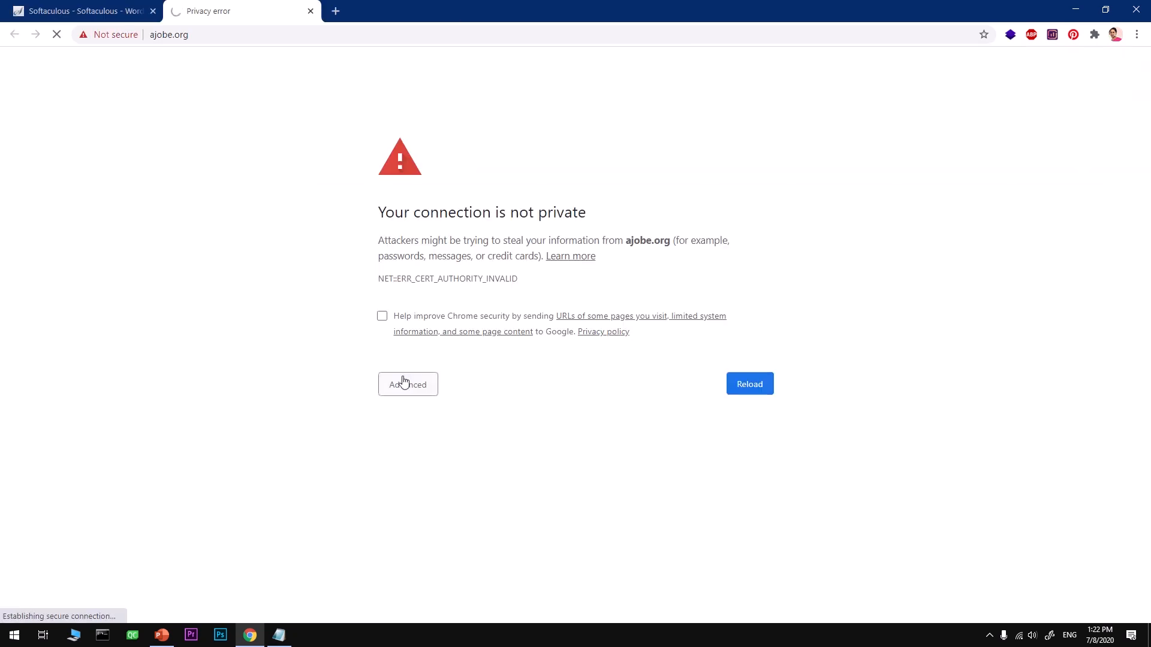
{"action": "left_click", "coordinate": [407, 384]}
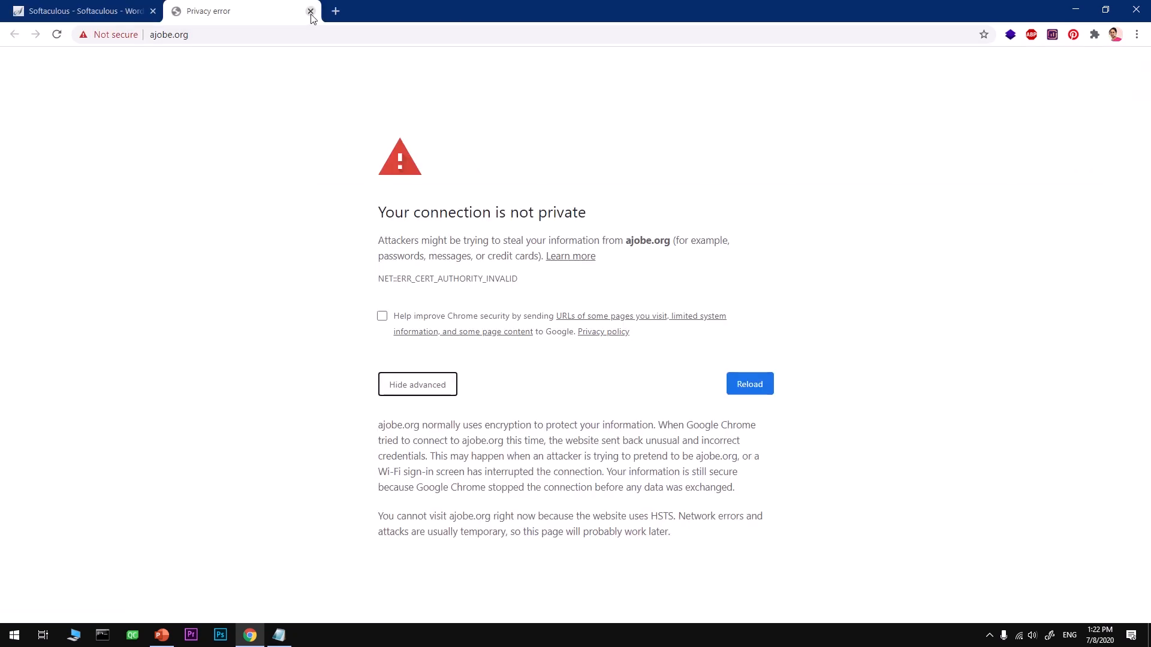
{"action": "left_click", "coordinate": [310, 11]}
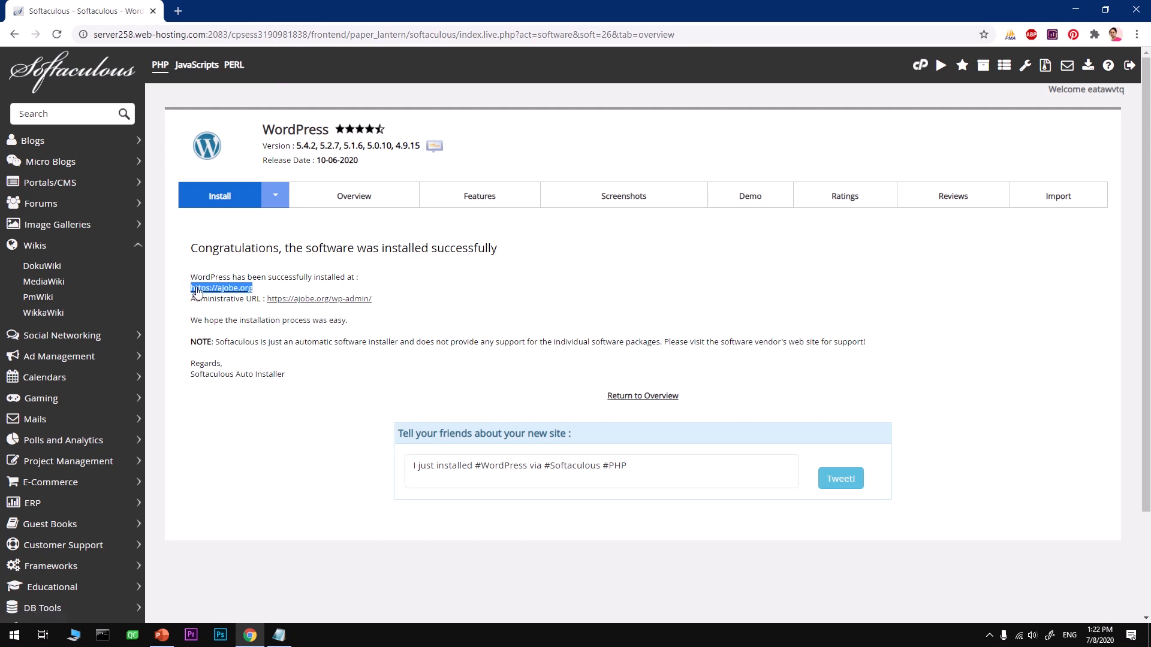
{"action": "right_click", "coordinate": [221, 288]}
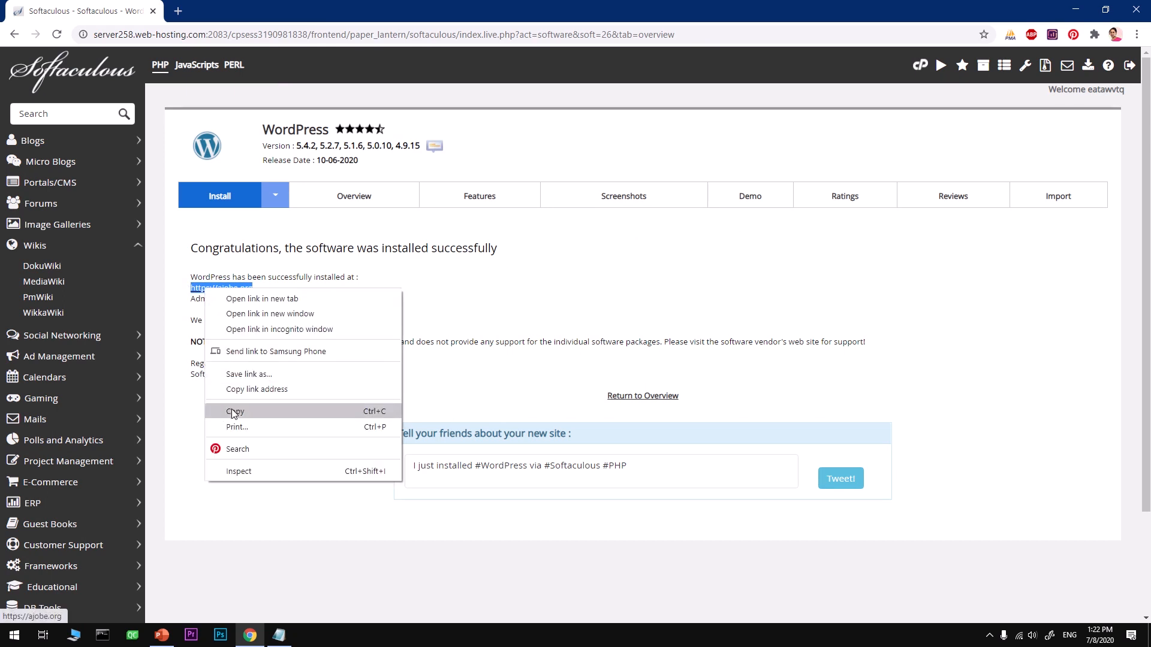
{"action": "left_click", "coordinate": [235, 411]}
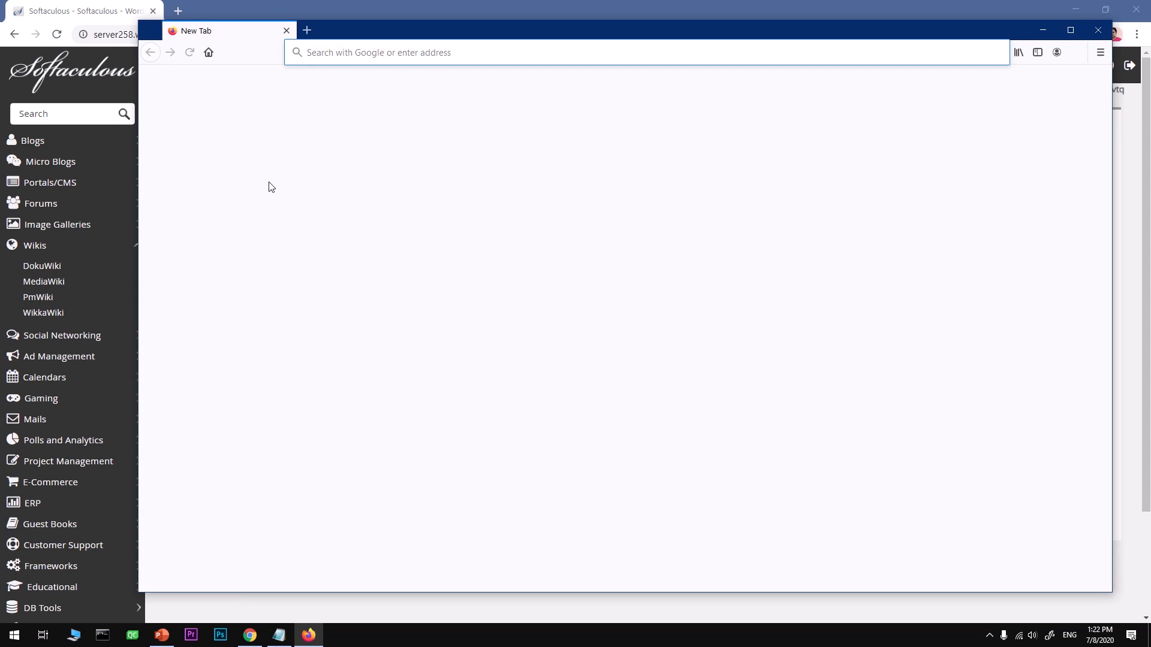
{"action": "type", "text": "https://ajobe.org"}
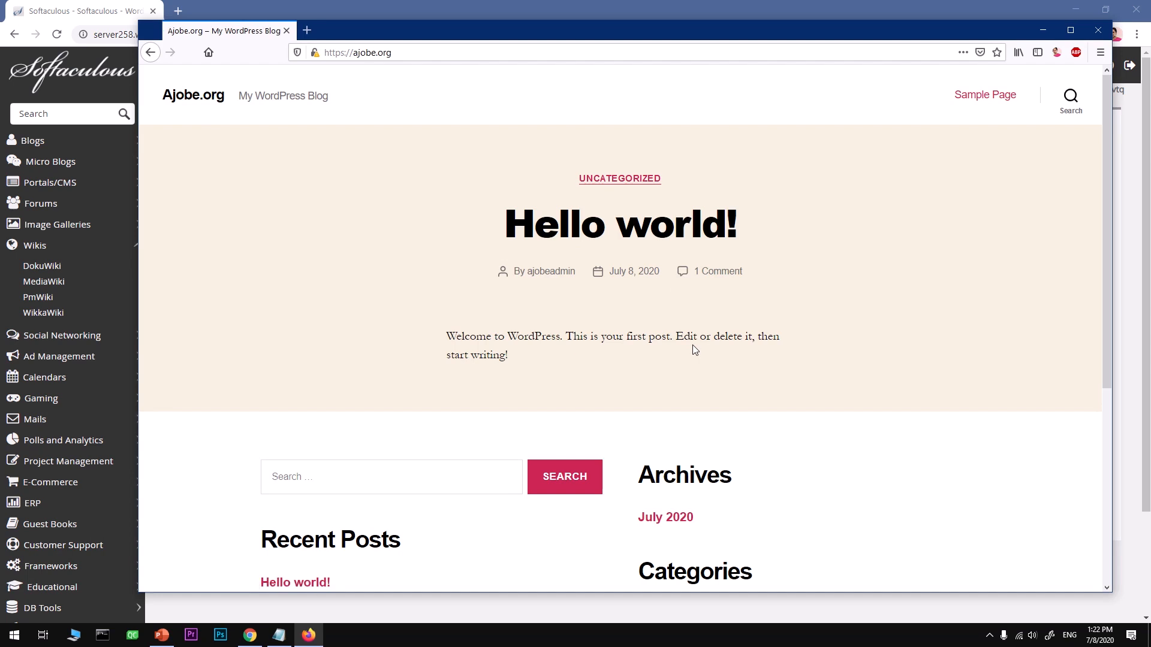
{"action": "left_click", "coordinate": [189, 52]}
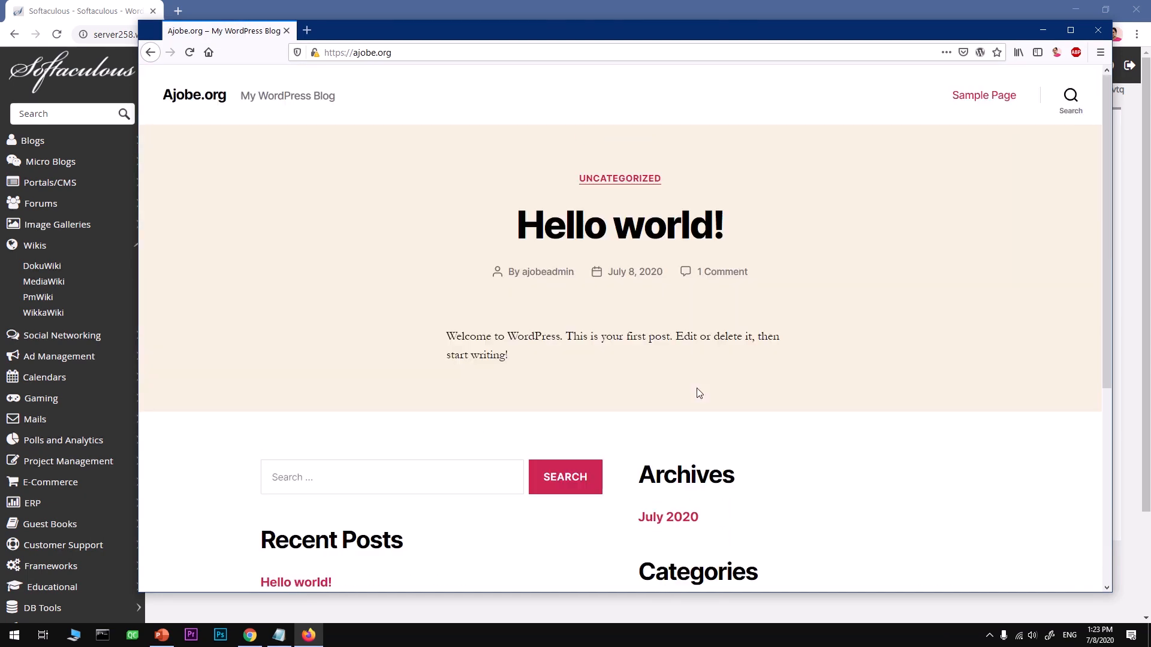
{"action": "mouse_move", "coordinate": [92, 53]}
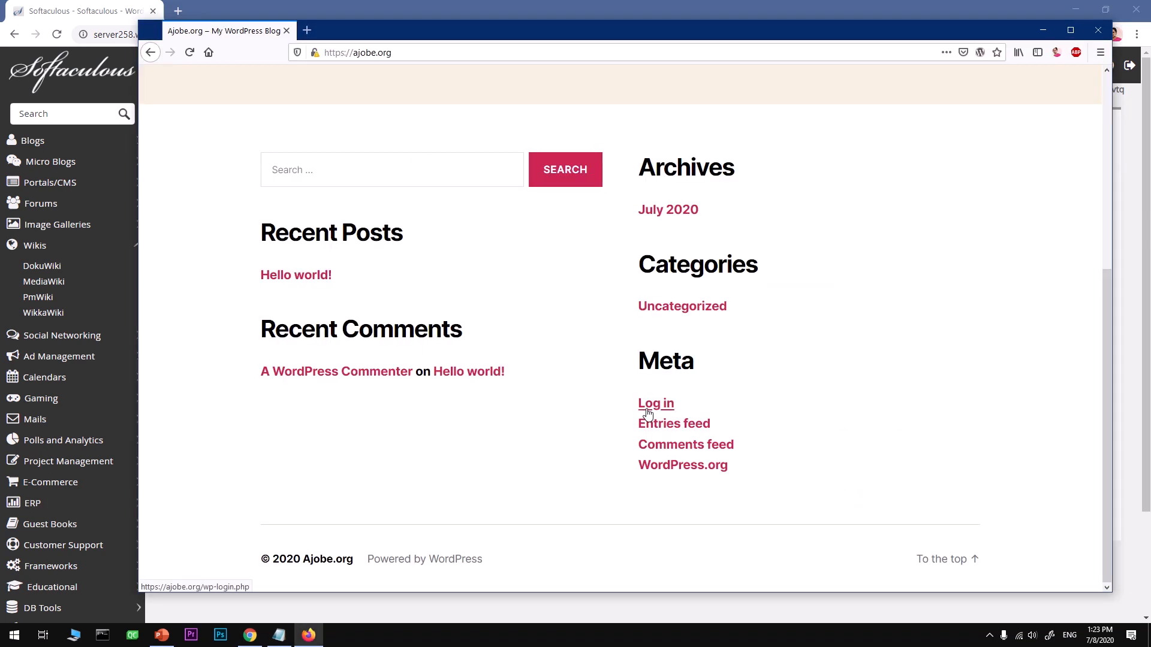
Log in to the ajobe.org WordPress admin as ajobeadmin, checking the revealed password
{"action": "left_click", "coordinate": [655, 402]}
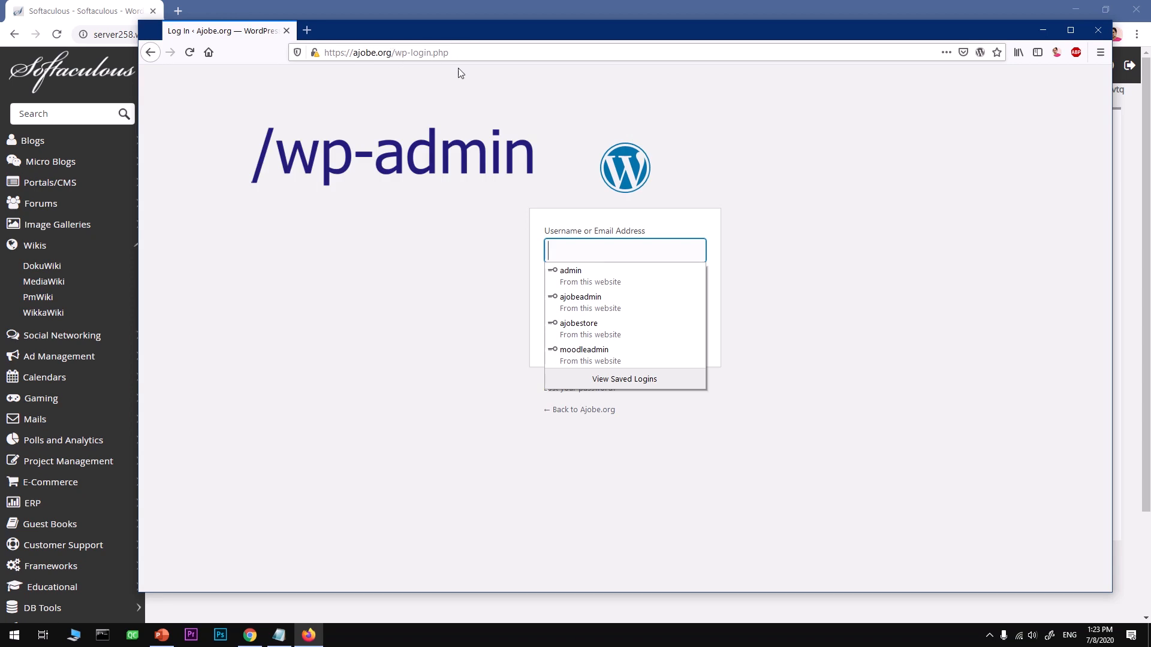
{"action": "left_click", "coordinate": [570, 271]}
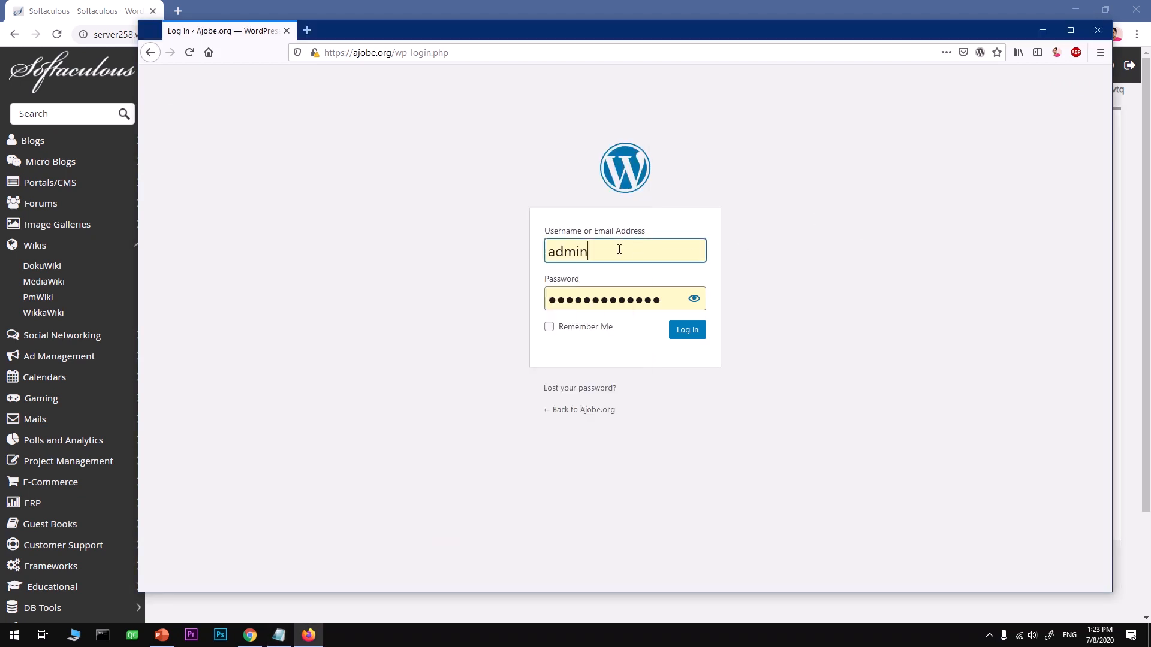
{"action": "type", "text": "ajobeadmin"}
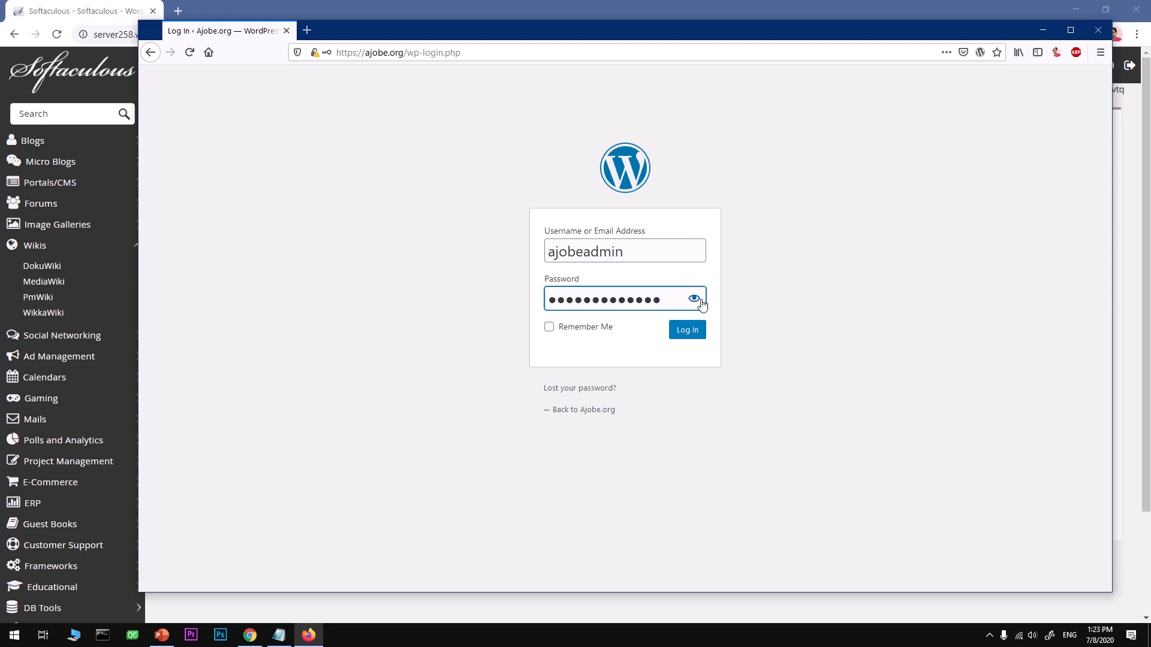
{"action": "left_click", "coordinate": [693, 299]}
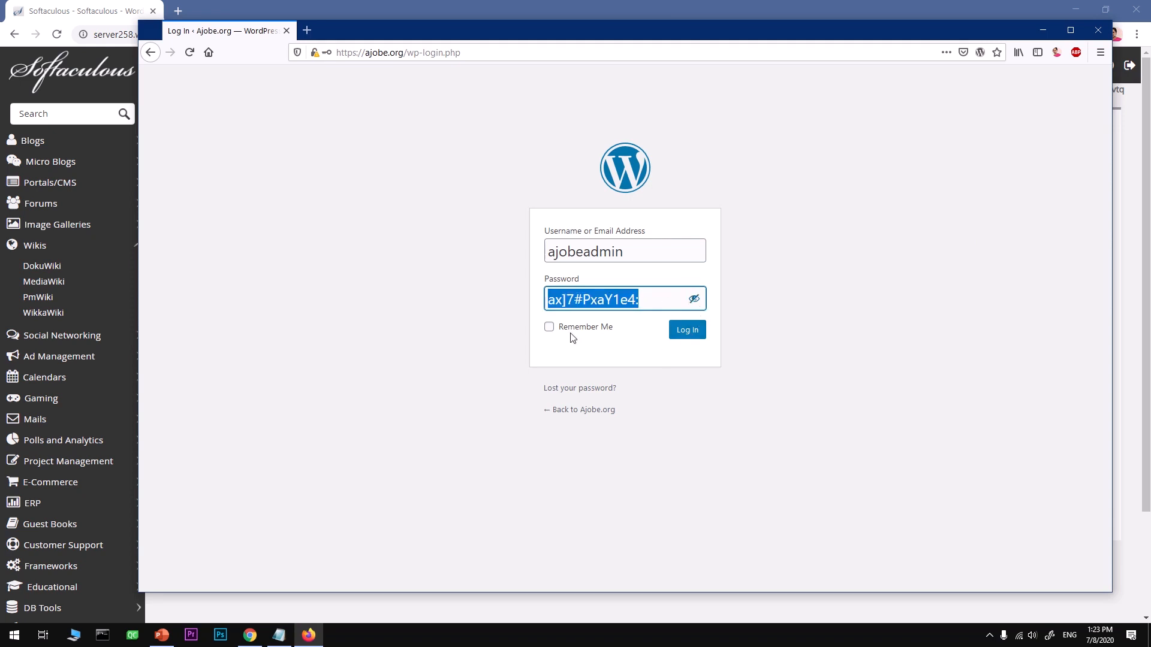
{"action": "left_click", "coordinate": [686, 329]}
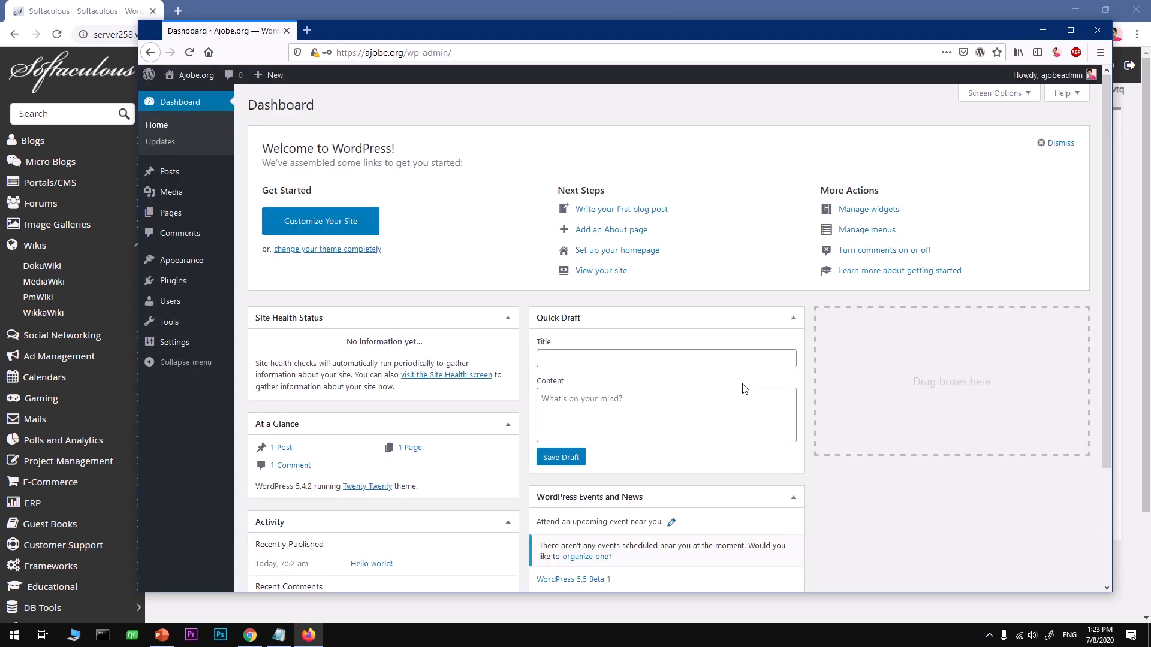
Browse the installed themes and the featured Add Themes catalog
{"action": "scroll", "scroll_direction": "down", "scroll_amount": 3}
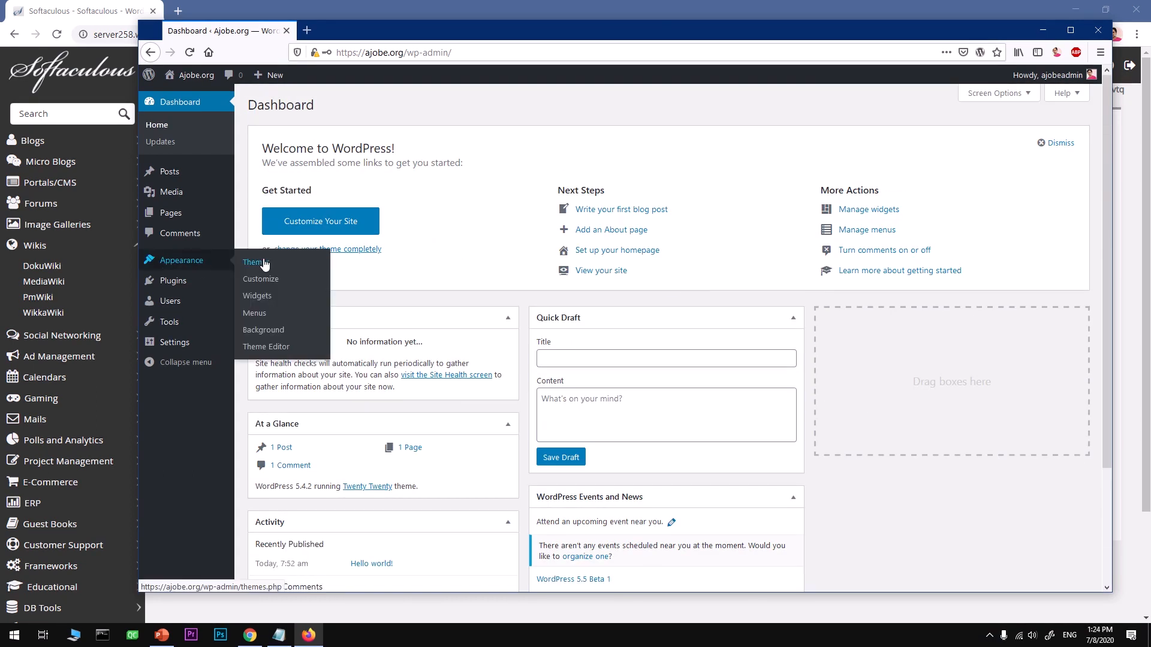
{"action": "left_click", "coordinate": [254, 262]}
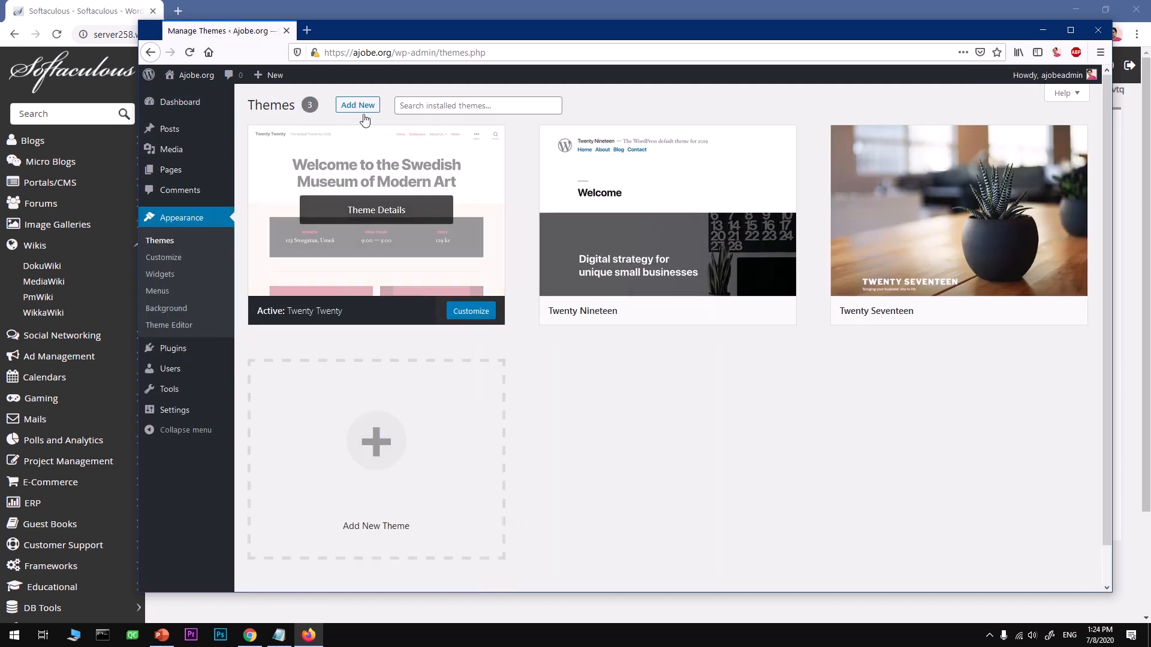
{"action": "left_click", "coordinate": [358, 105]}
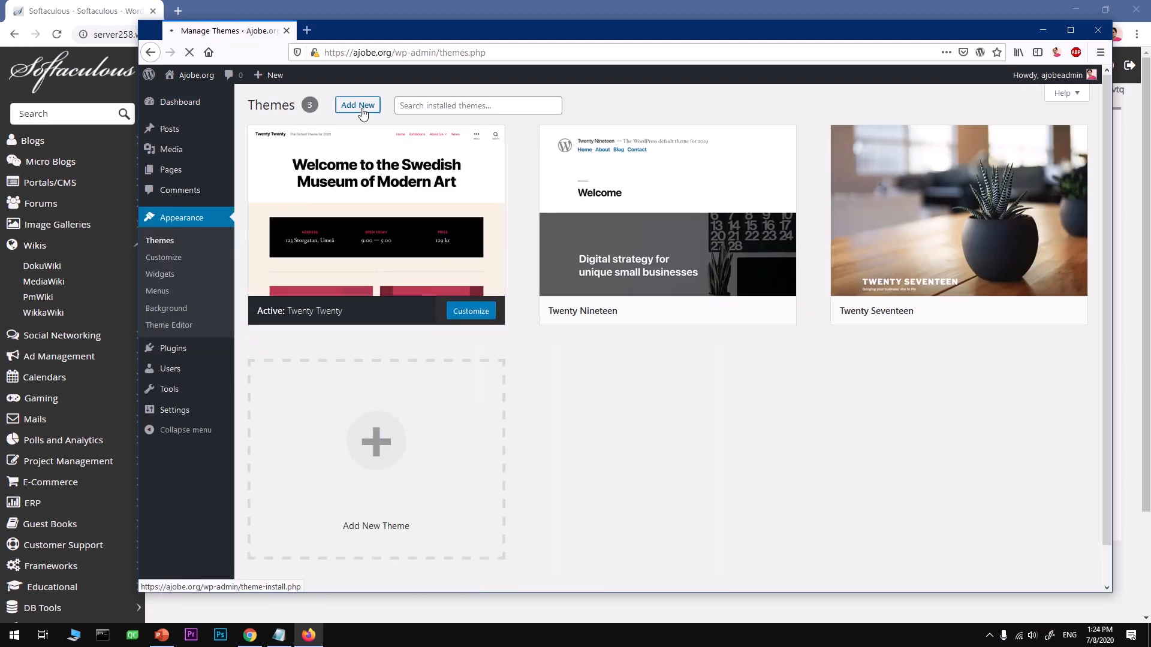
{"action": "left_click", "coordinate": [357, 105]}
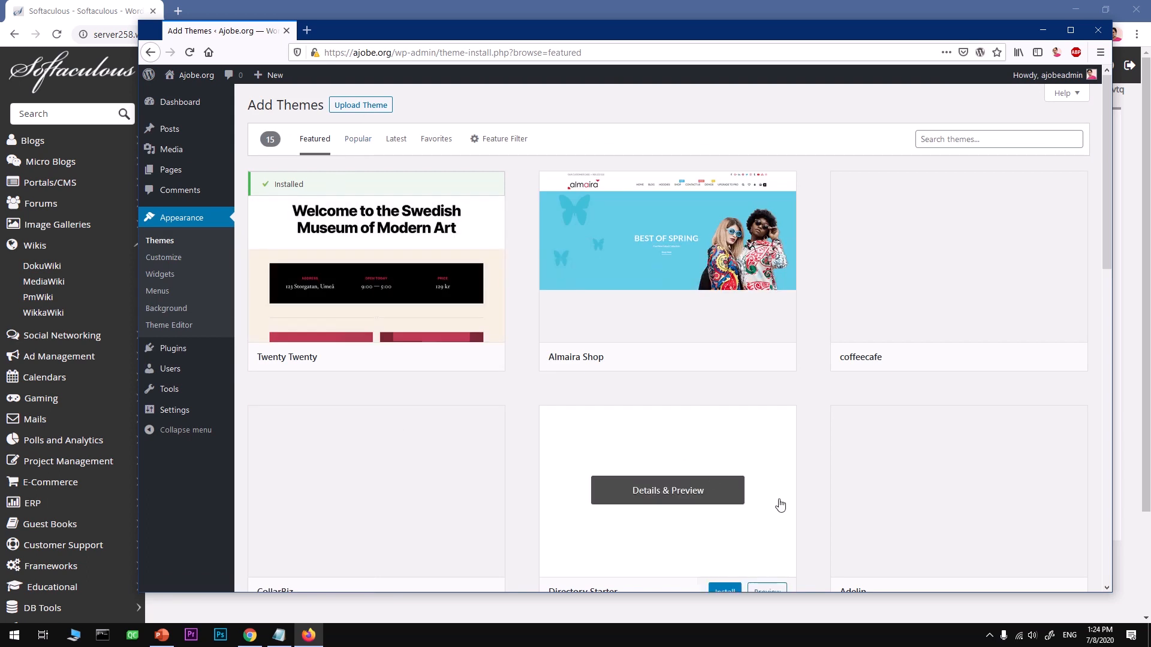
{"action": "scroll", "scroll_direction": "down", "scroll_amount": 3}
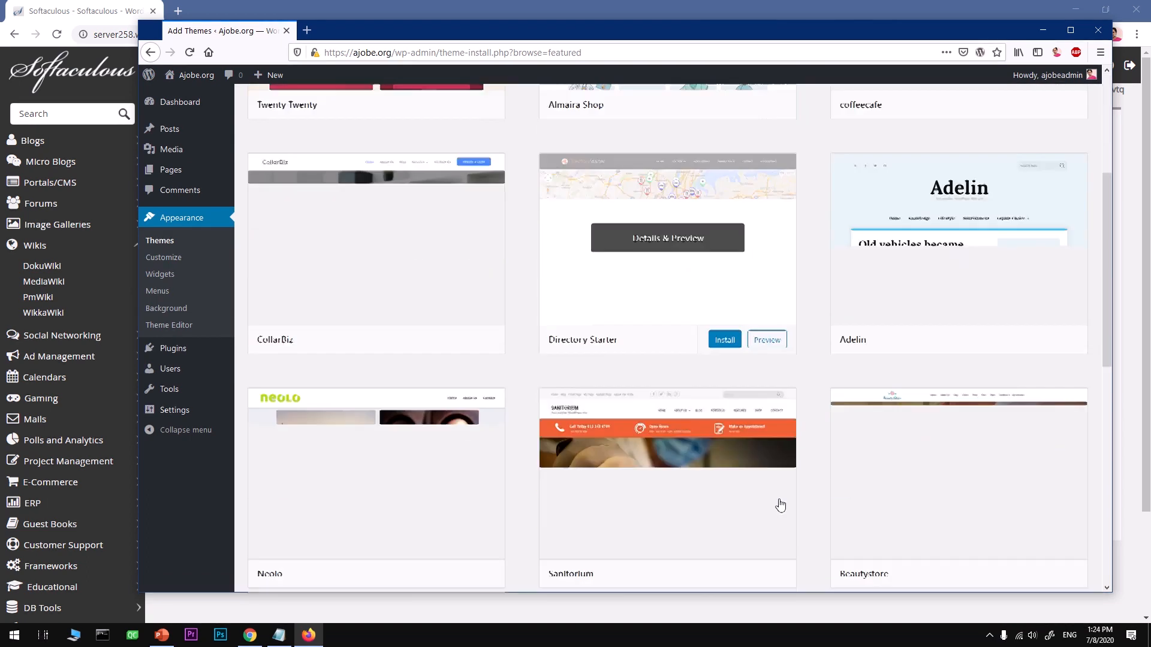
{"action": "scroll", "scroll_direction": "down", "scroll_amount": 3}
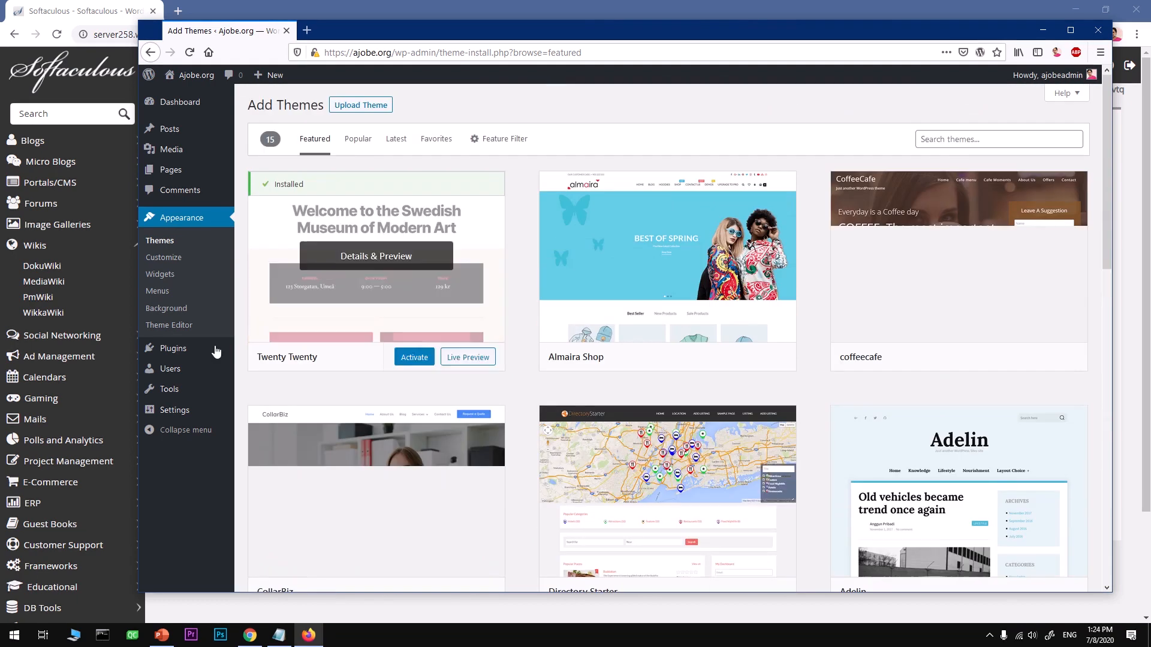
{"action": "left_click", "coordinate": [172, 348]}
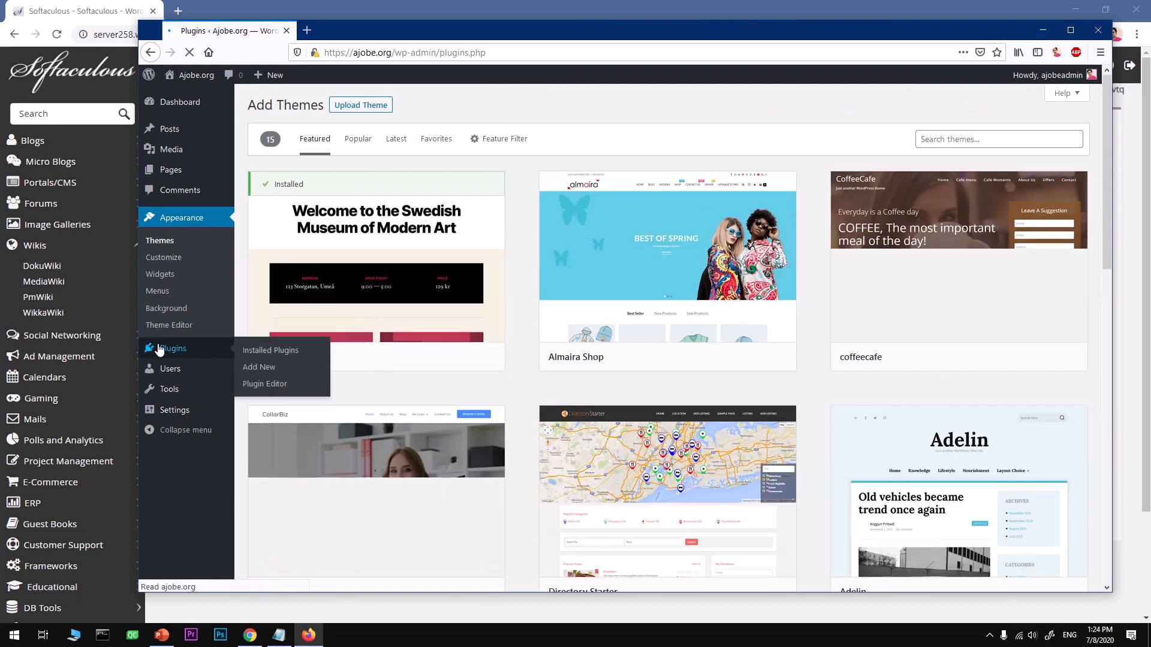
{"action": "left_click", "coordinate": [271, 350]}
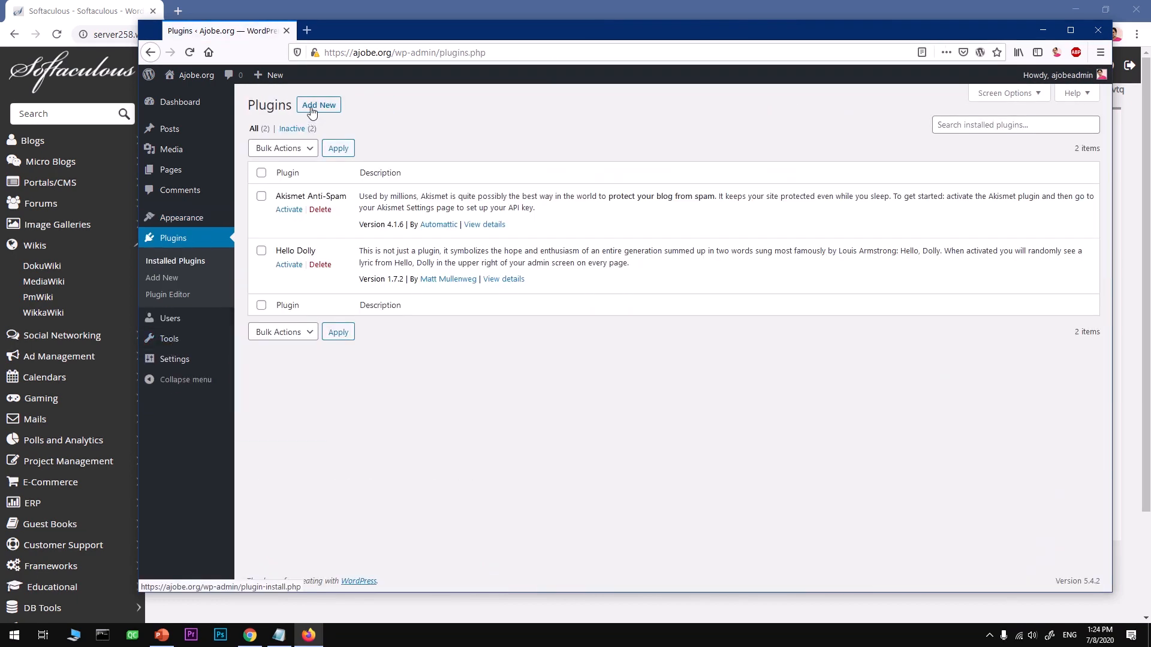
{"action": "left_click", "coordinate": [318, 105]}
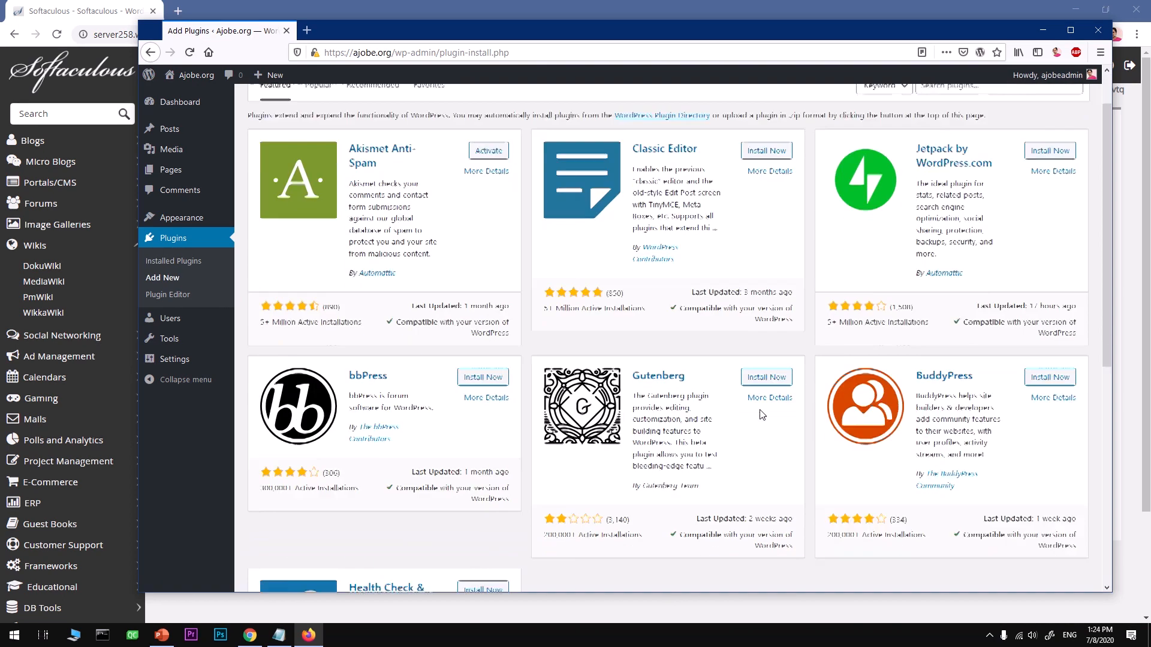
{"action": "scroll", "scroll_direction": "down", "scroll_amount": 3}
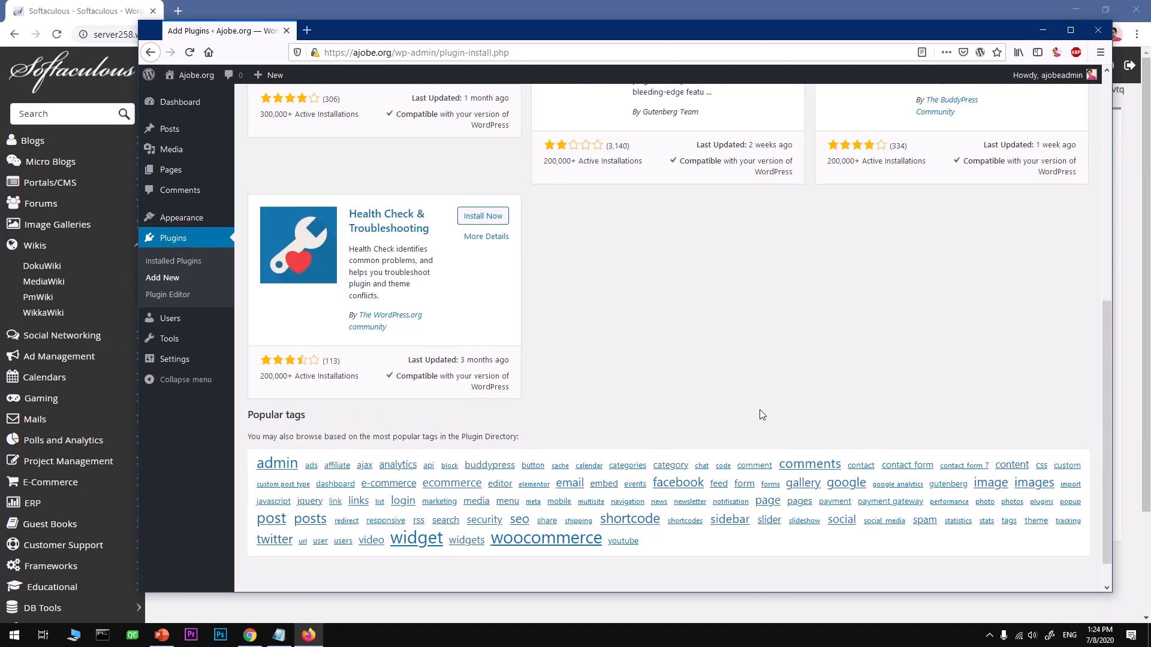
{"action": "scroll", "scroll_direction": "up", "scroll_amount": 3}
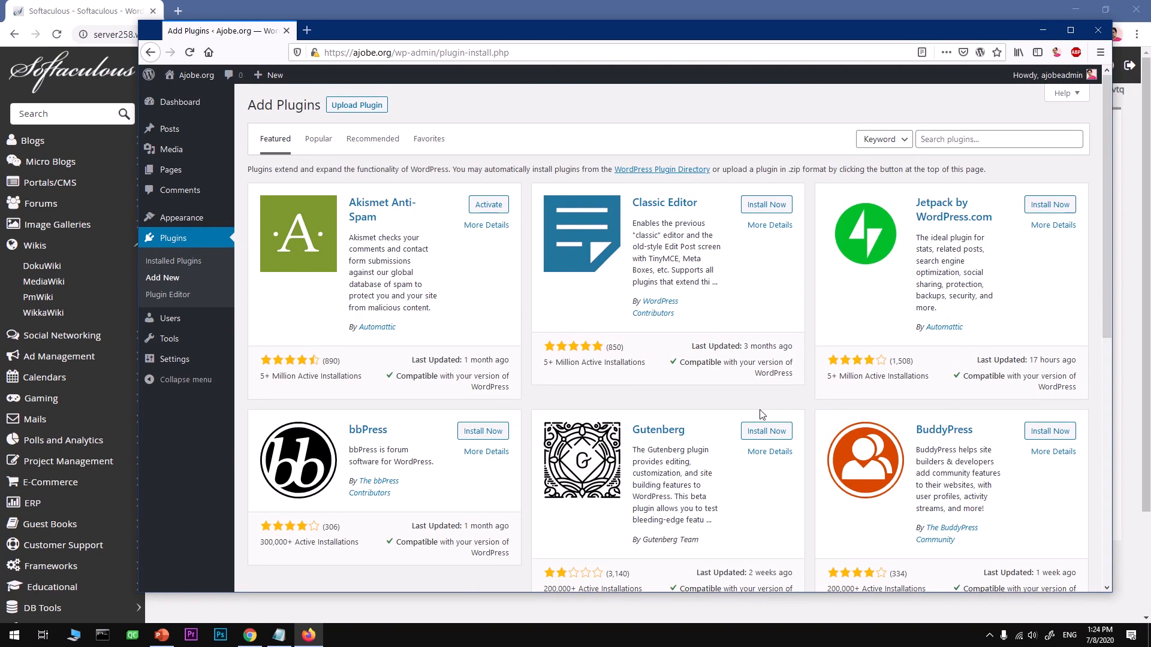
{"action": "mouse_move", "coordinate": [649, 402]}
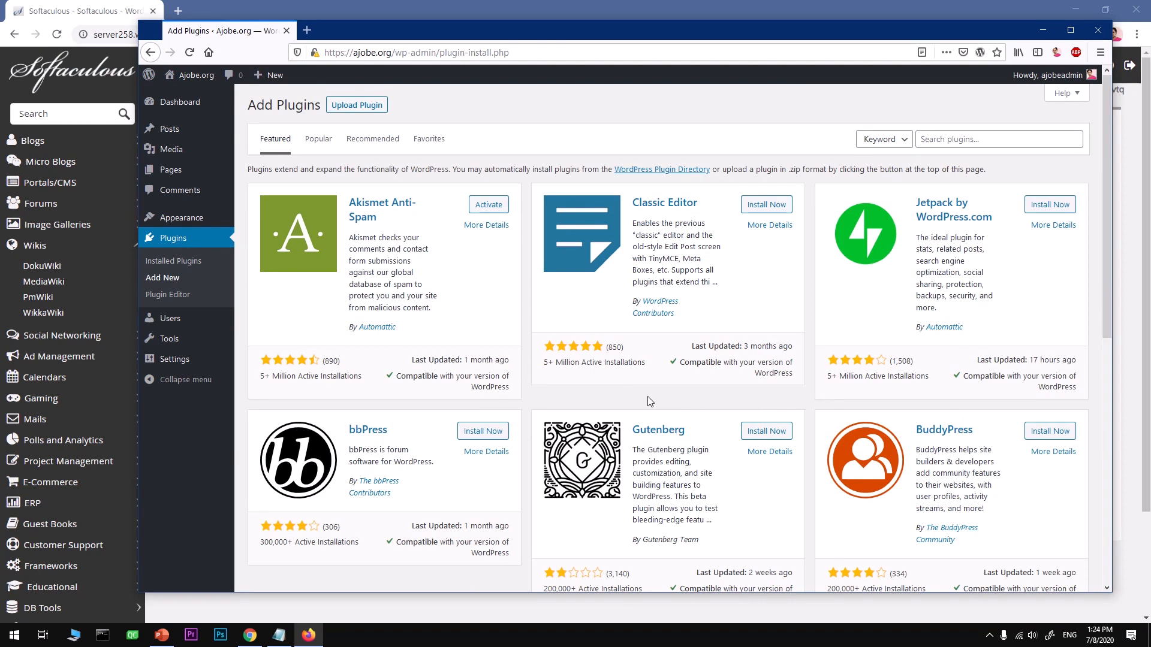
{"action": "mouse_move", "coordinate": [170, 318]}
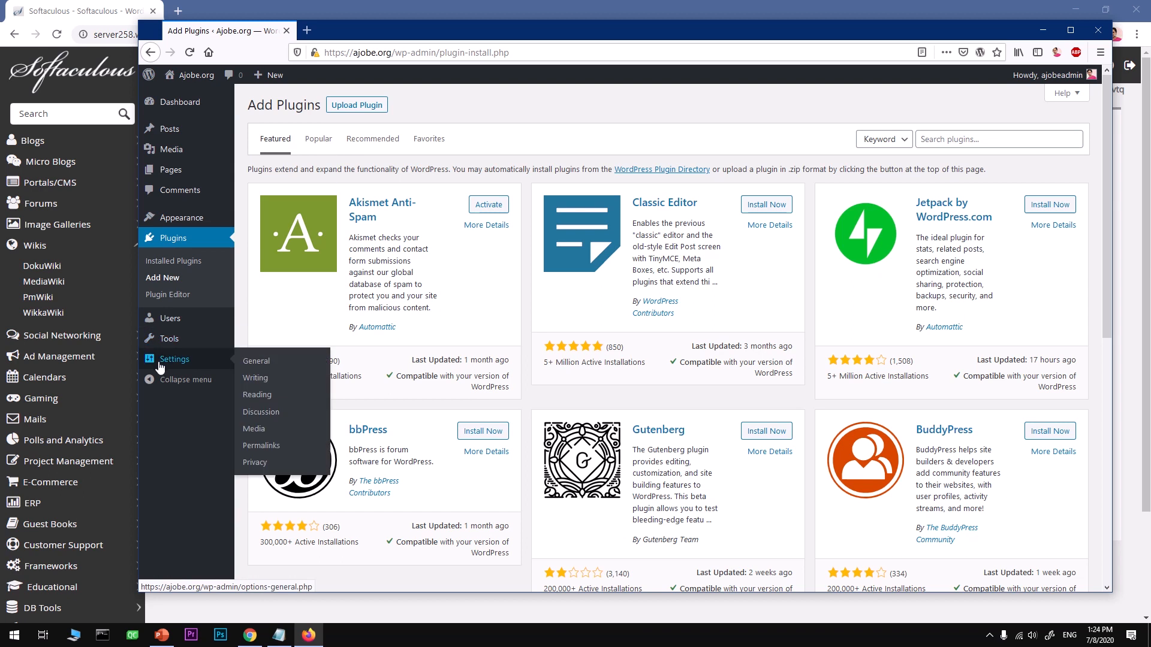
{"action": "mouse_move", "coordinate": [261, 445]}
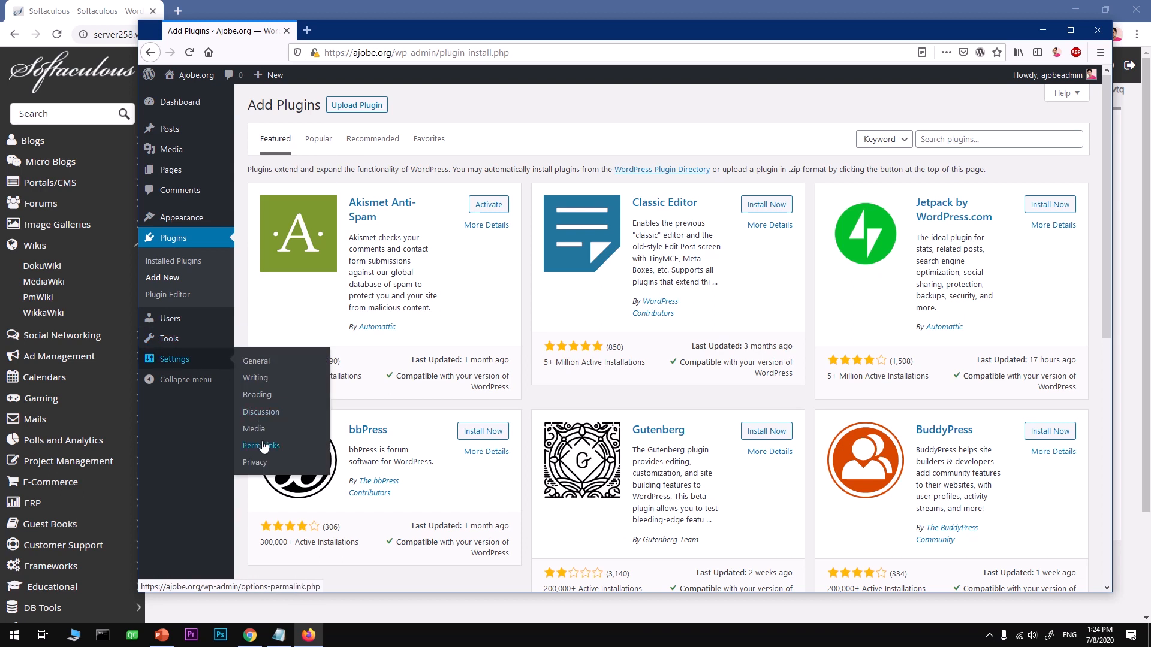
Set permalinks to the Post name structure and save the change
{"action": "left_click", "coordinate": [261, 446]}
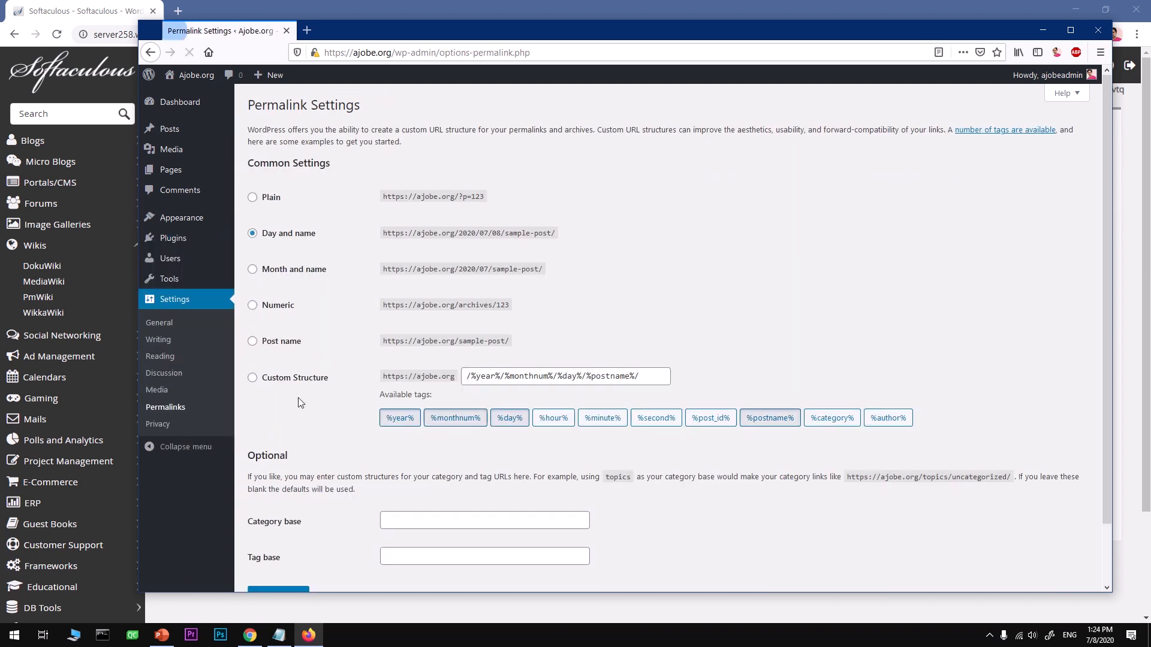
{"action": "left_click", "coordinate": [252, 341]}
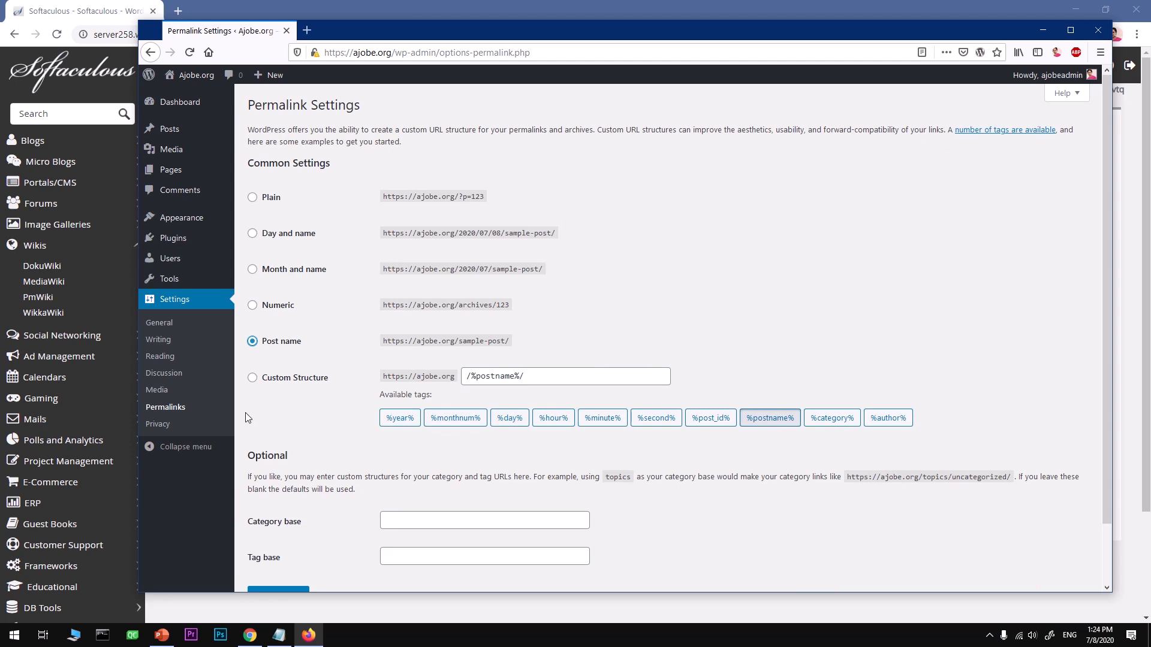
{"action": "scroll", "scroll_direction": "down", "scroll_amount": 3}
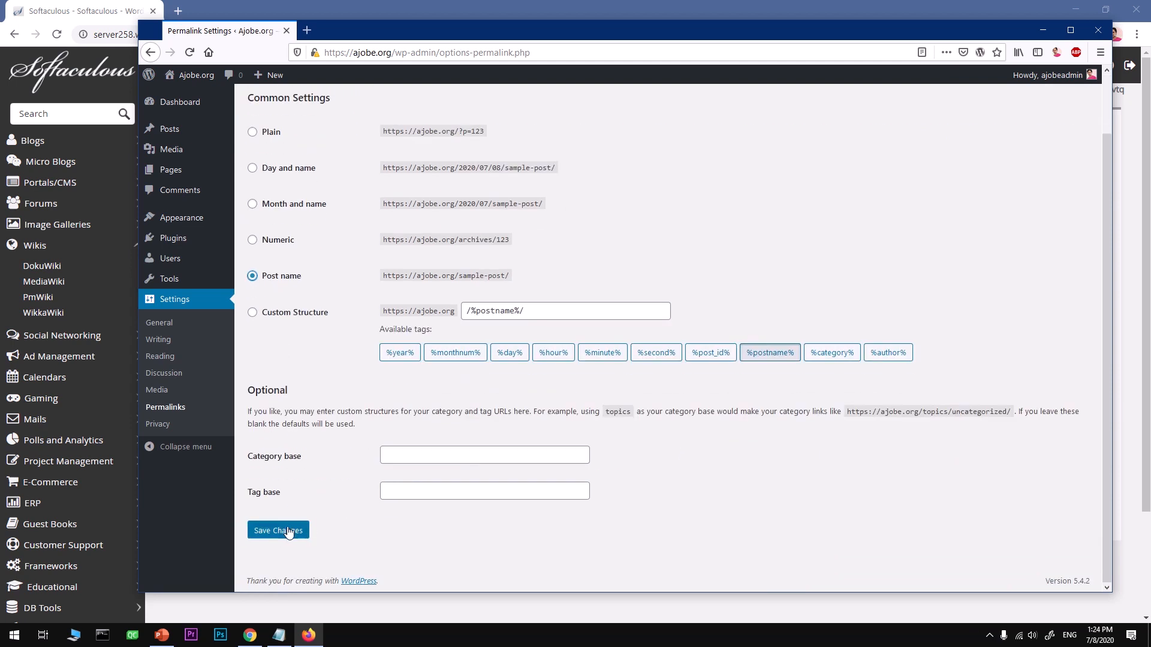
{"action": "left_click", "coordinate": [278, 530]}
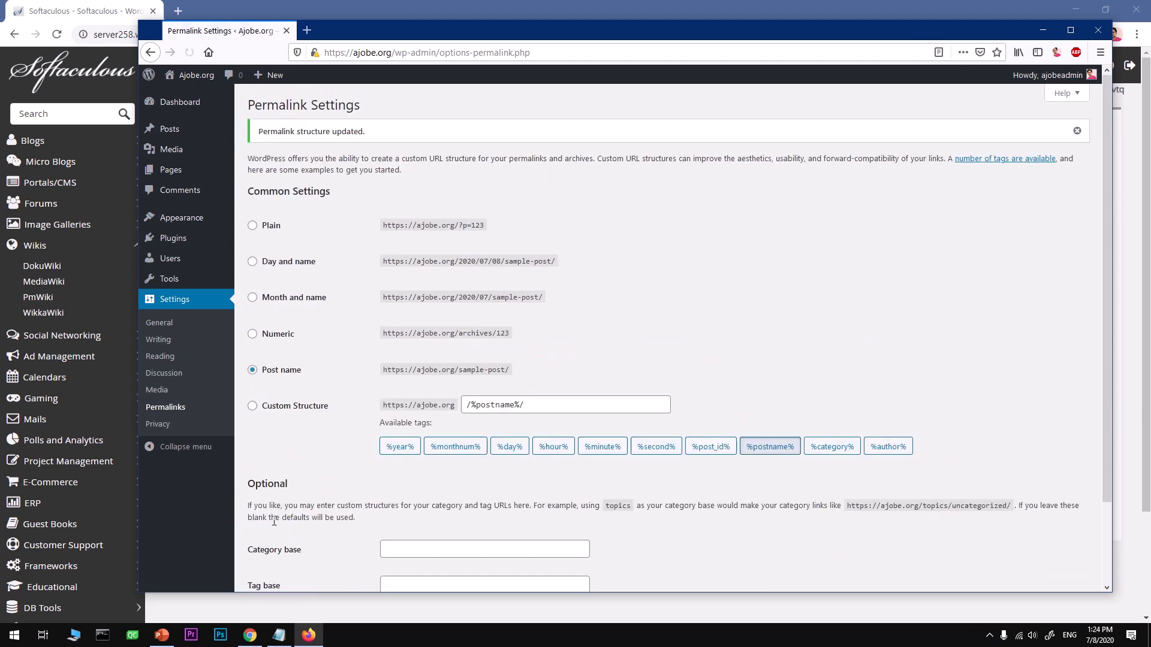
{"action": "mouse_move", "coordinate": [157, 340]}
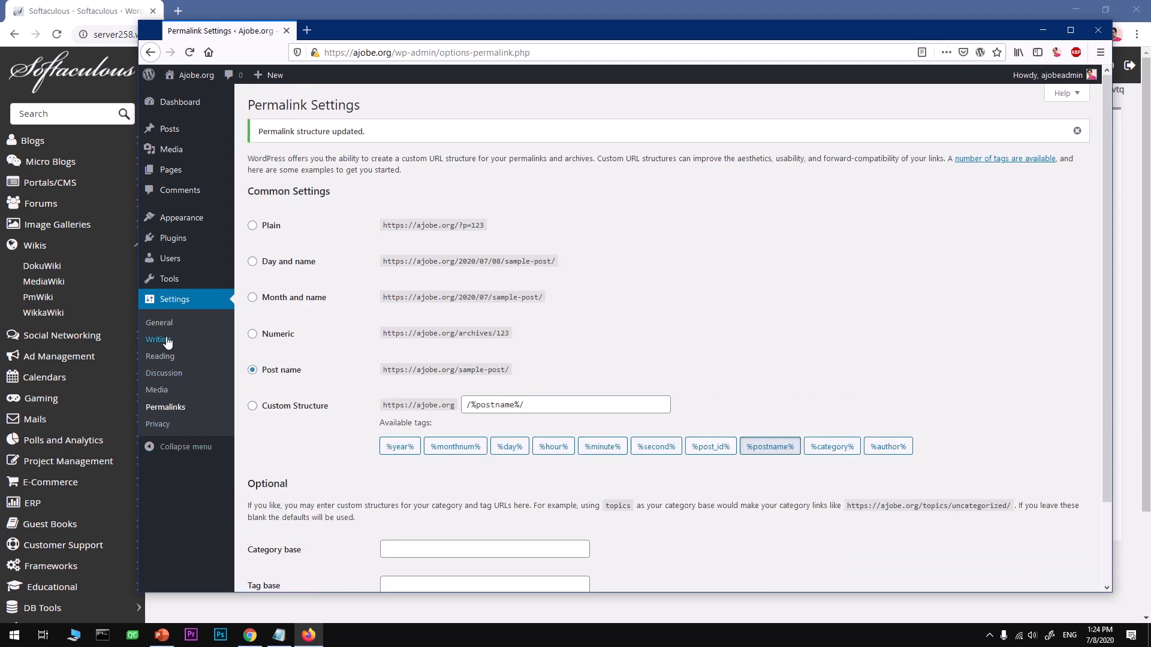
{"action": "left_click", "coordinate": [158, 339]}
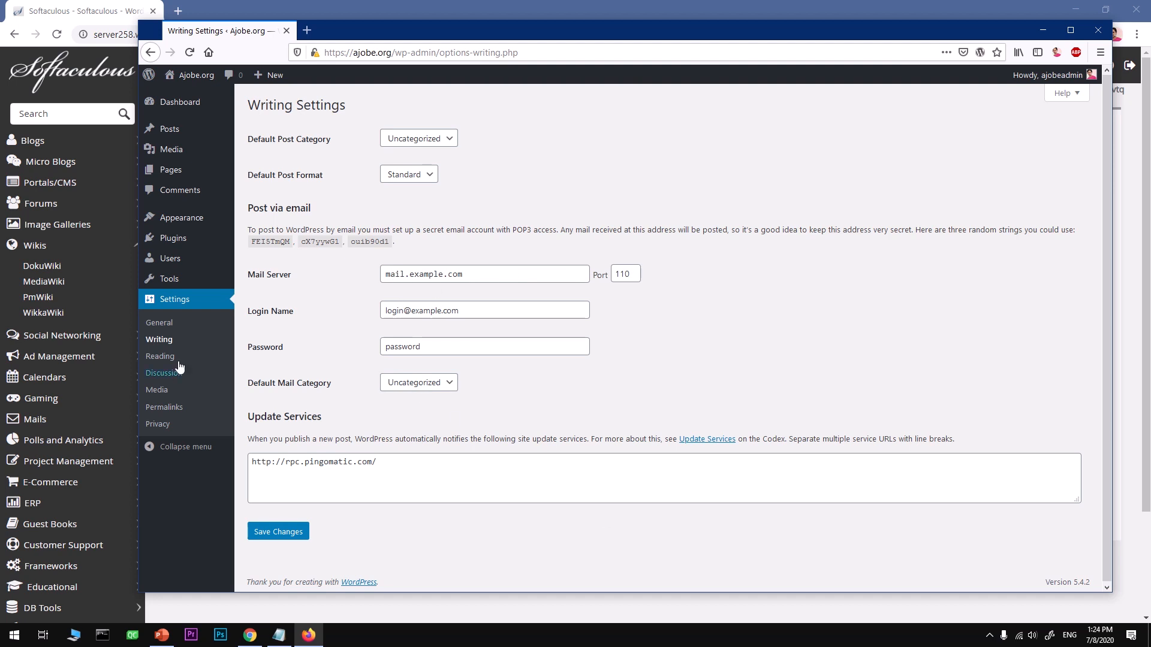
Save Reading Settings with 'Discourage search engines from indexing this site' enabled
{"action": "left_click", "coordinate": [160, 356]}
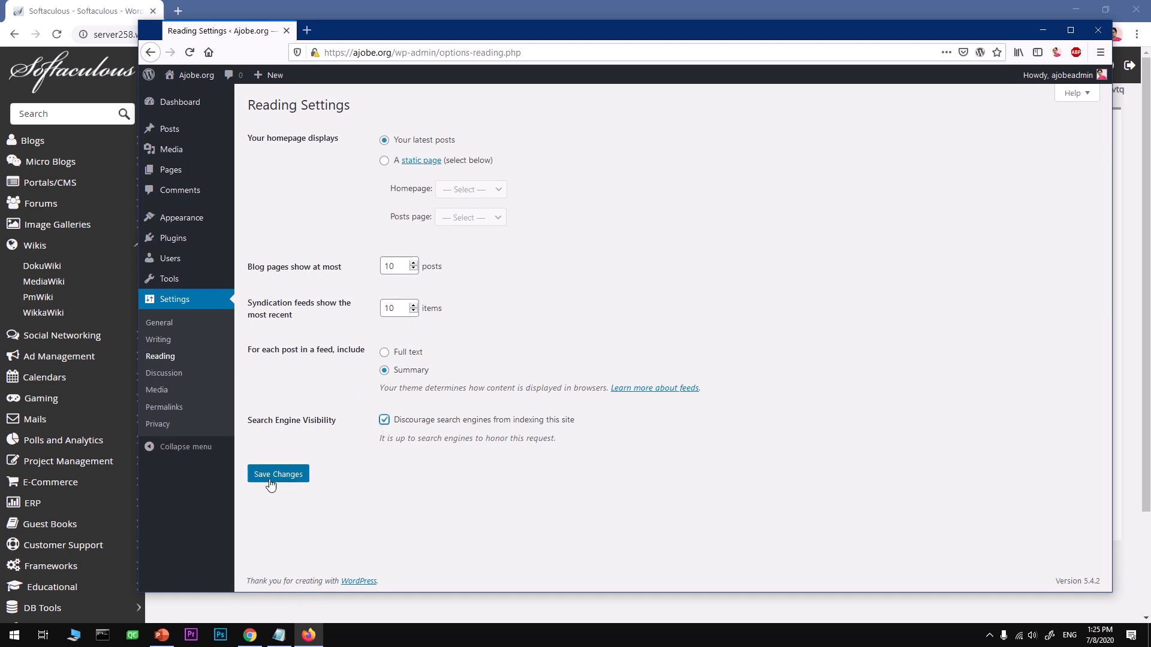
{"action": "left_click", "coordinate": [277, 473]}
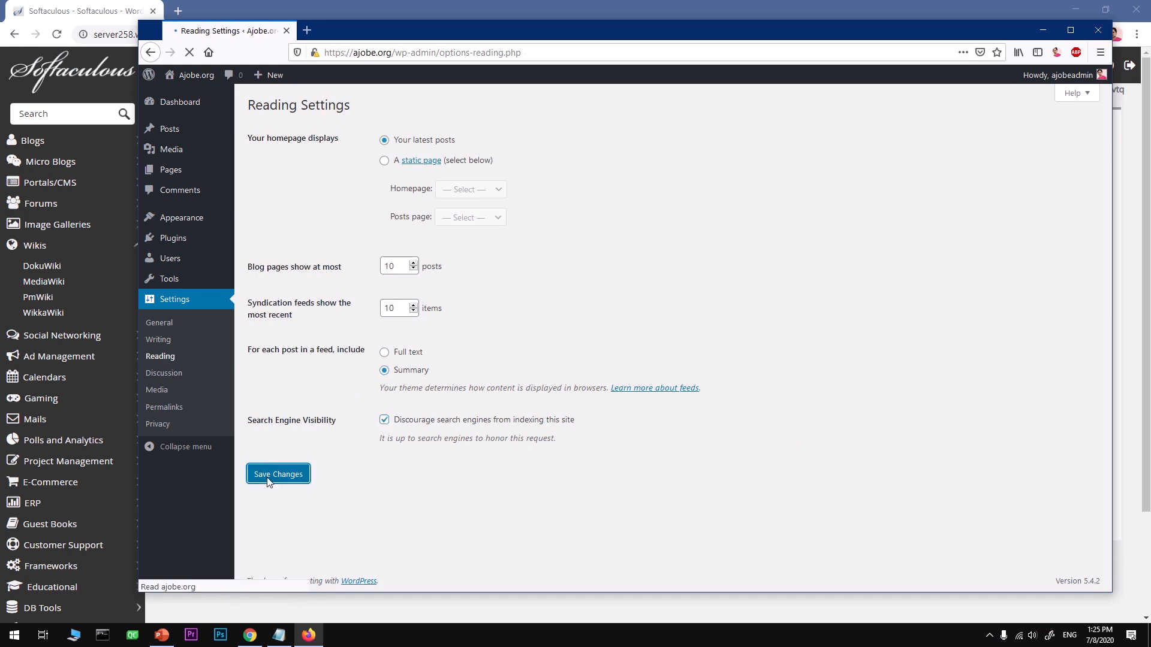
{"action": "left_click", "coordinate": [277, 473]}
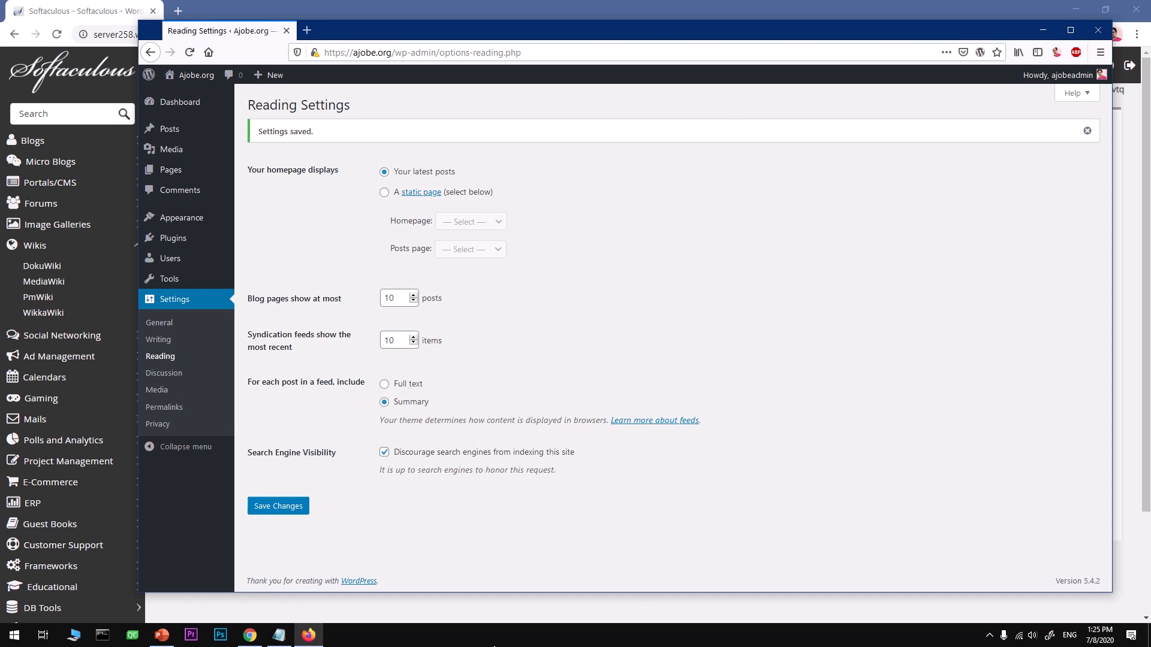
{"action": "mouse_move", "coordinate": [408, 501]}
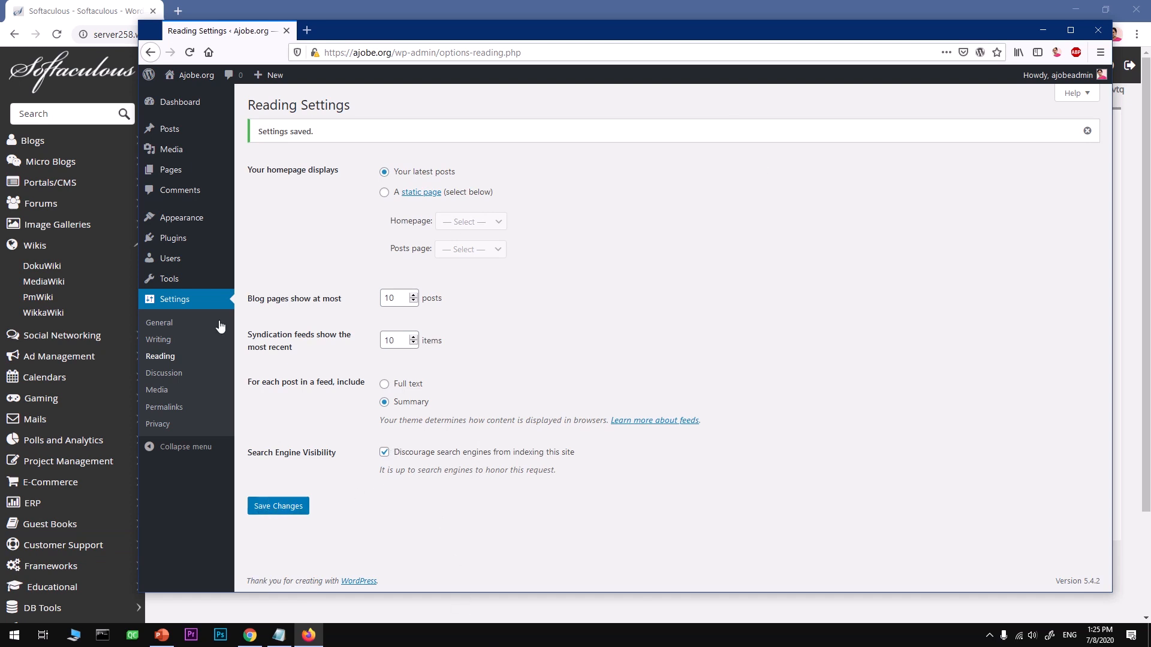
{"action": "mouse_move", "coordinate": [174, 302]}
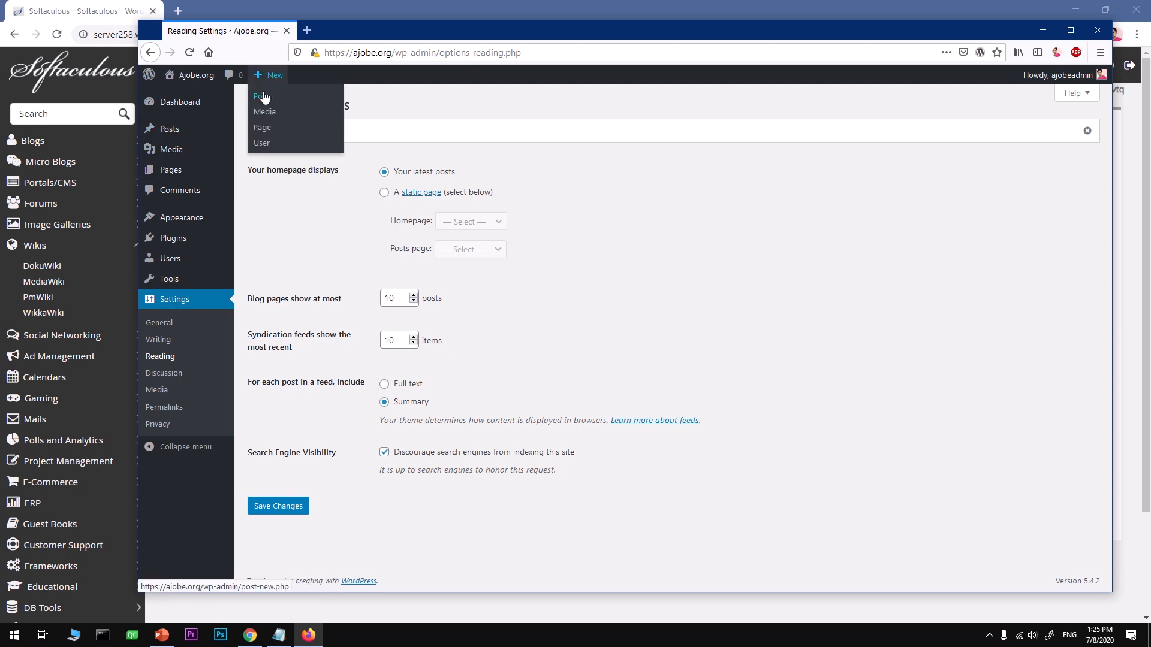
Start a new post, expand Post Attributes, then exit to the All Posts list
{"action": "left_click", "coordinate": [259, 96]}
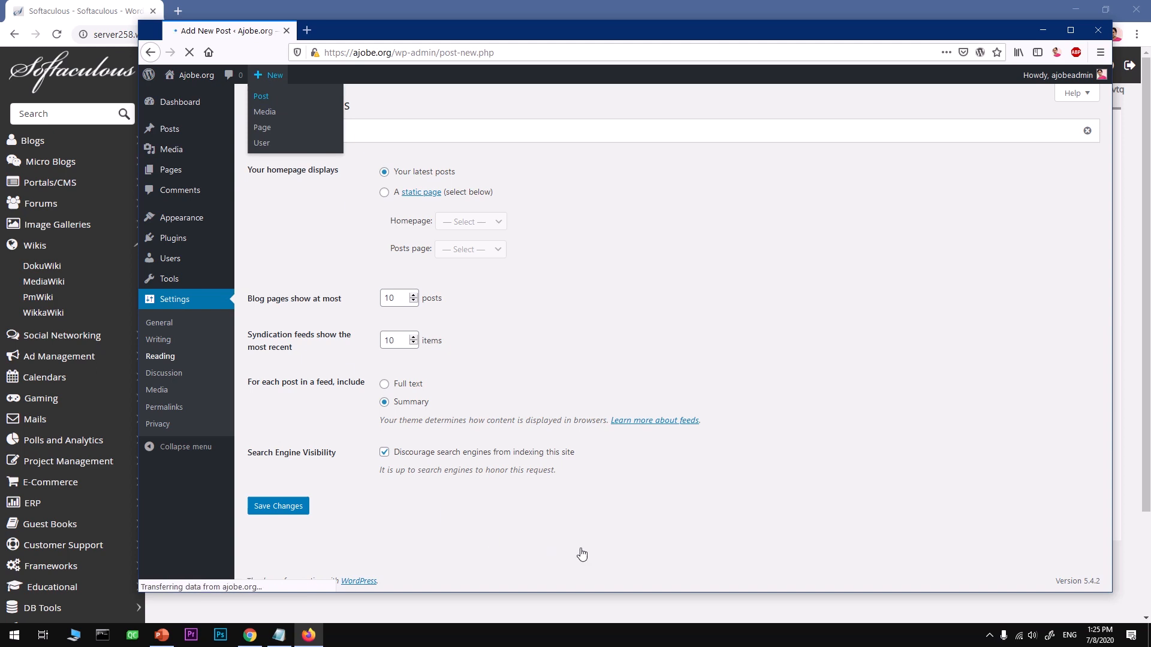
{"action": "mouse_move", "coordinate": [228, 268]}
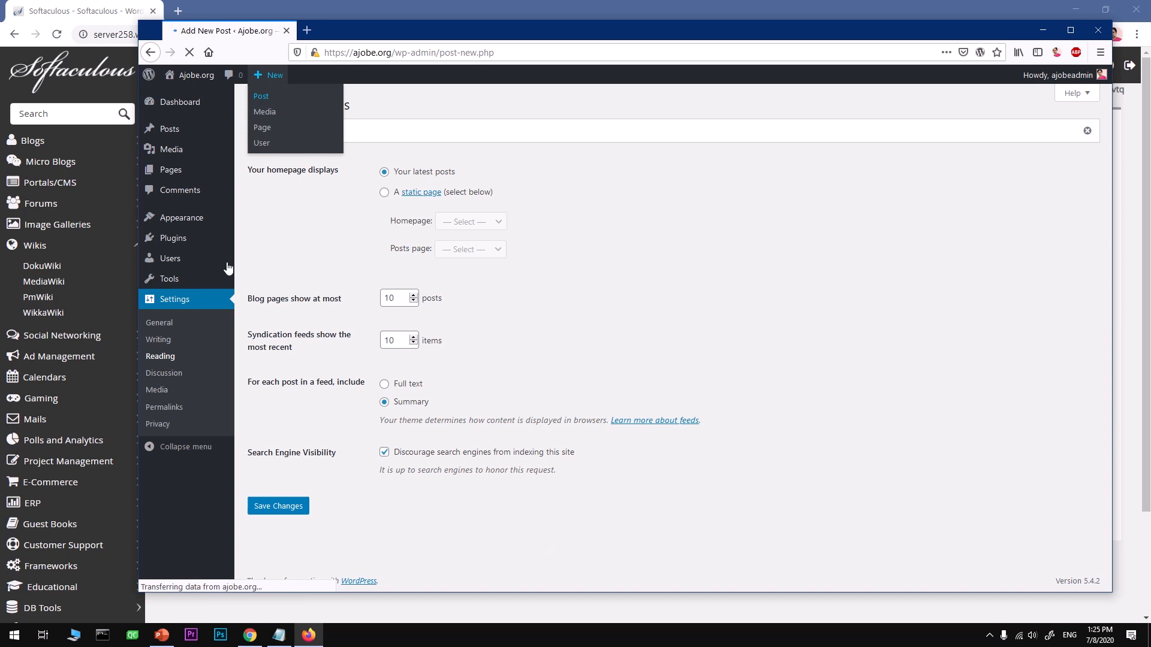
{"action": "left_click", "coordinate": [261, 96]}
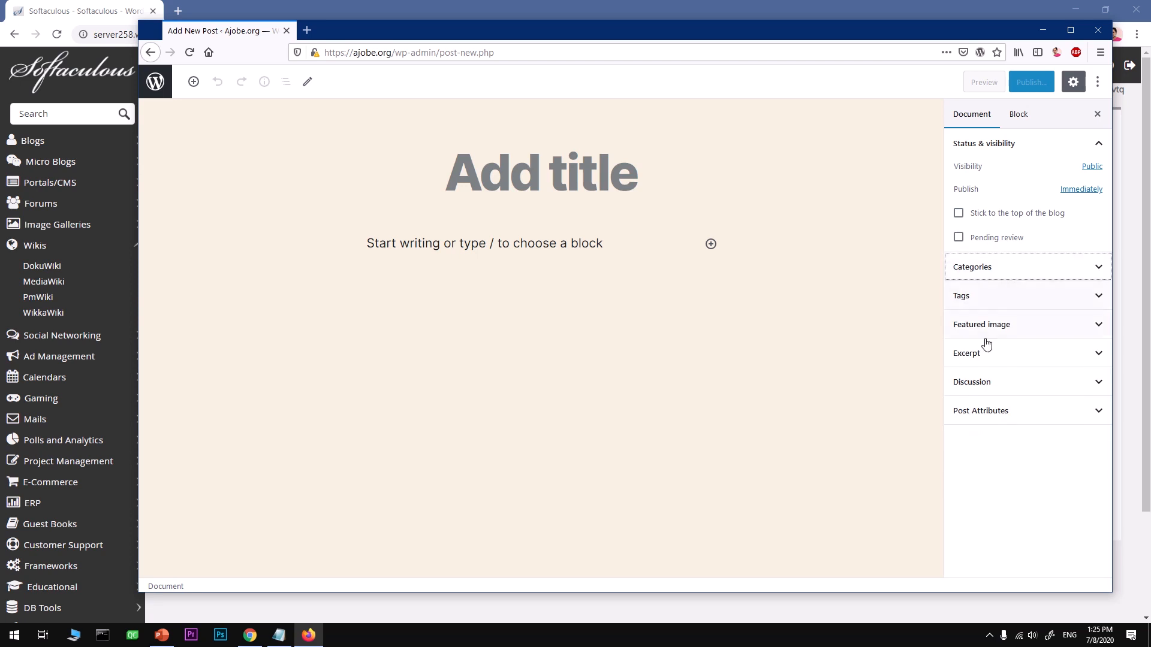
{"action": "left_click", "coordinate": [981, 324]}
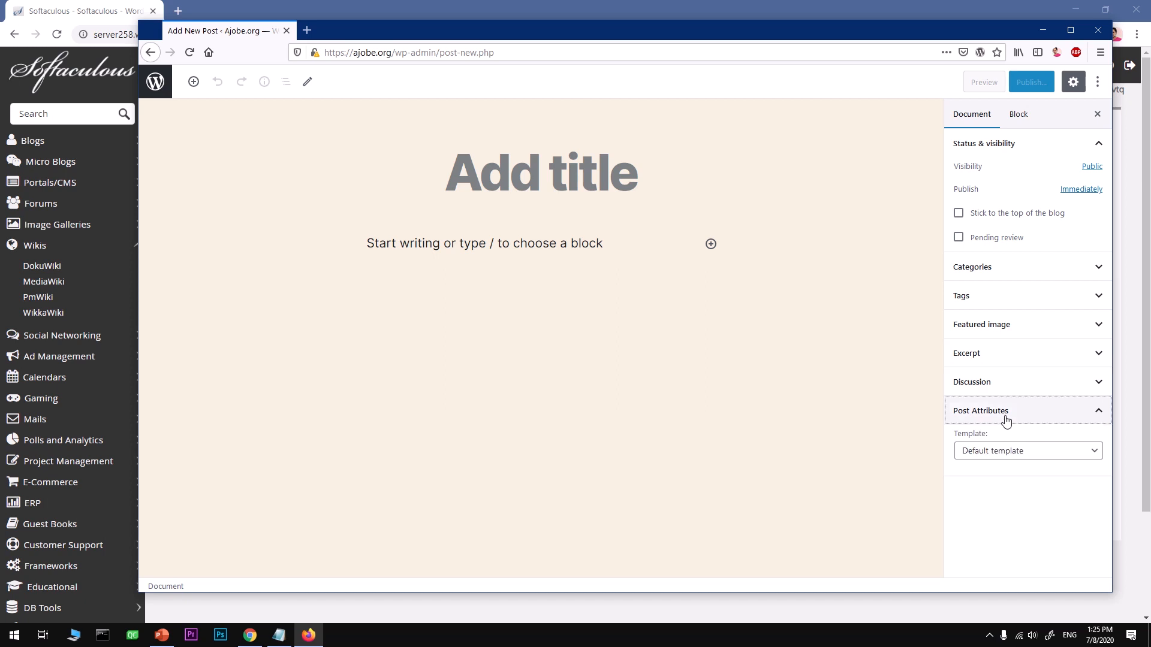
{"action": "left_click", "coordinate": [980, 410]}
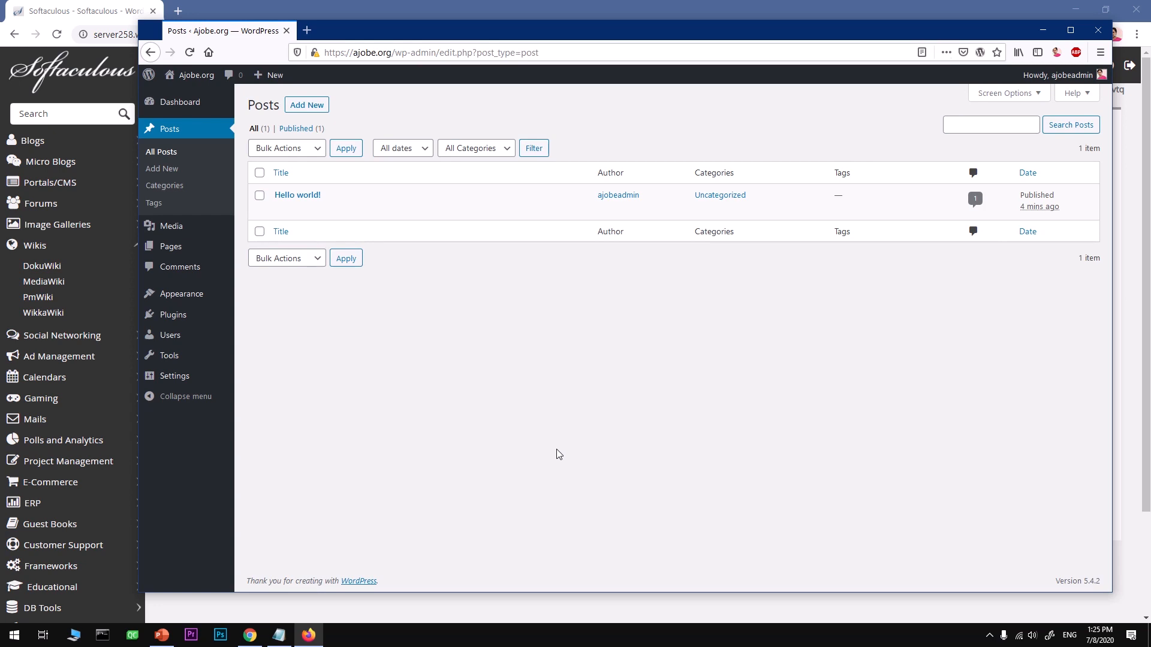
{"action": "mouse_move", "coordinate": [493, 461]}
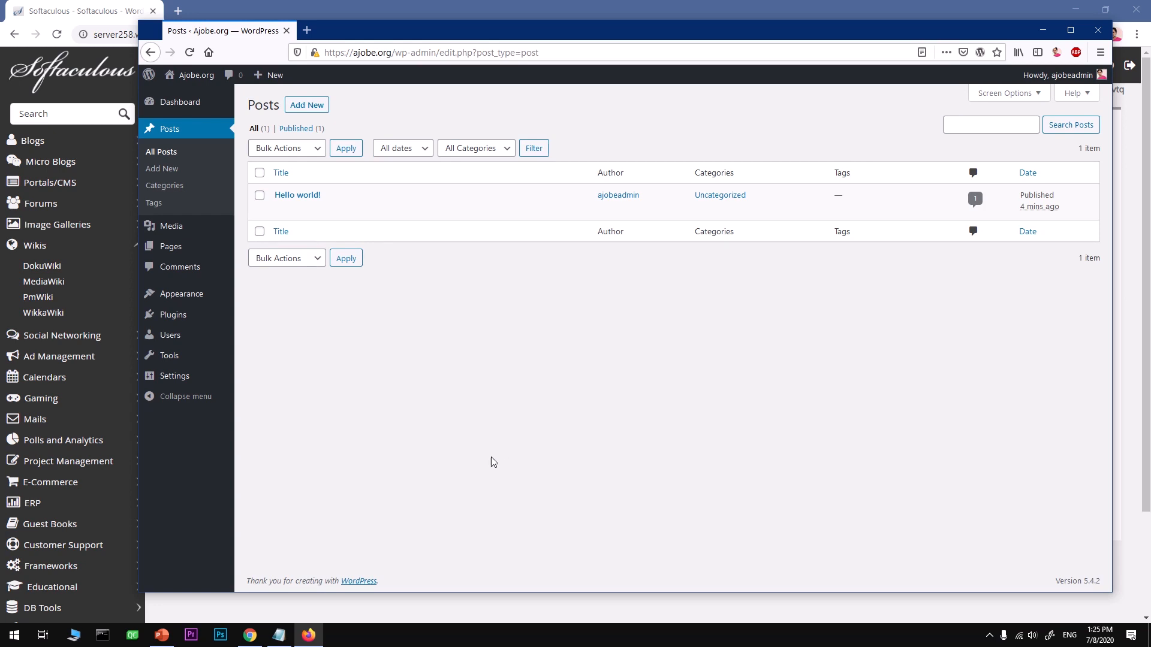
{"action": "mouse_move", "coordinate": [176, 143]}
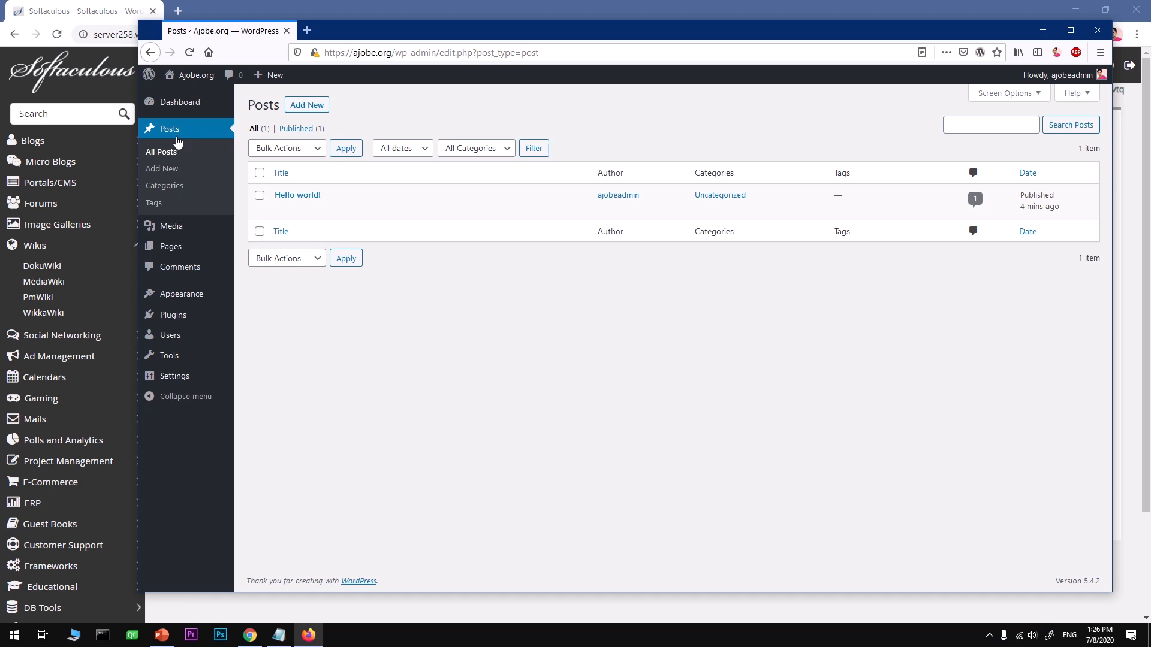
{"action": "mouse_move", "coordinate": [462, 111]}
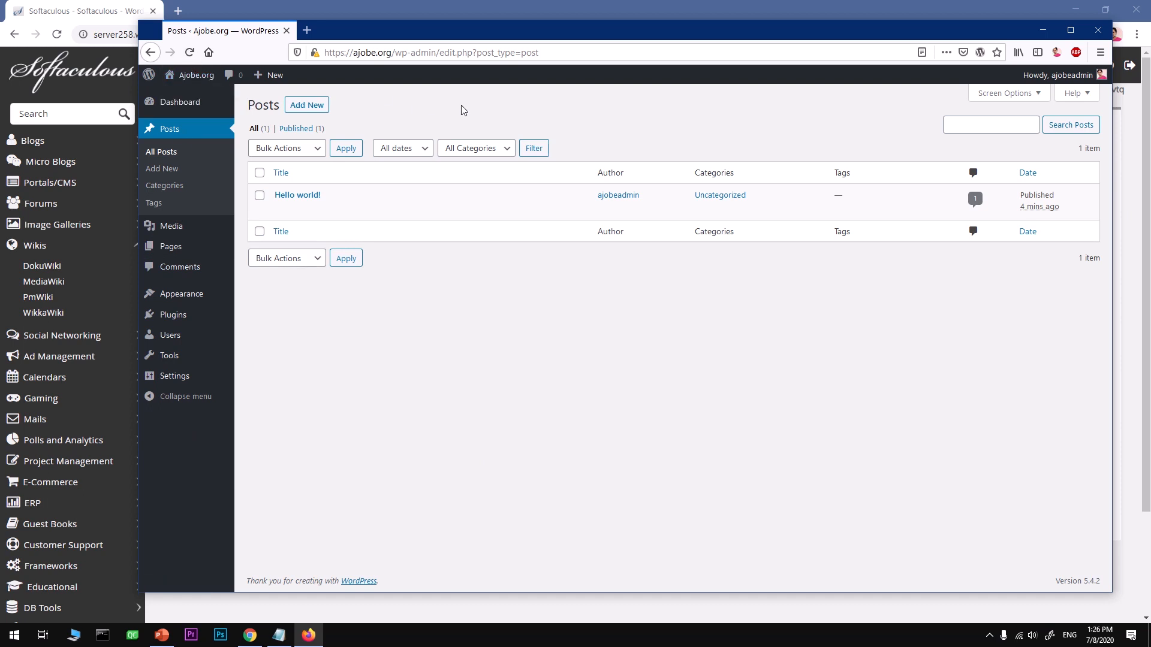
{"action": "mouse_move", "coordinate": [348, 574]}
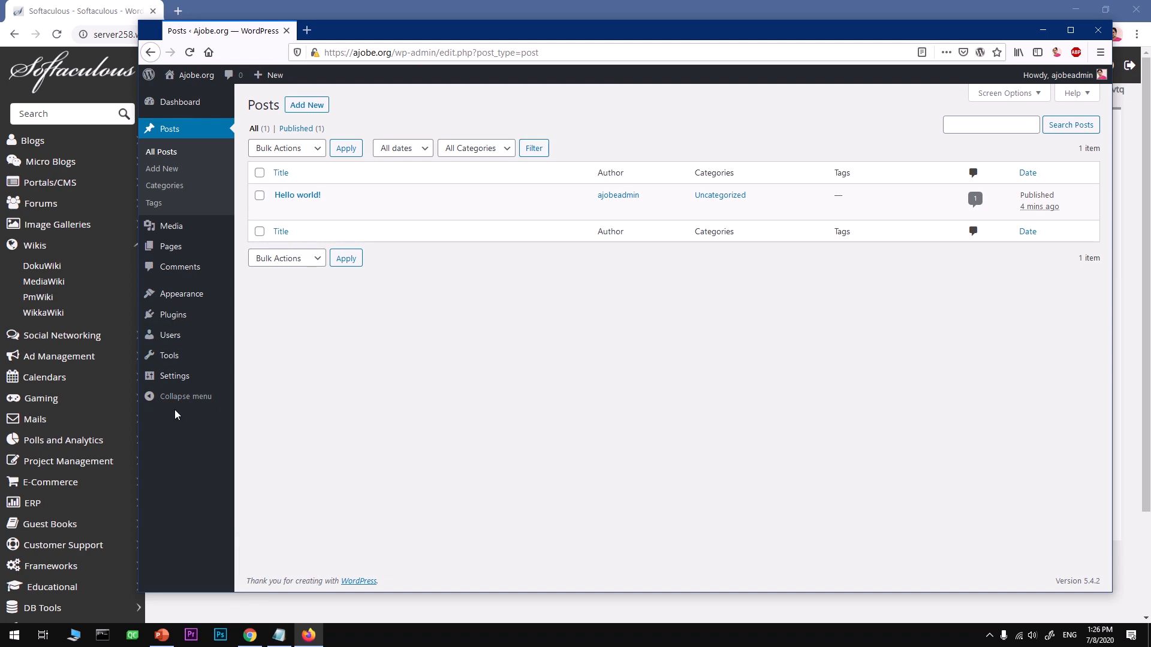
{"action": "mouse_move", "coordinate": [379, 350]}
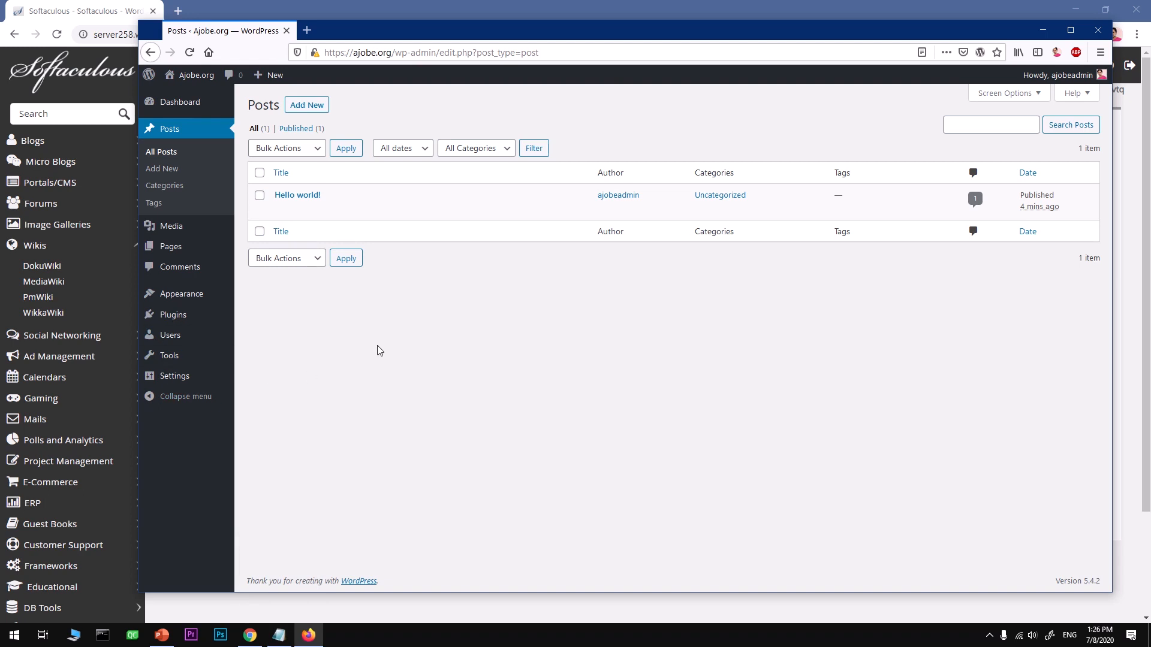